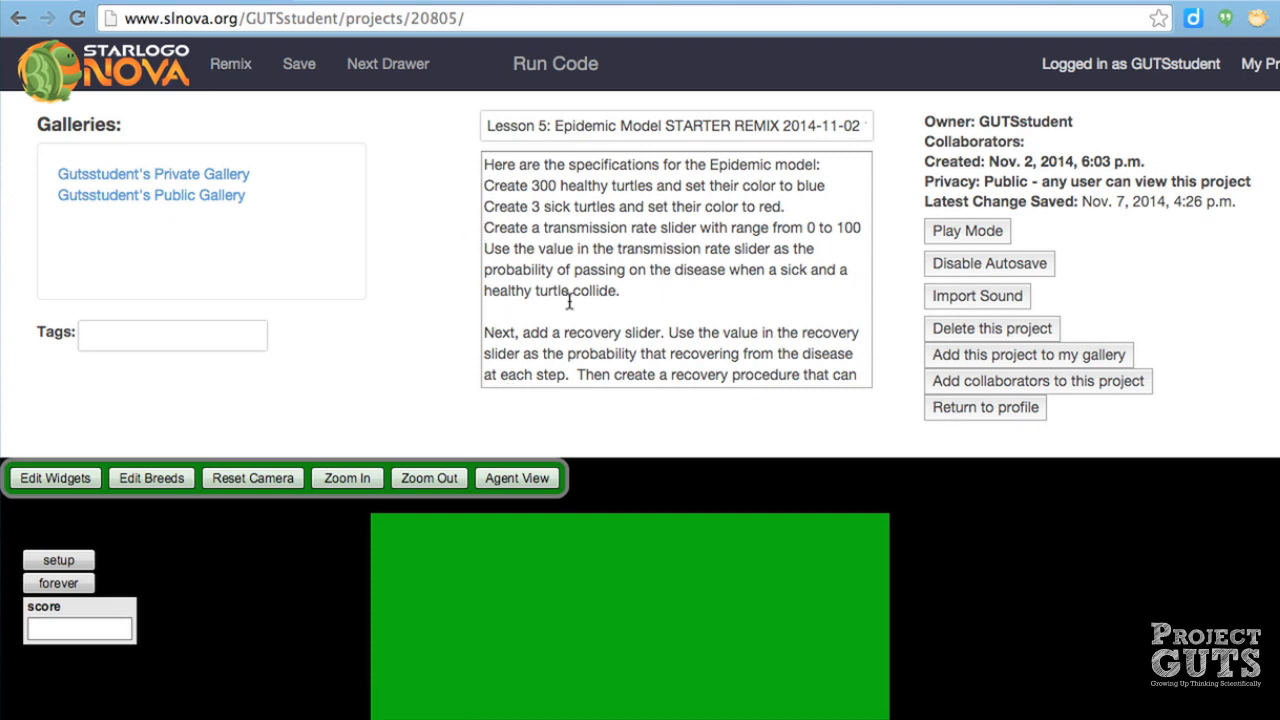
mouse_move(439, 262)
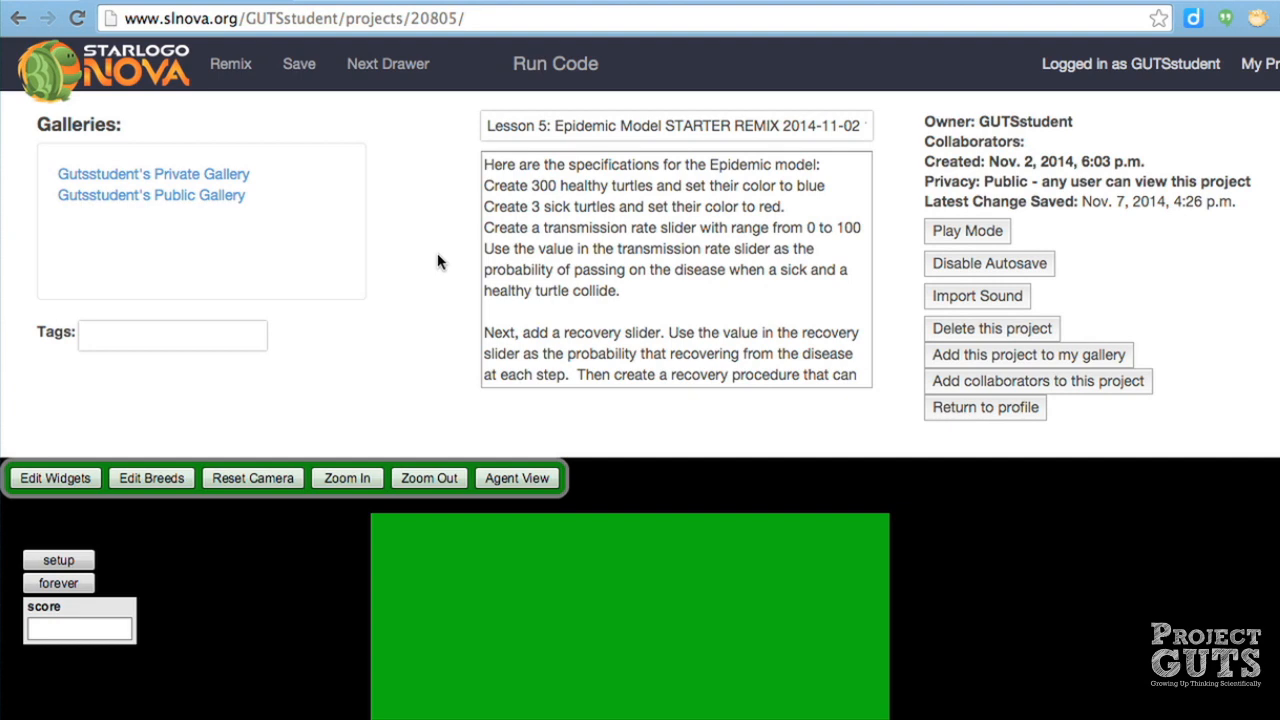
mouse_move(437, 262)
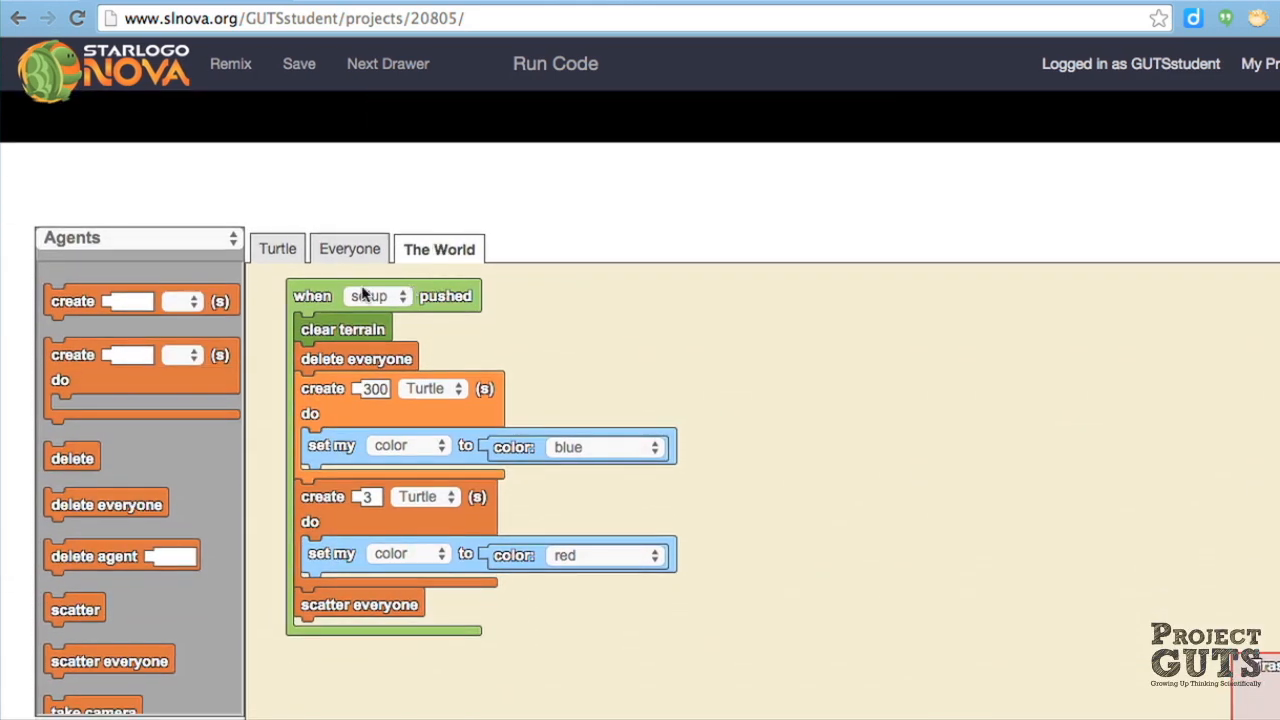
mouse_move(443, 425)
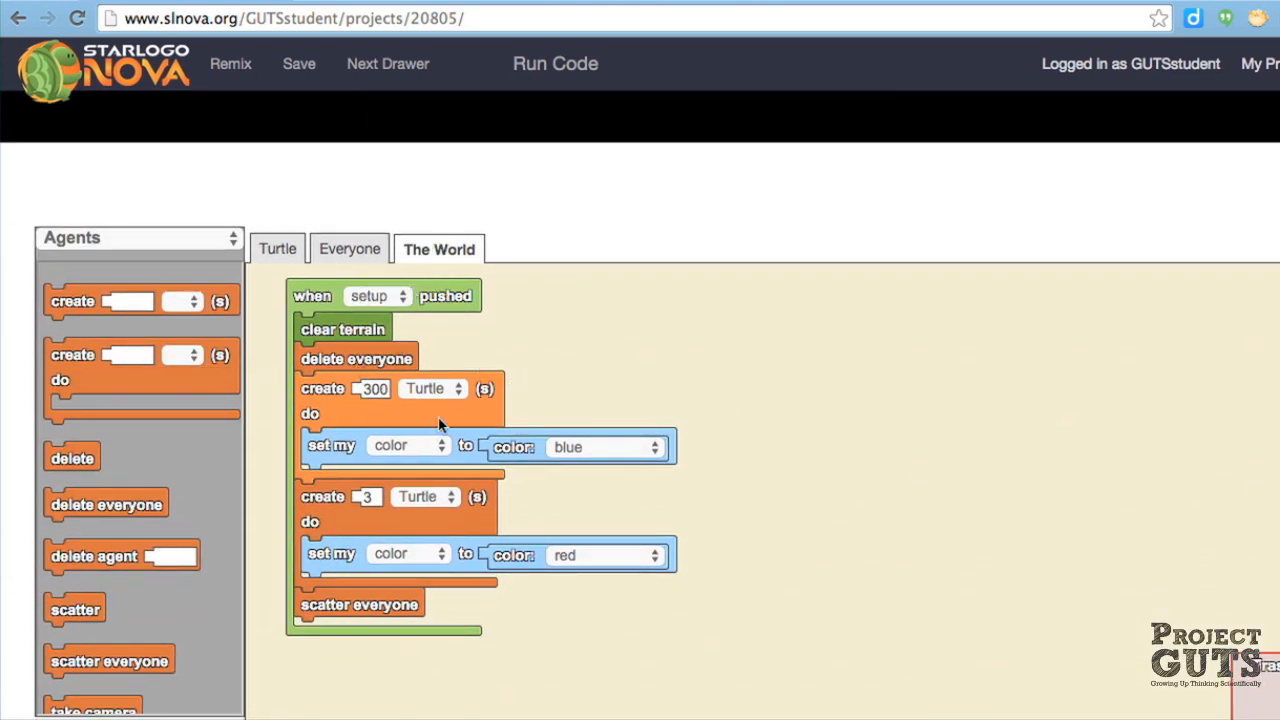
mouse_move(620, 470)
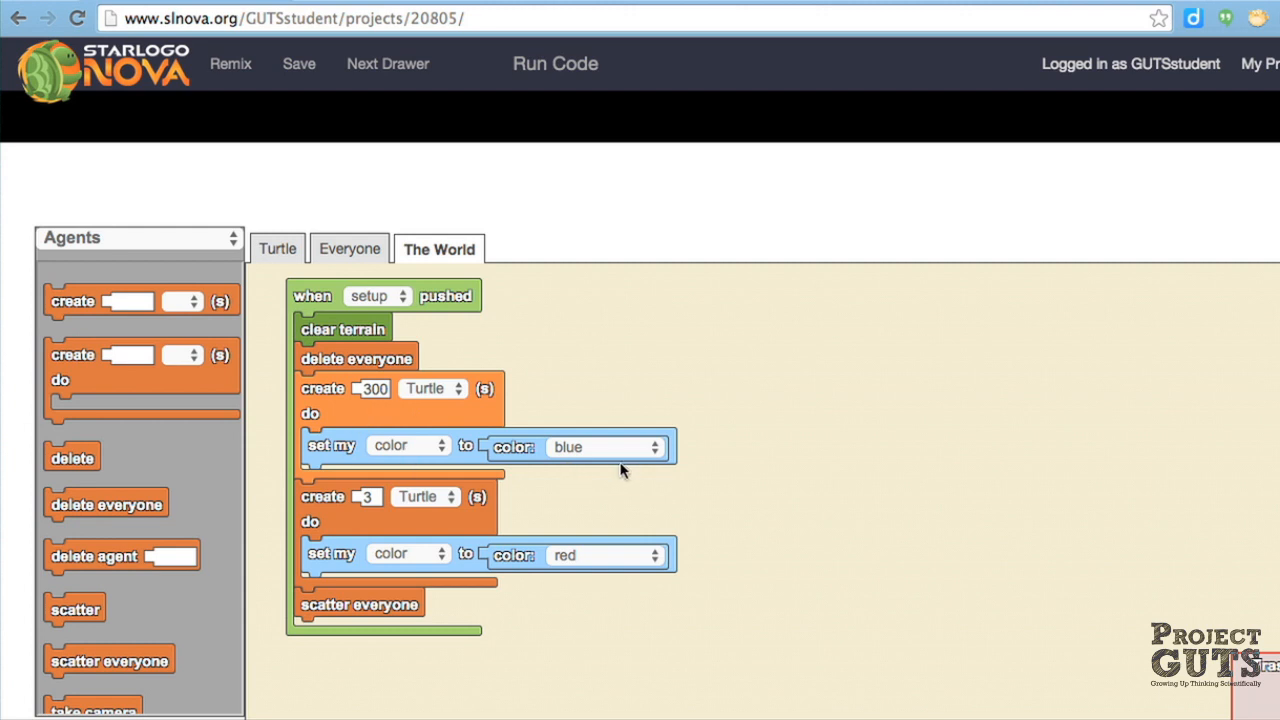
mouse_move(512, 588)
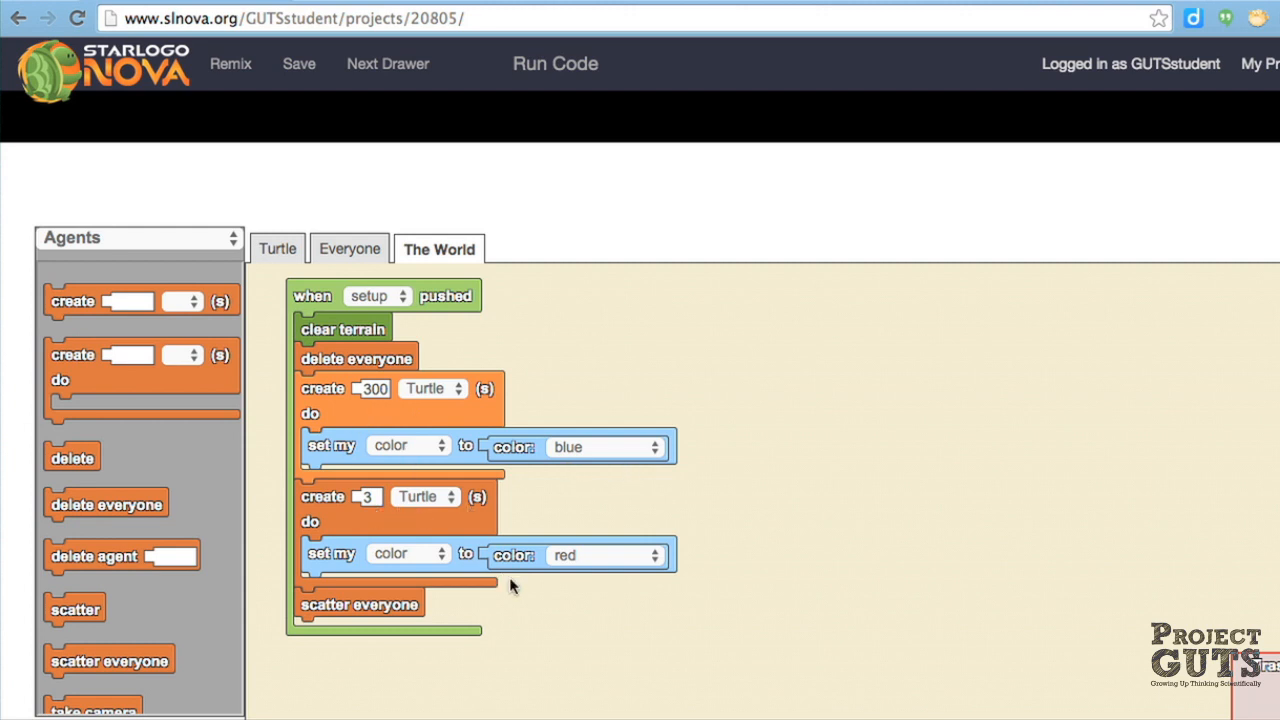
mouse_move(355, 618)
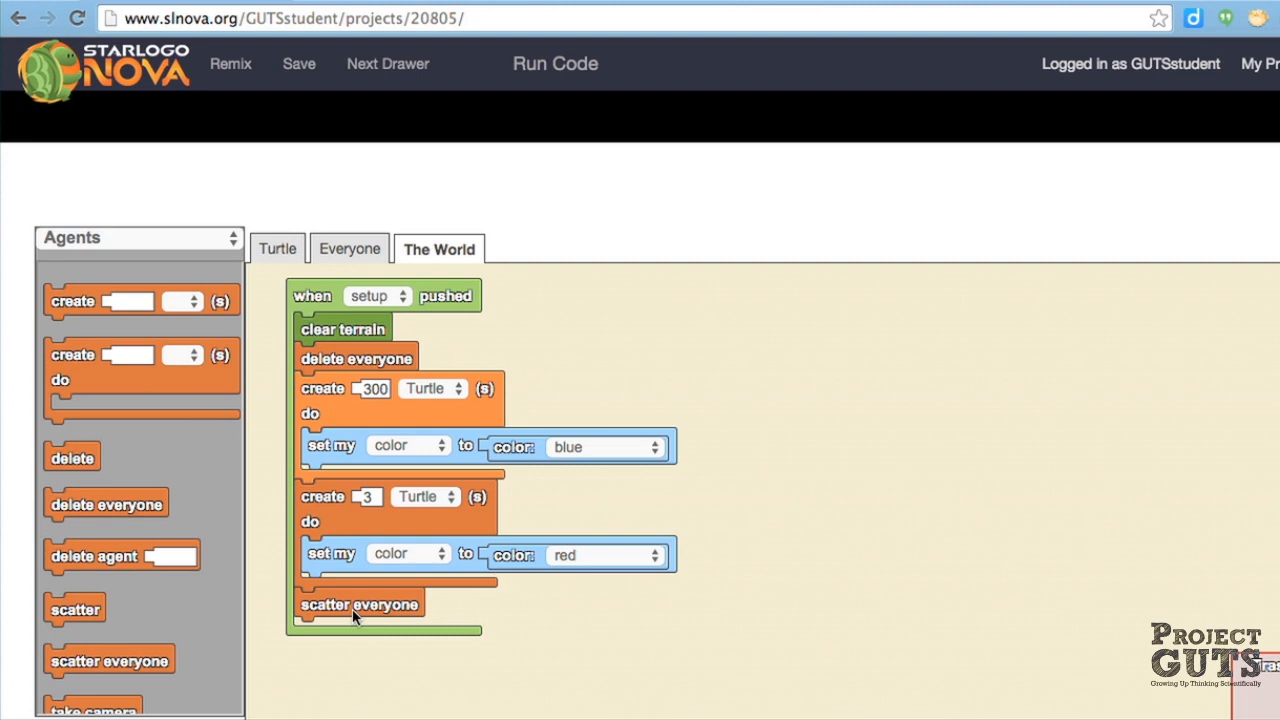
Run the code to preview 300 blue and 3 red turtles, then scroll back to the setup code.
left_click(555, 63)
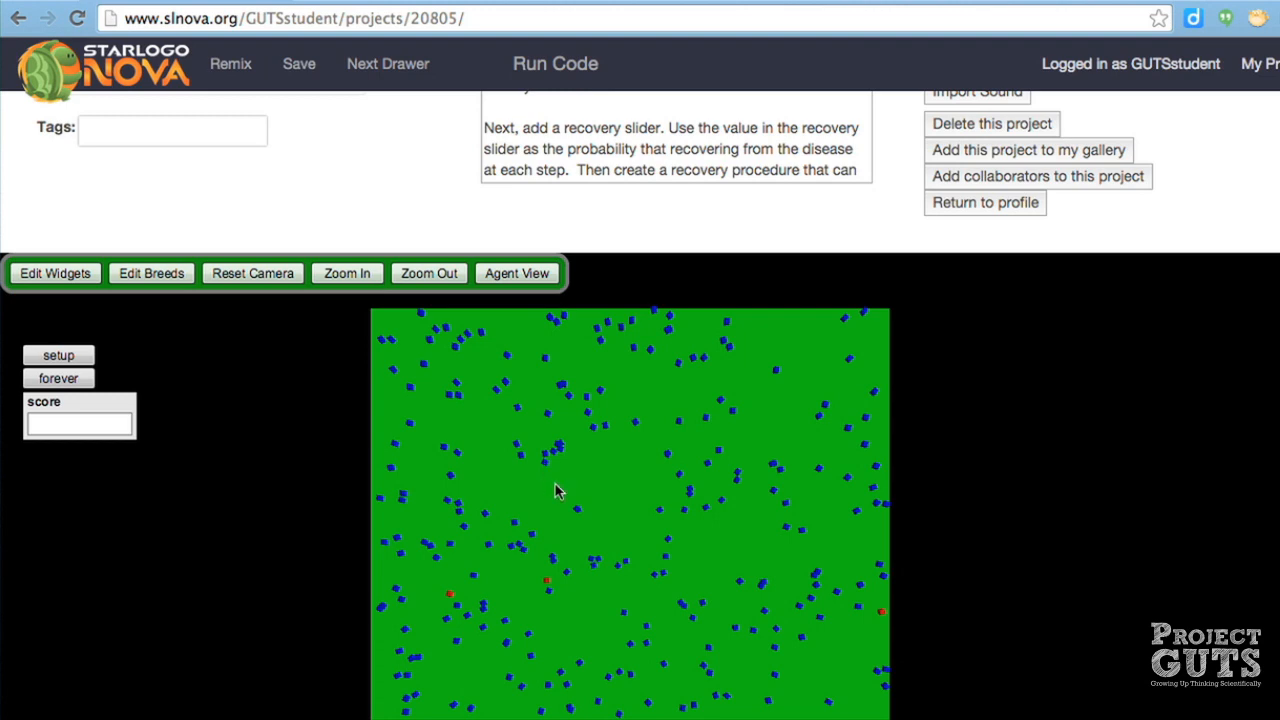
scroll("down", 3)
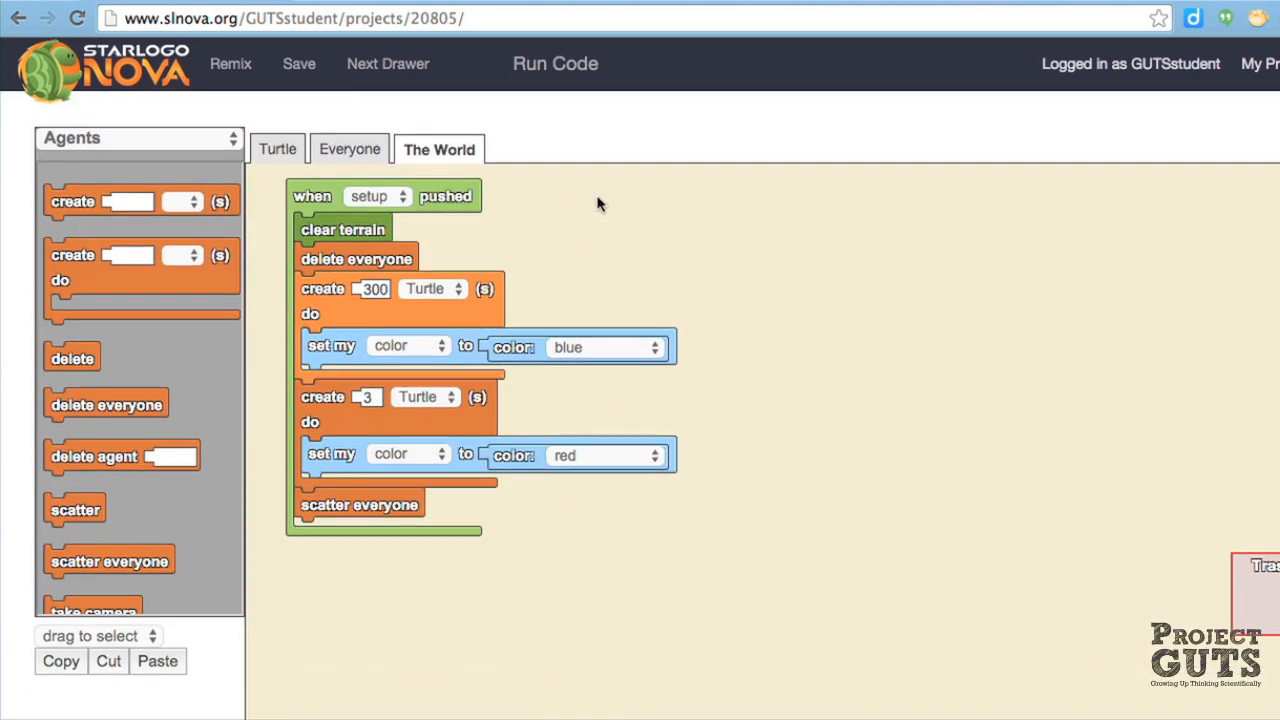
Set the Turtle loop to 'while forever toggled' and define an empty procedure named wiggle.
left_click(278, 149)
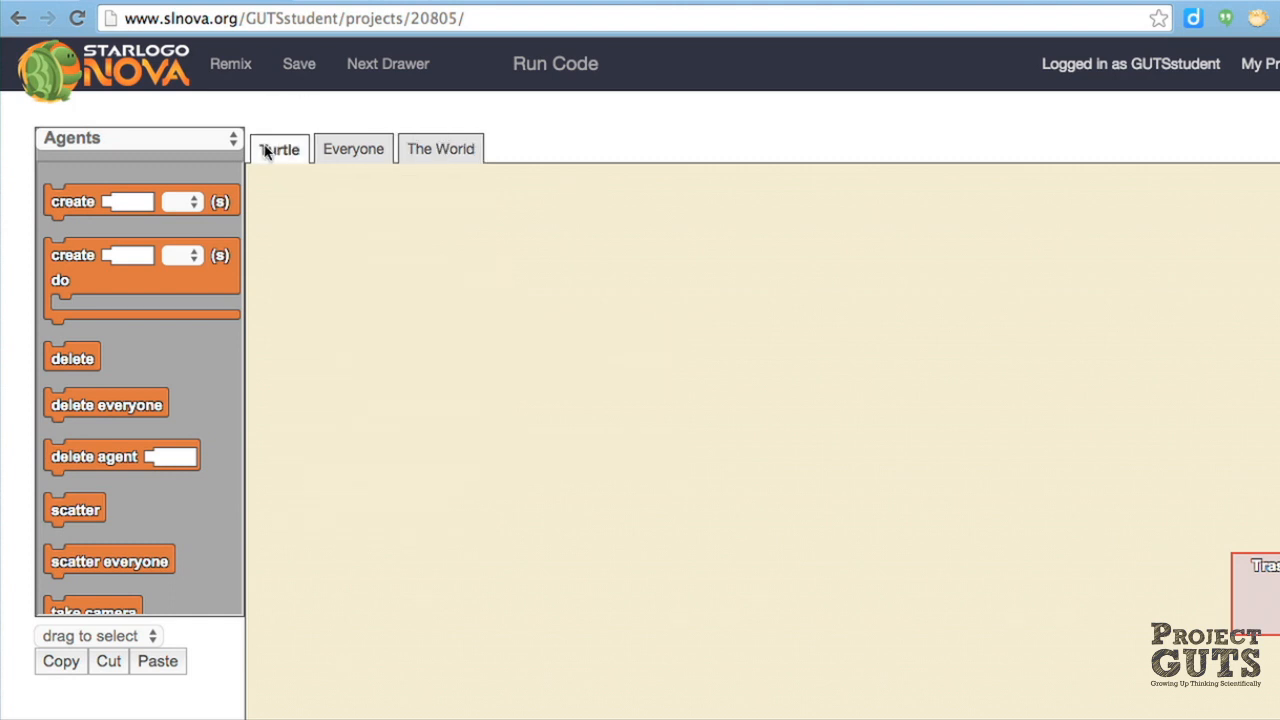
mouse_move(210, 145)
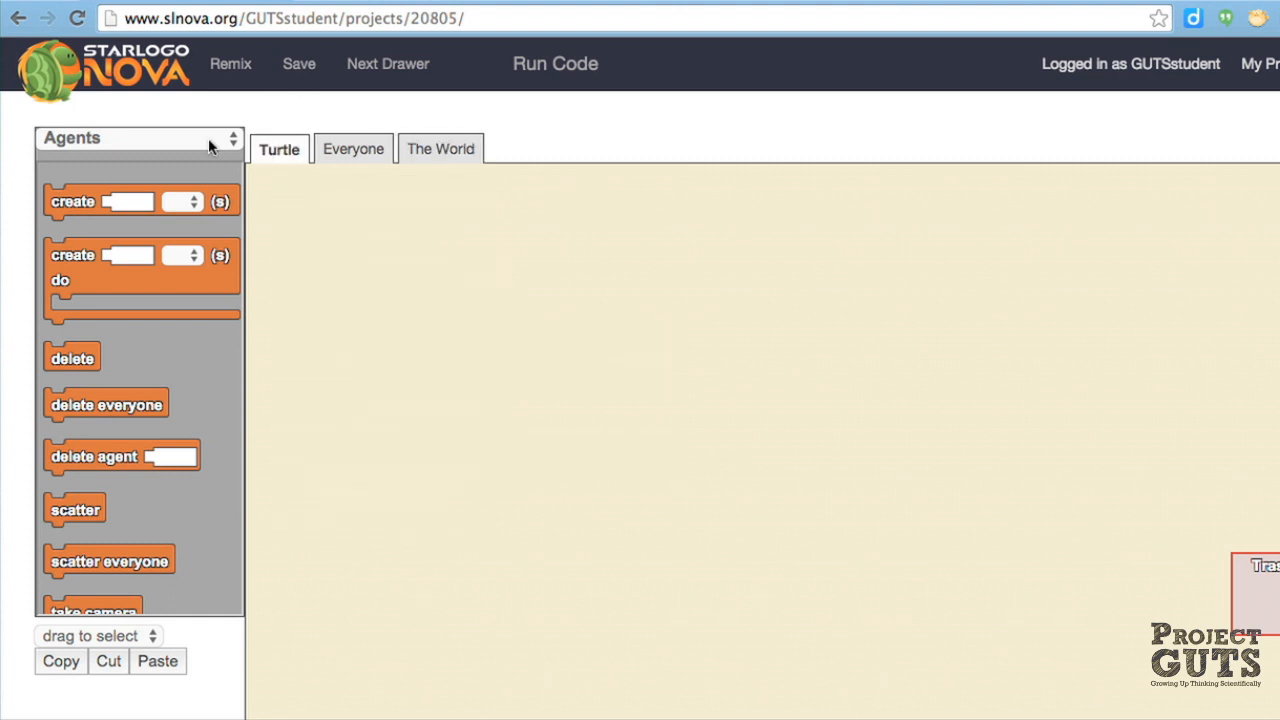
mouse_move(135, 205)
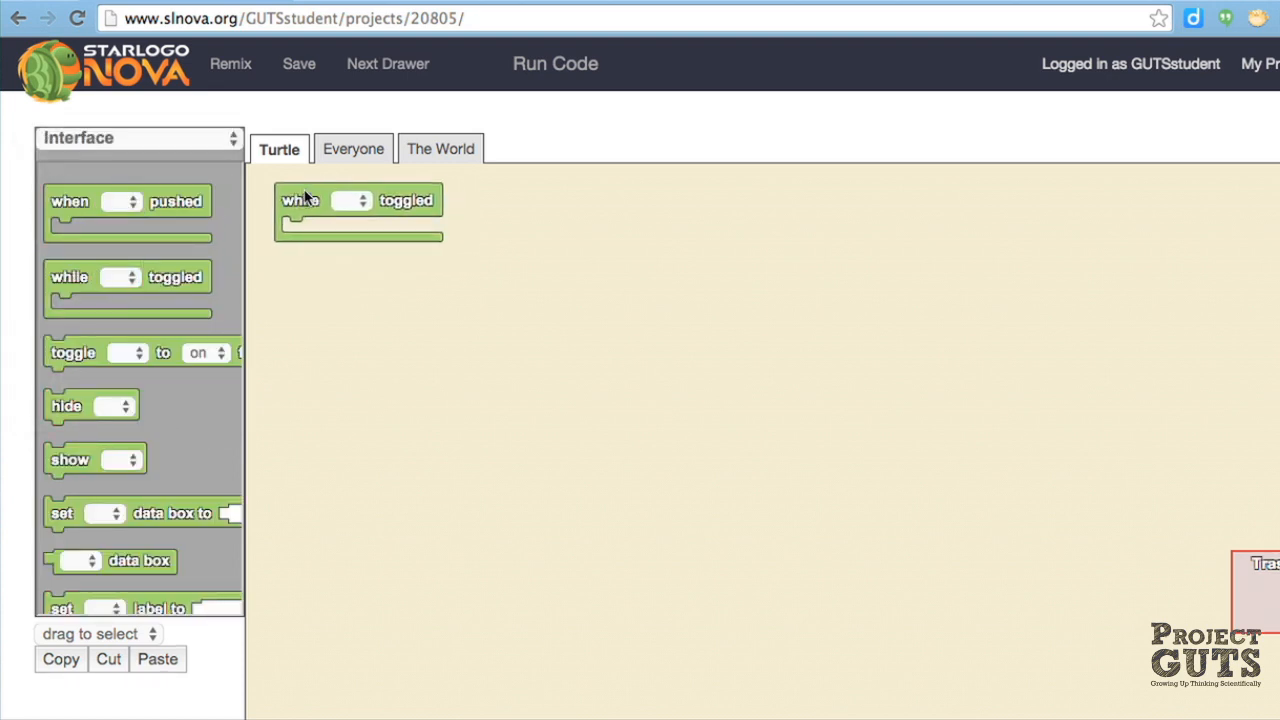
left_click(352, 200)
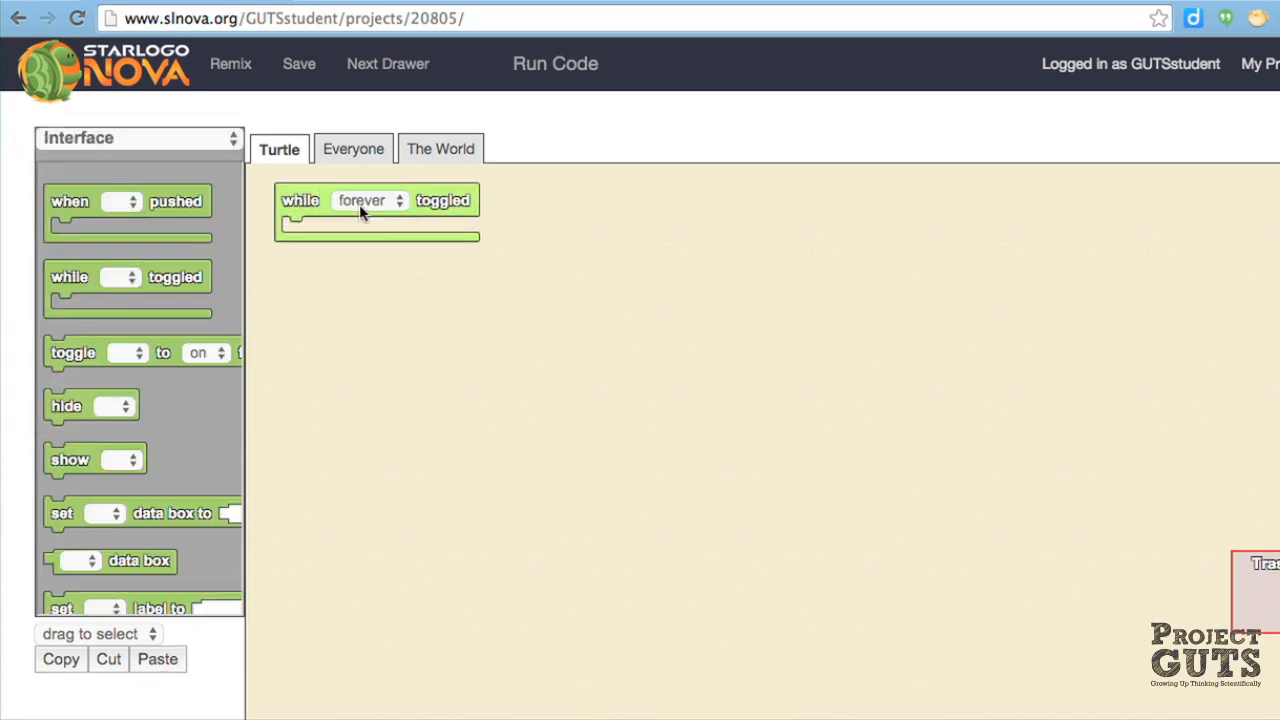
left_click(138, 138)
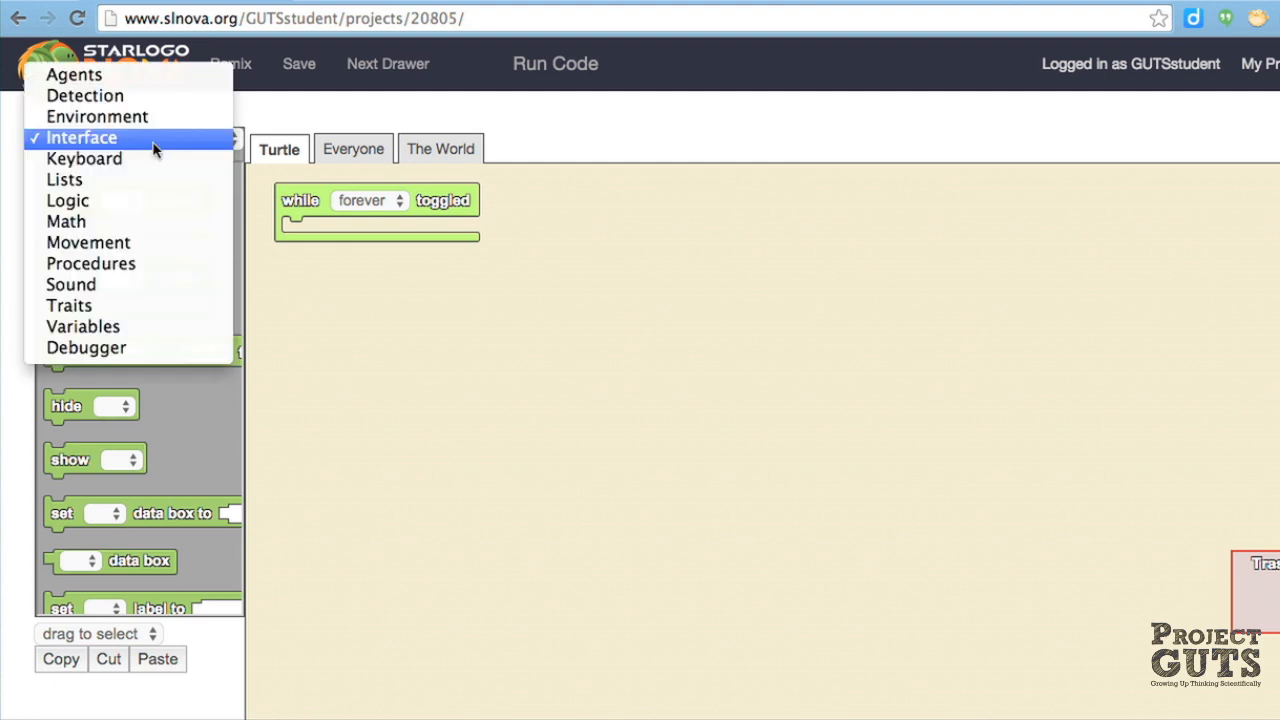
mouse_move(97, 263)
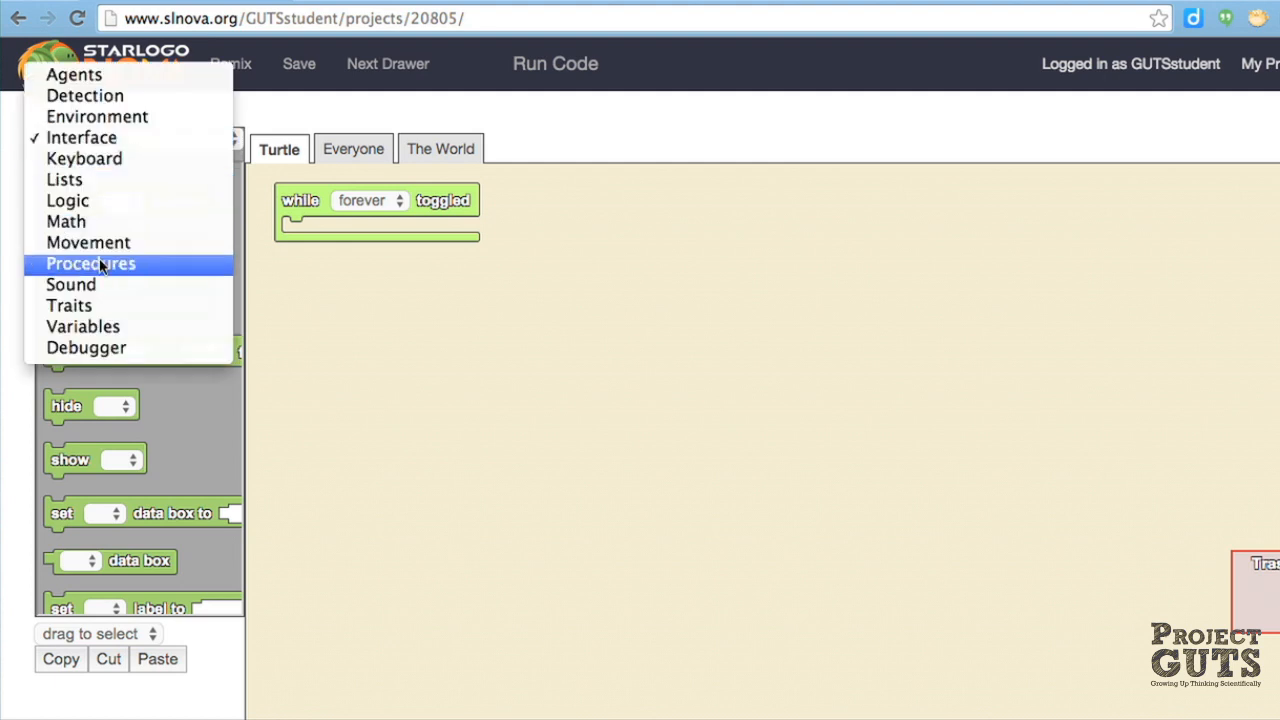
left_click(91, 263)
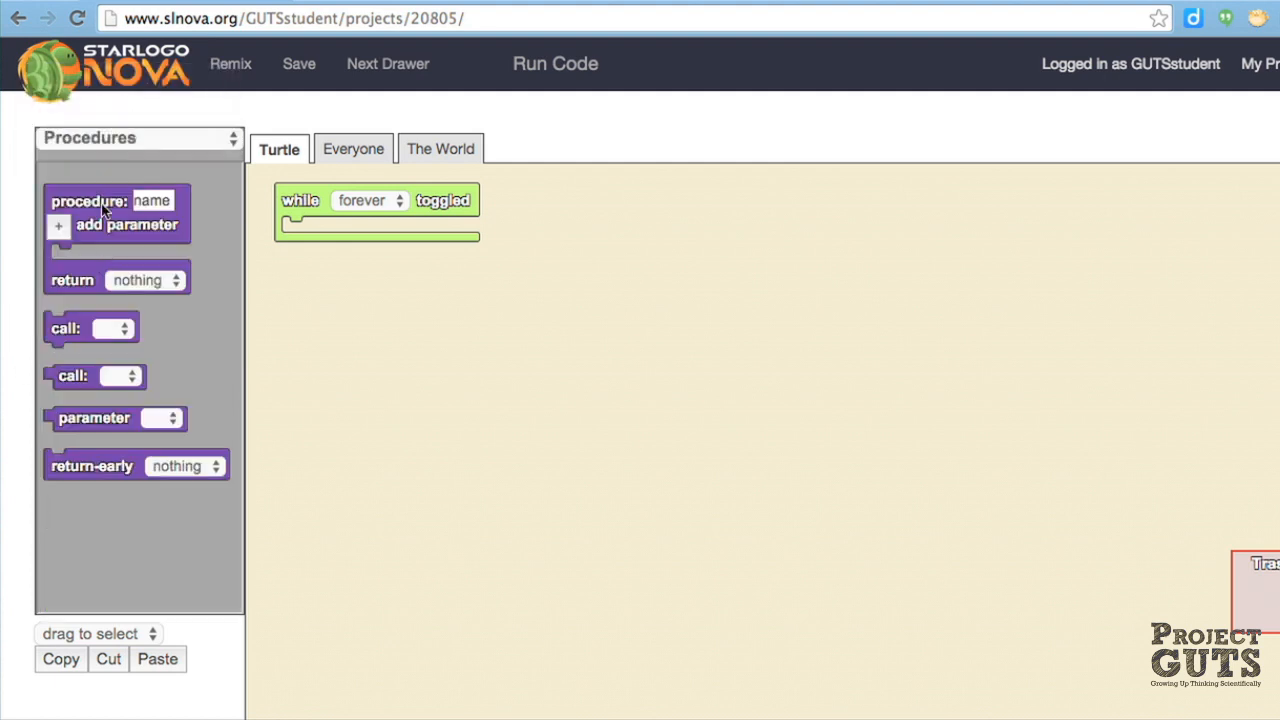
left_click_drag(110, 201, 895, 197)
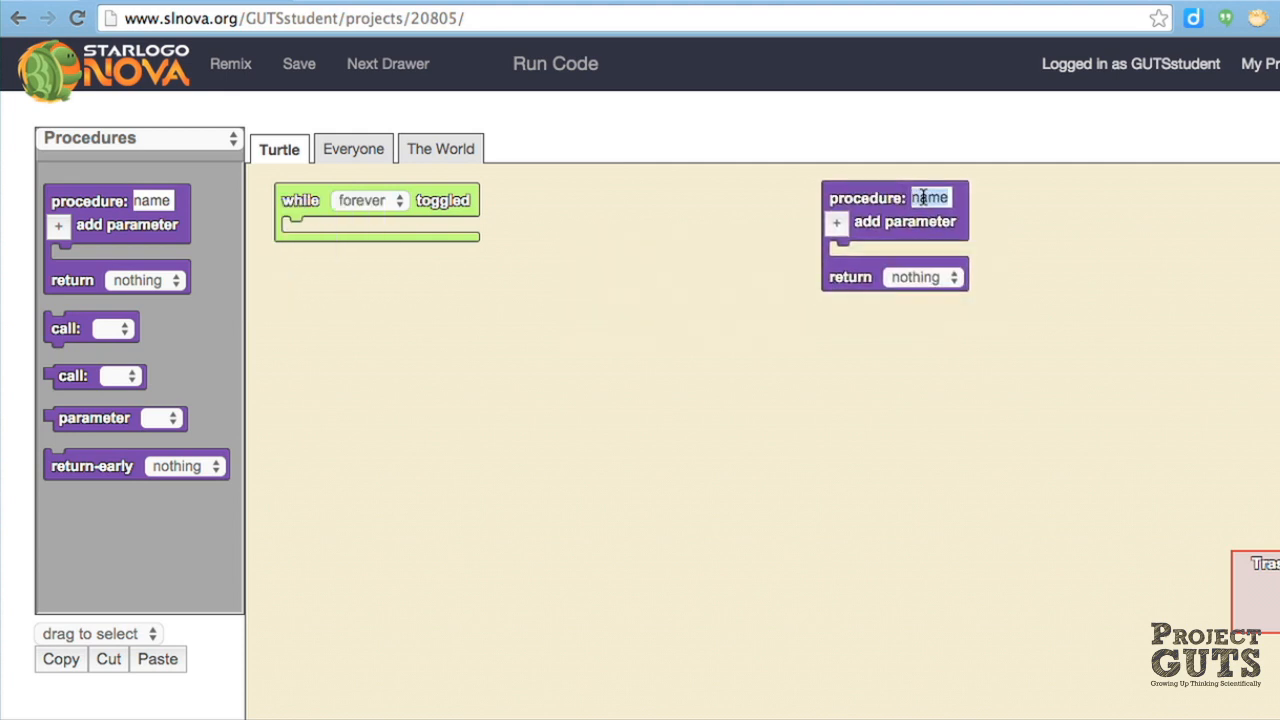
type("wiggle")
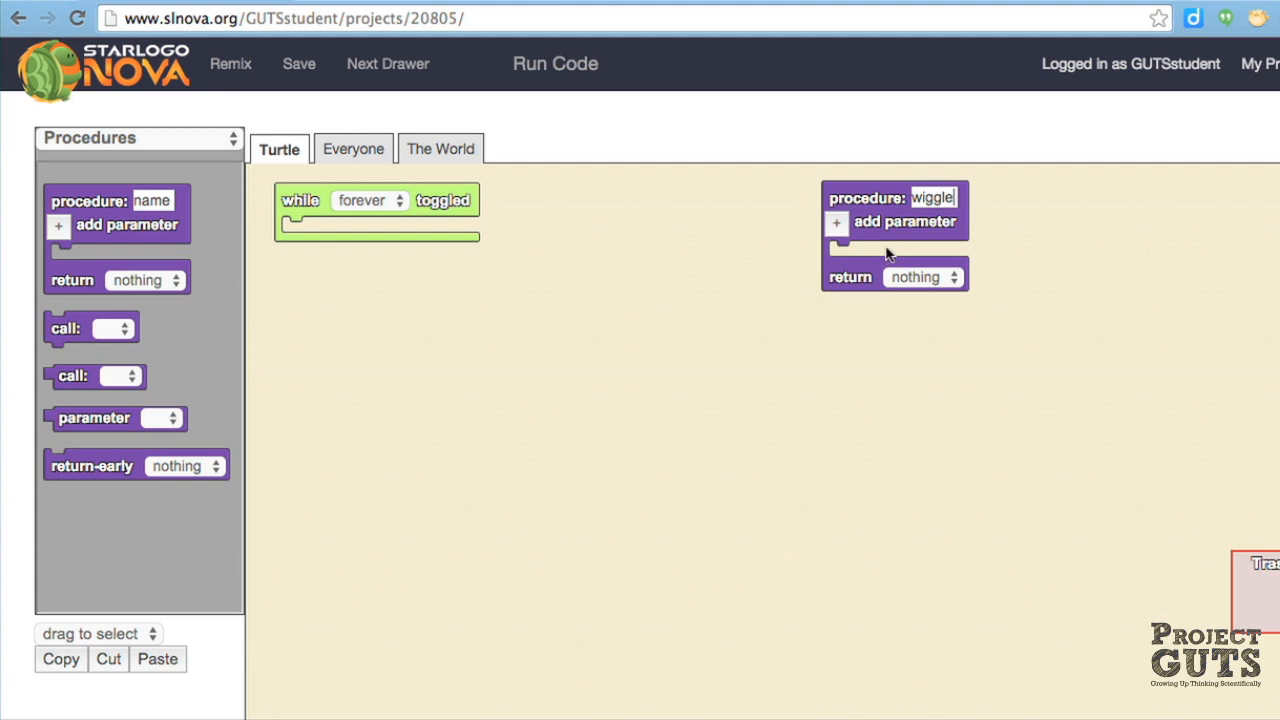
mouse_move(68, 349)
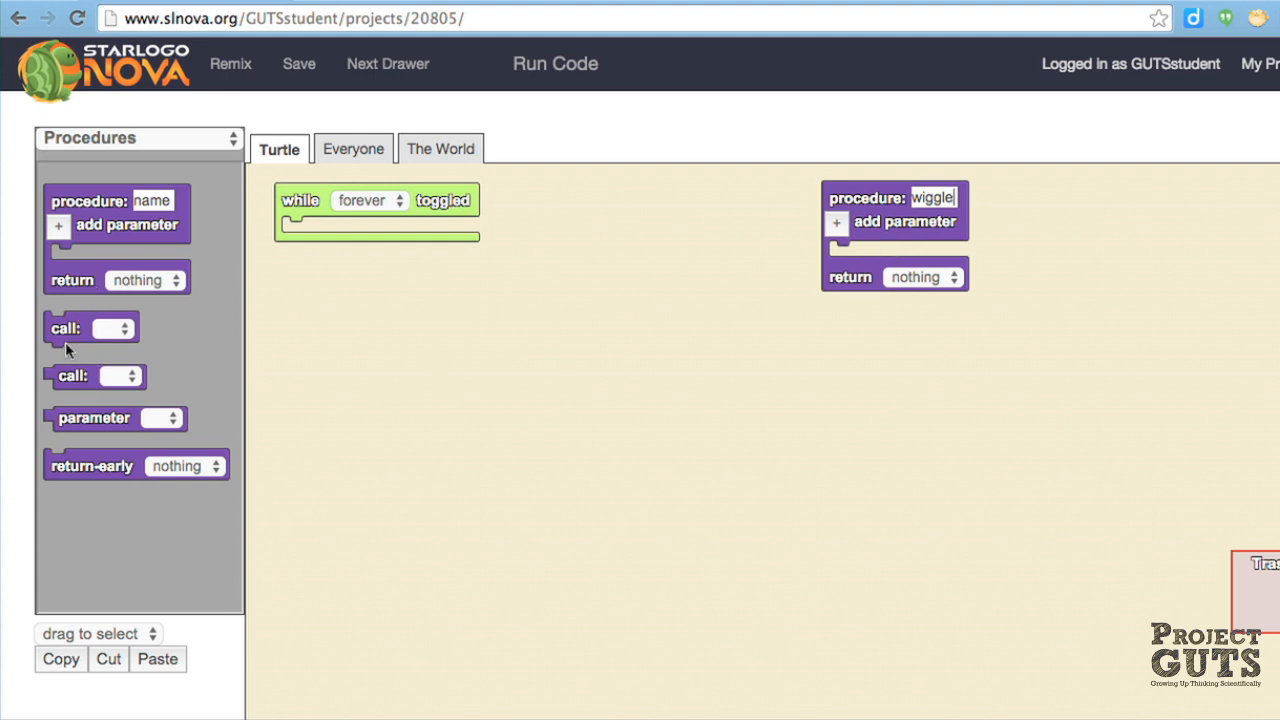
Place a 'call: wiggle' block inside the forever loop.
left_click_drag(90, 328, 355, 244)
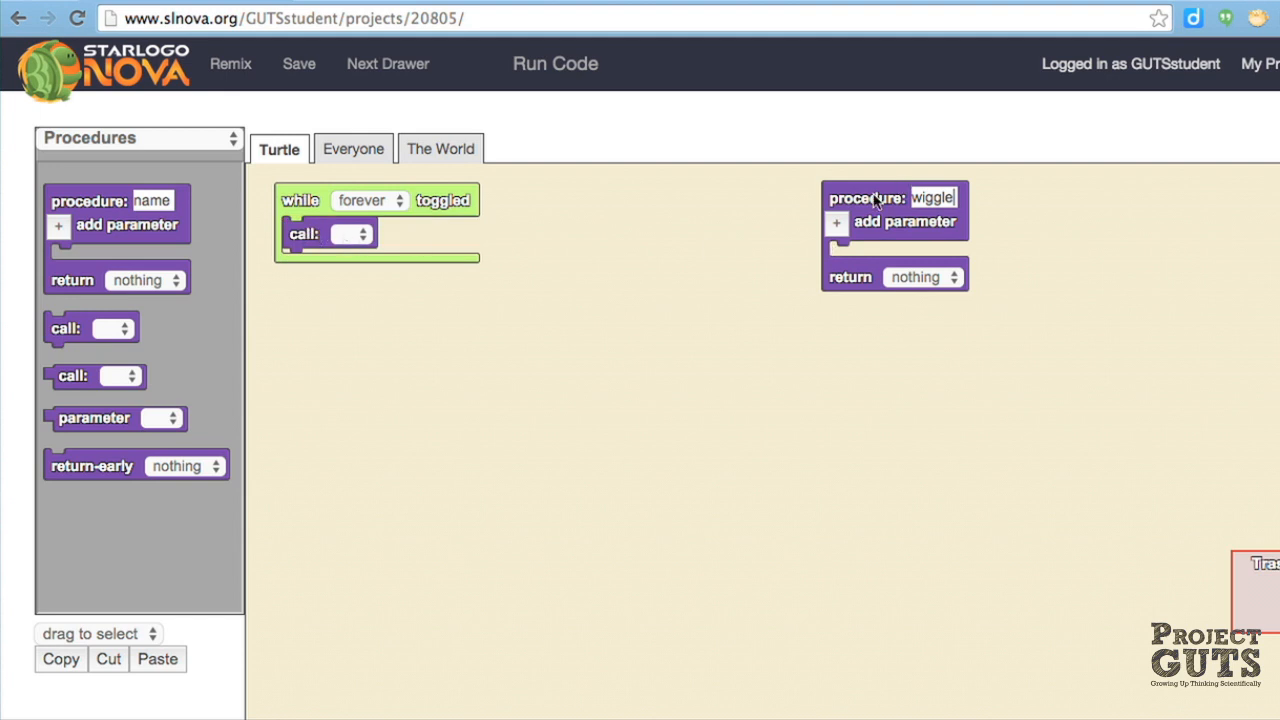
left_click(348, 233)
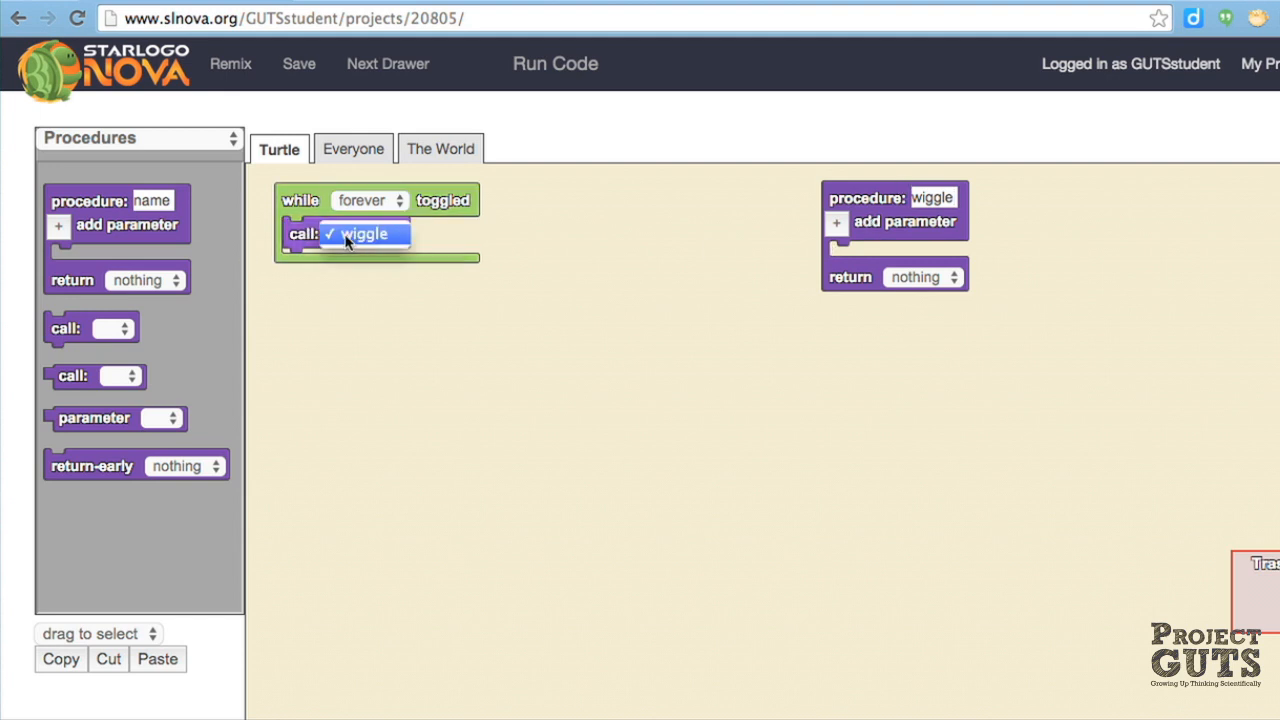
left_click(365, 233)
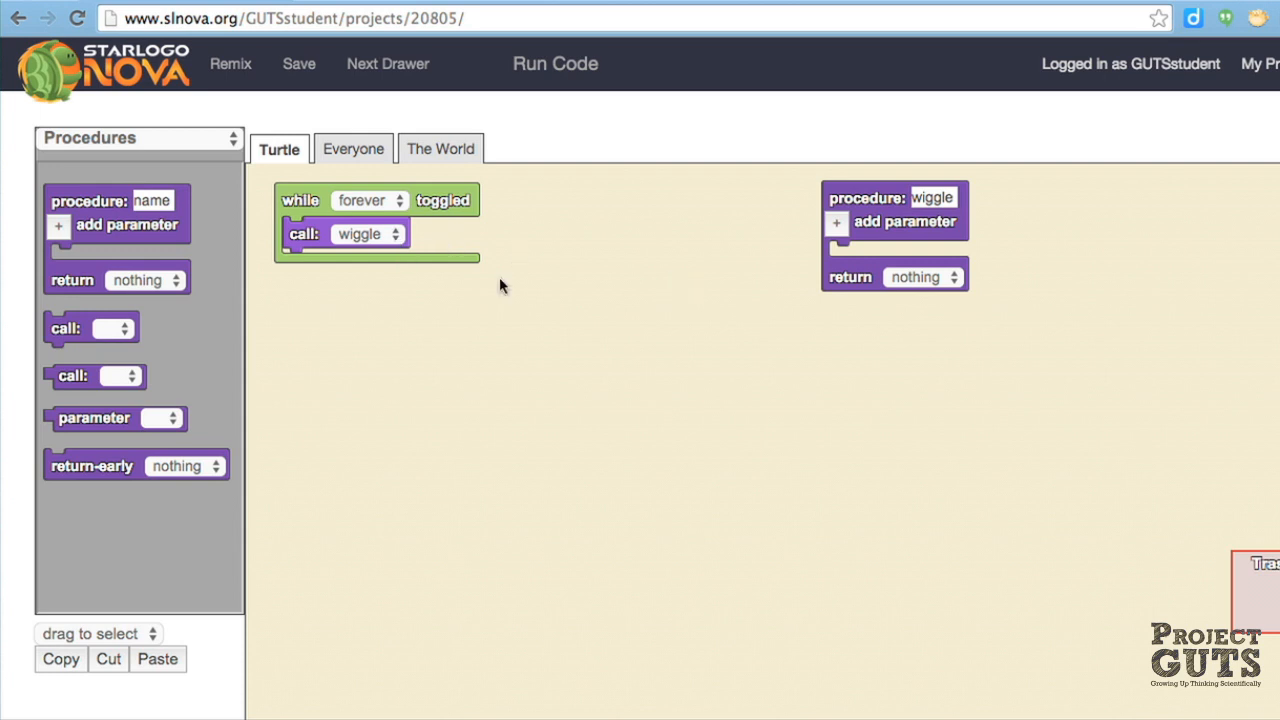
mouse_move(538, 238)
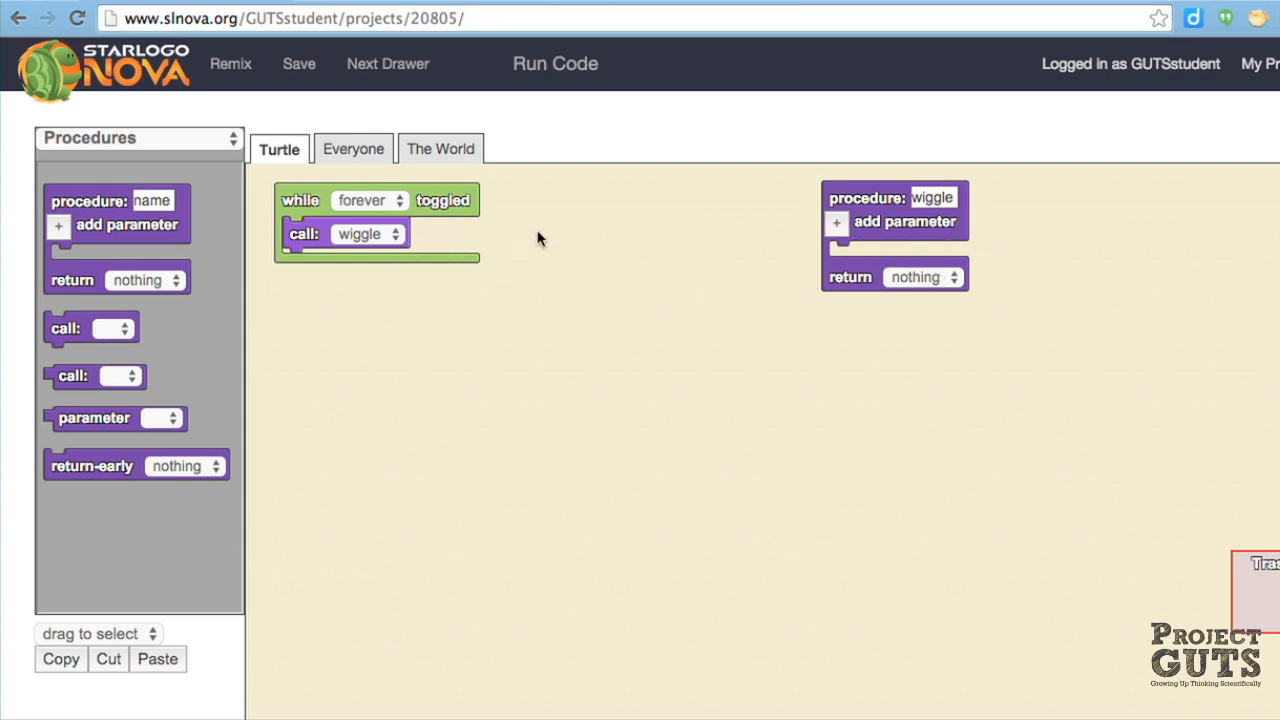
mouse_move(180, 108)
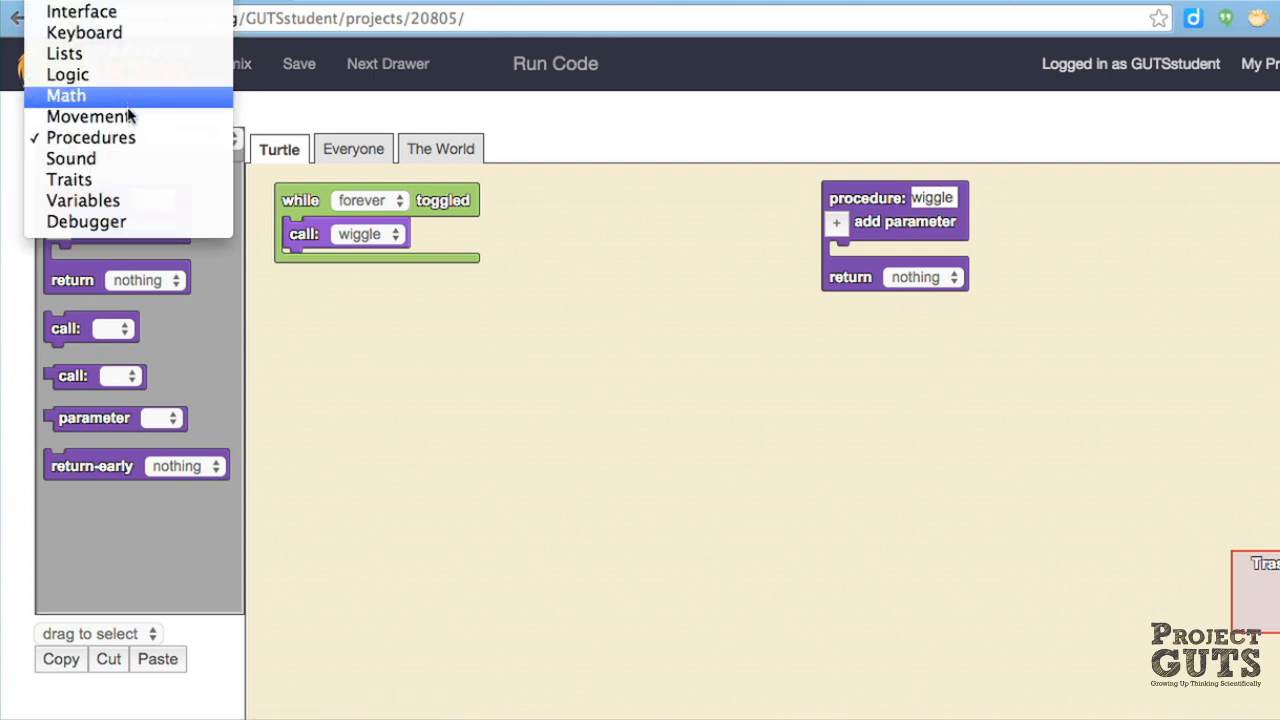
Make wiggle move forward 1 with random left/right turns, then run forever to test.
left_click(91, 116)
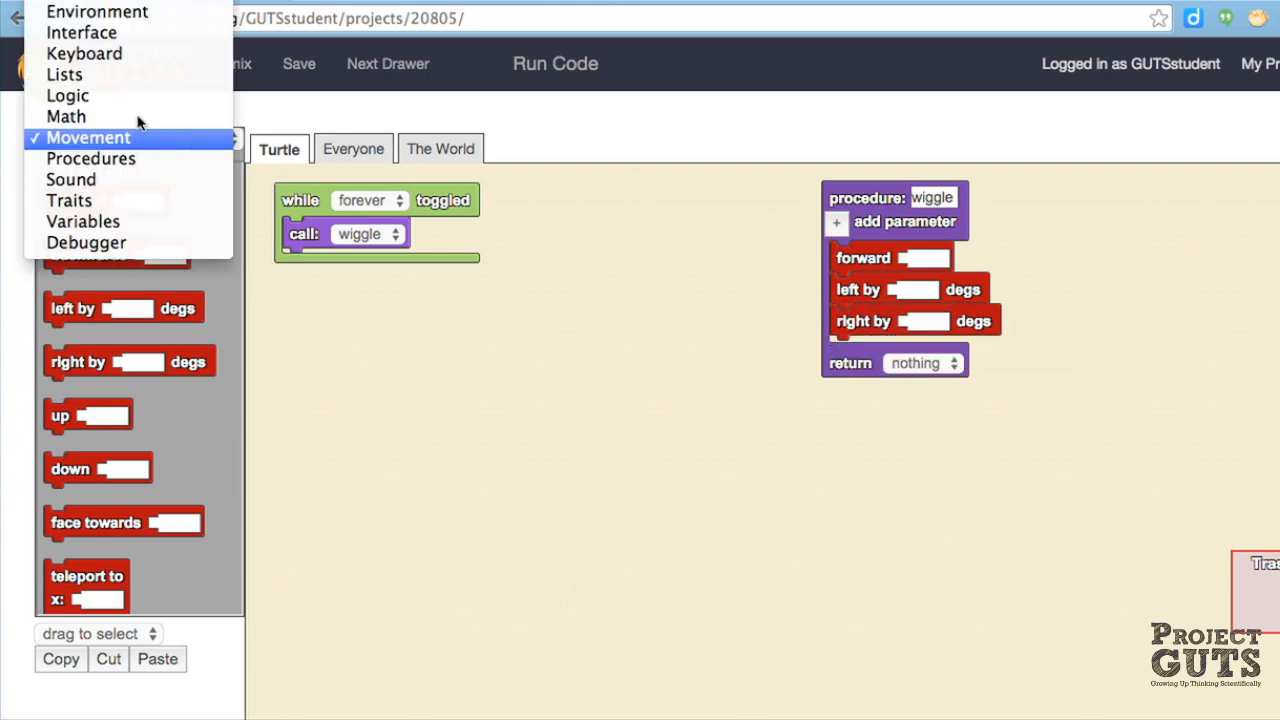
left_click(66, 116)
type("30")
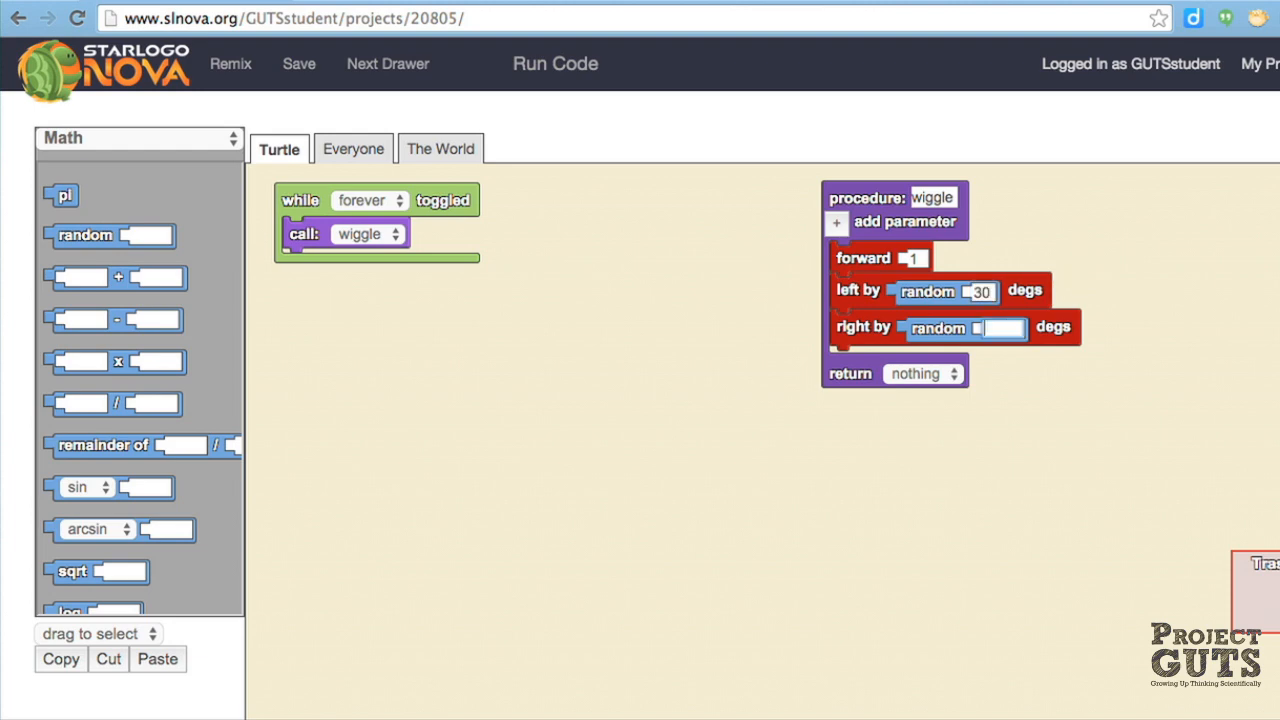
left_click(555, 63)
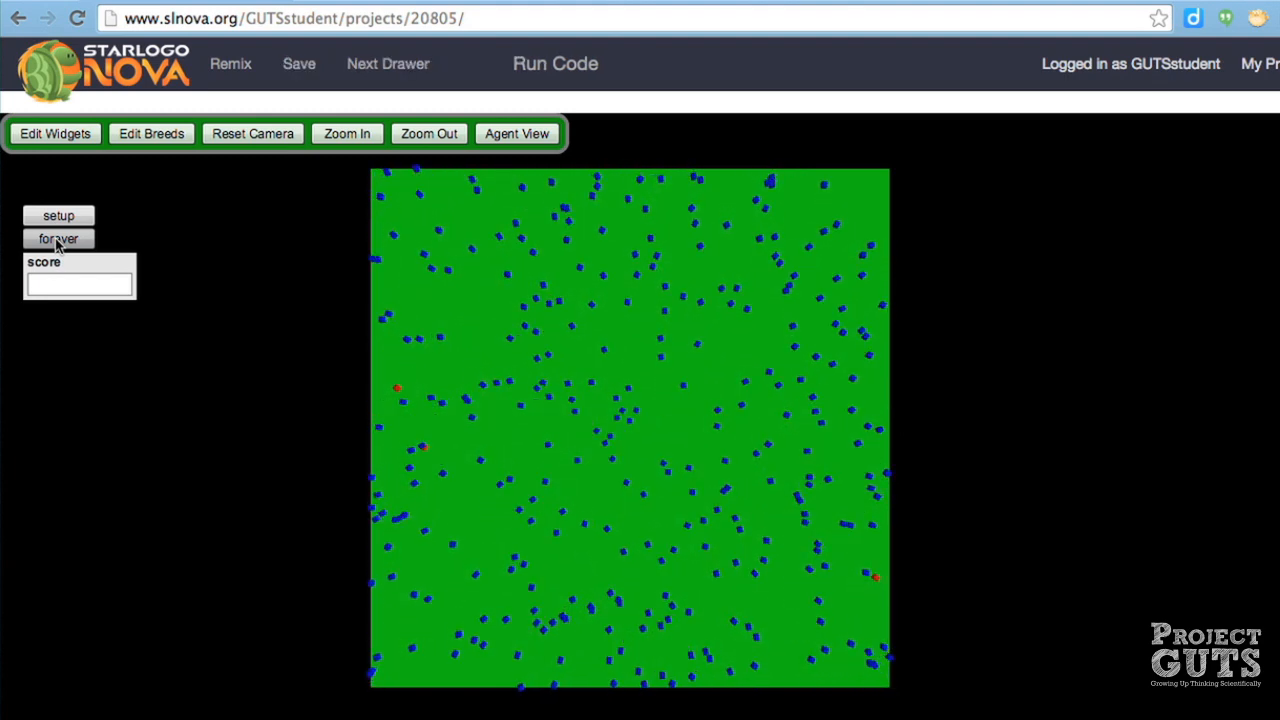
left_click(58, 238)
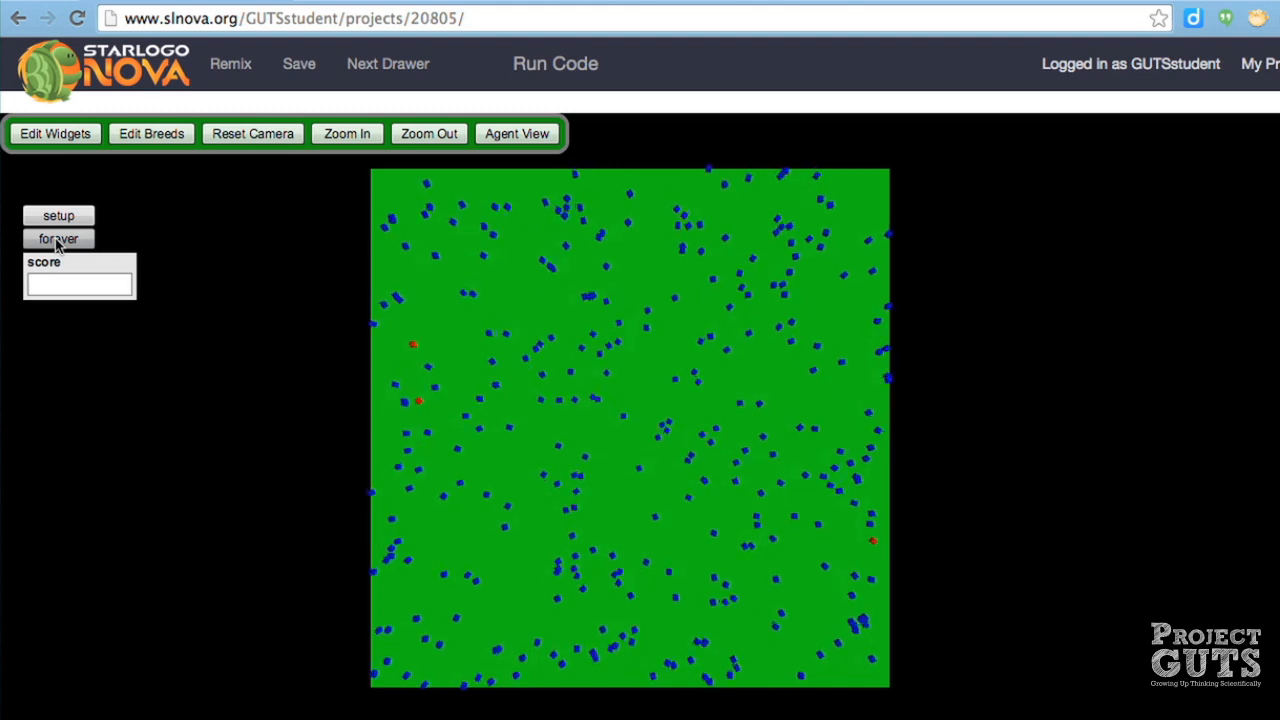
left_click(58, 238)
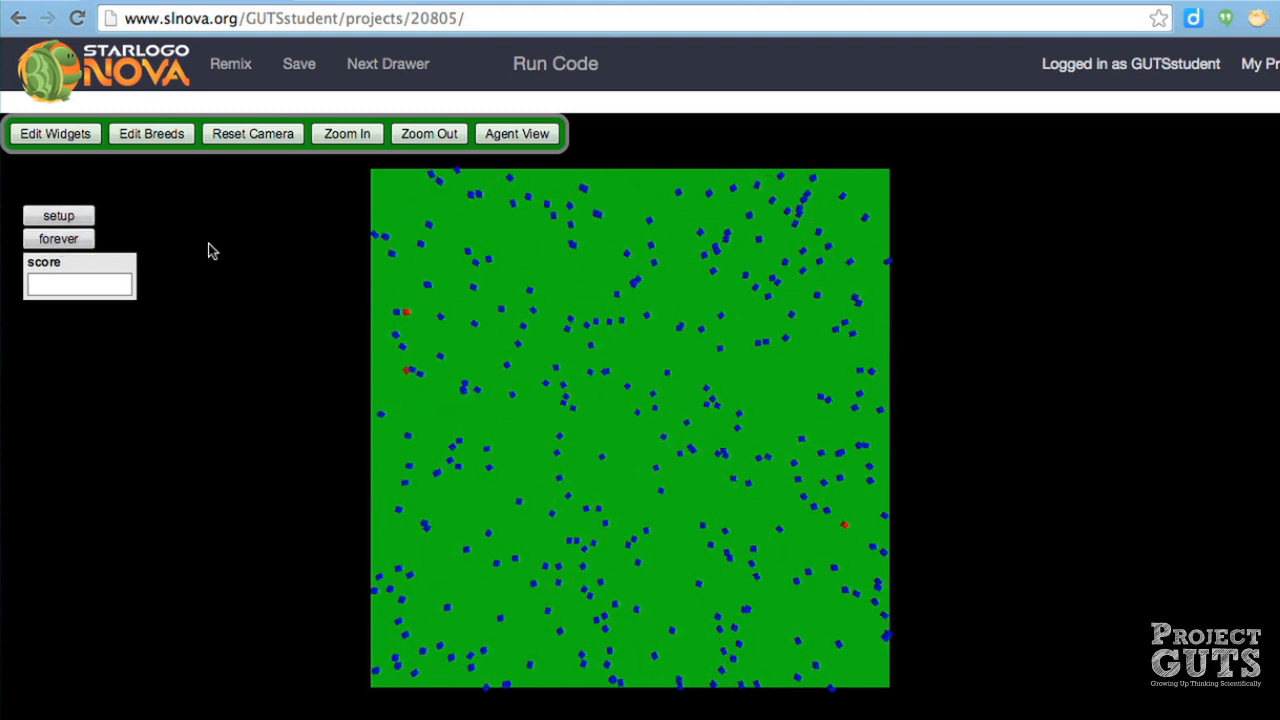
Create a horizontal slider widget named 'transmission rate'.
left_click(55, 133)
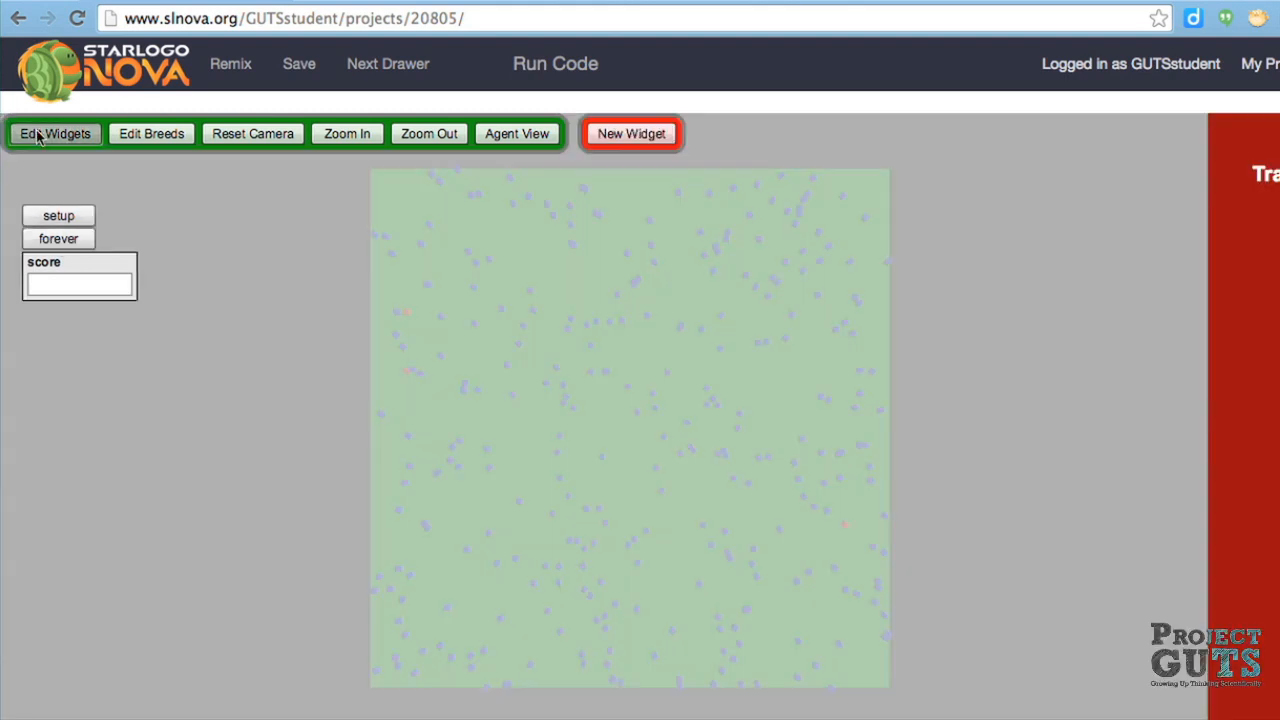
mouse_move(668, 148)
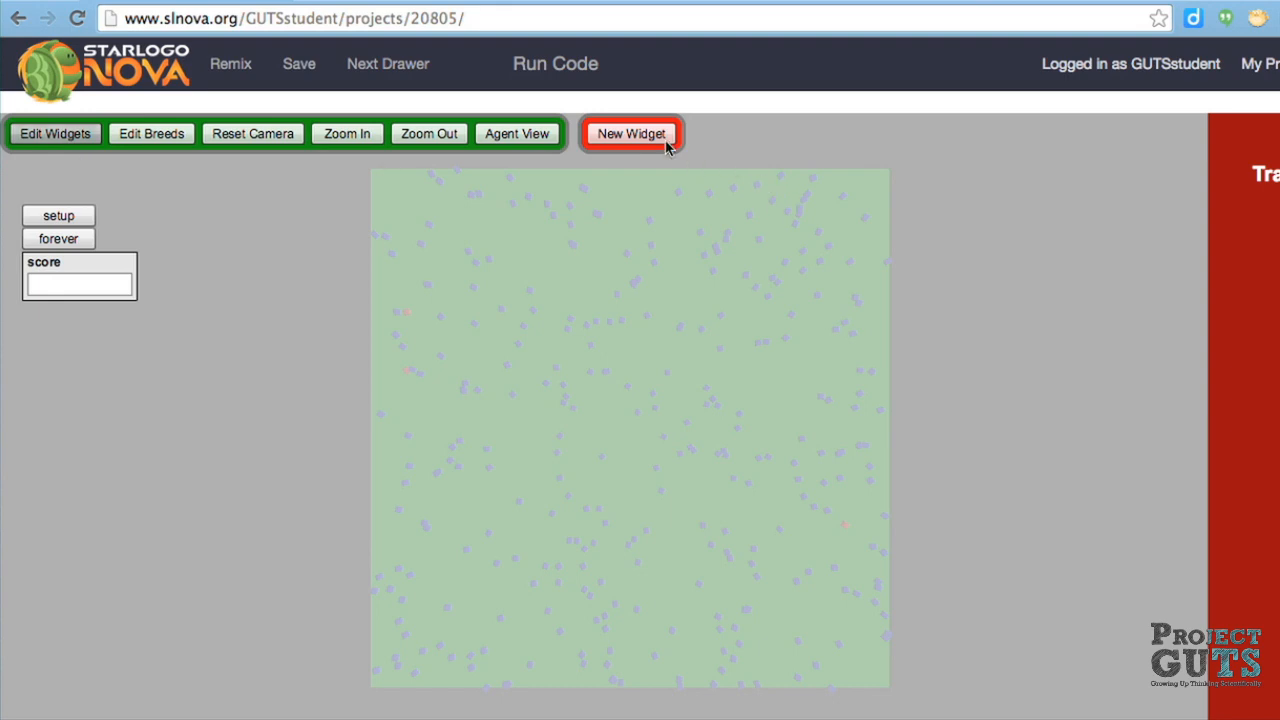
left_click(631, 133)
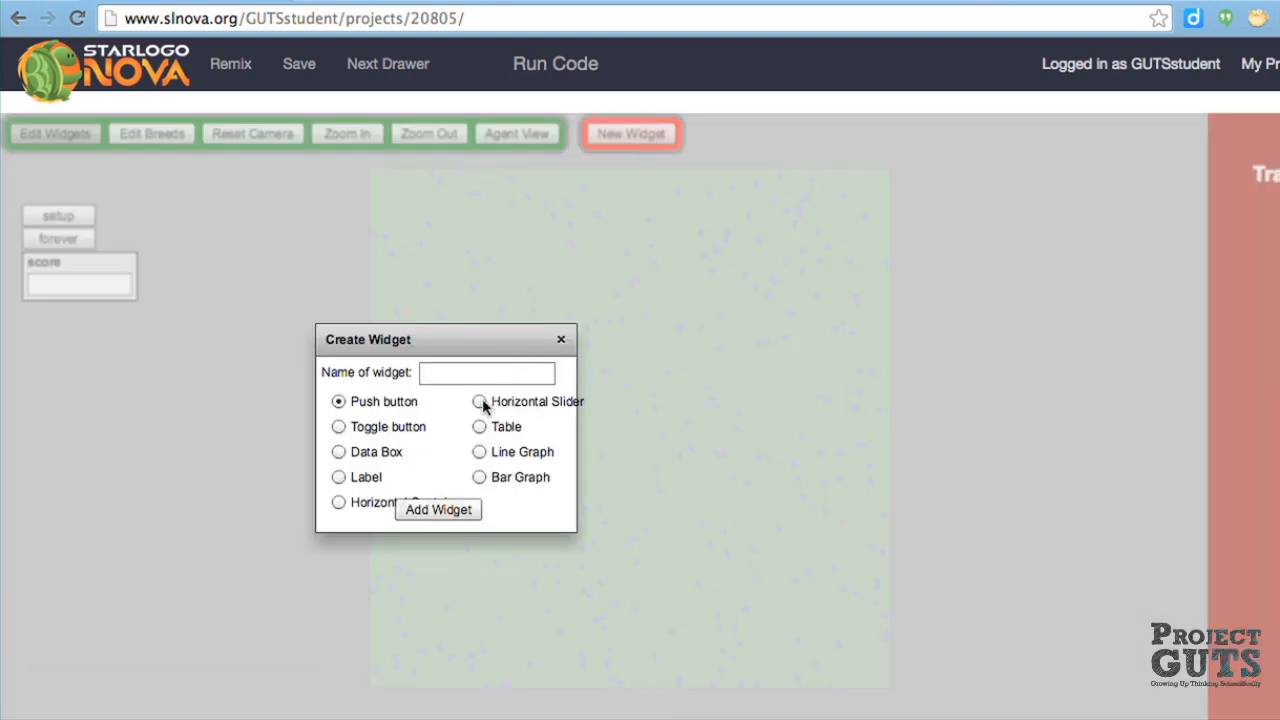
left_click(479, 401)
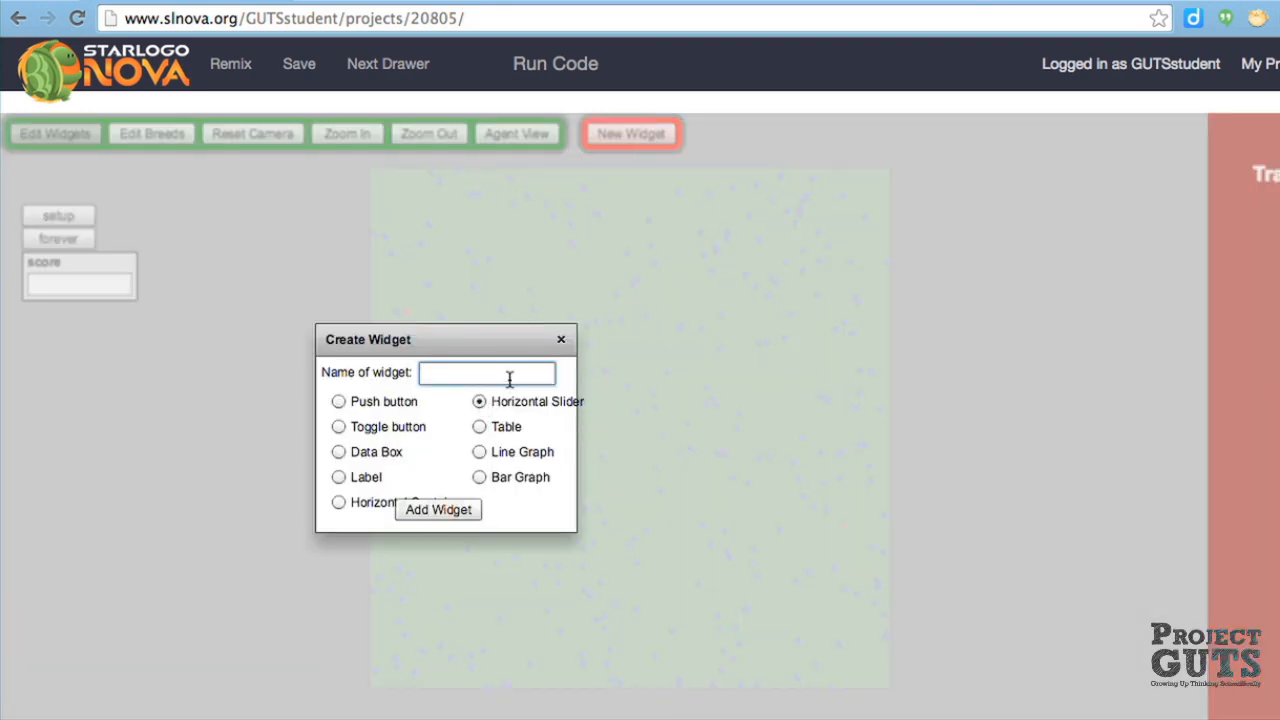
type("transmission rate")
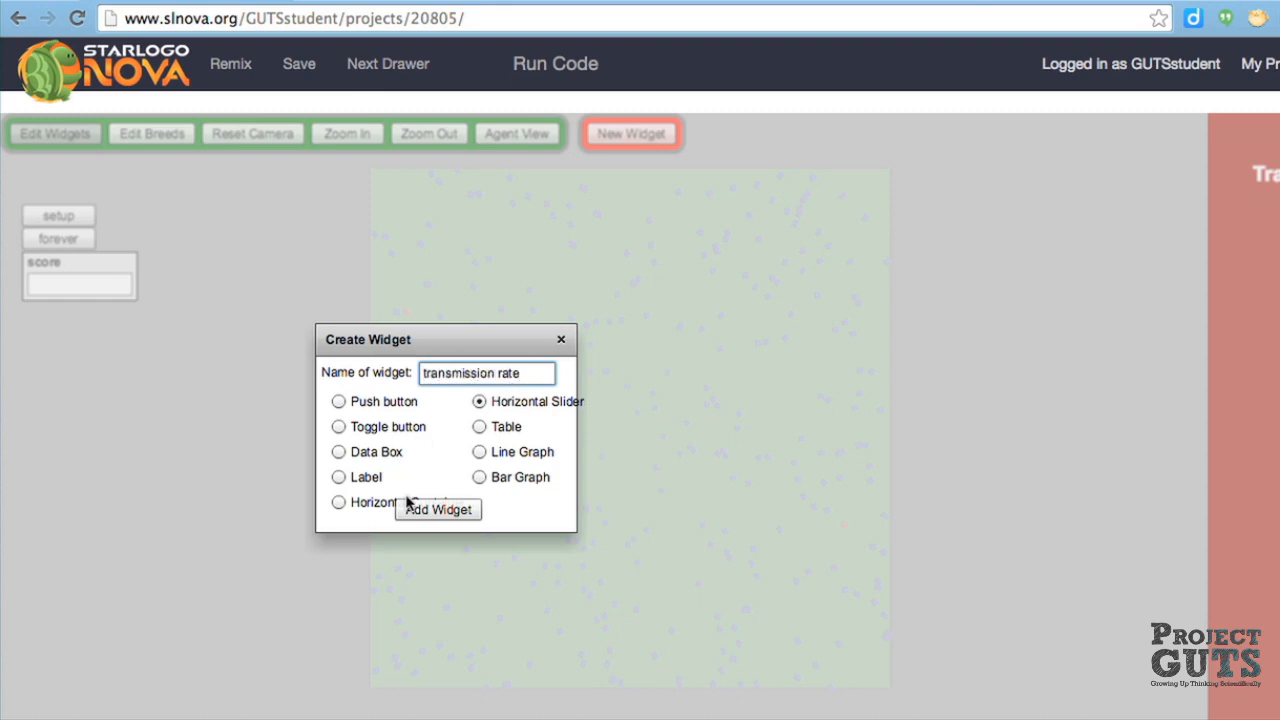
left_click(438, 509)
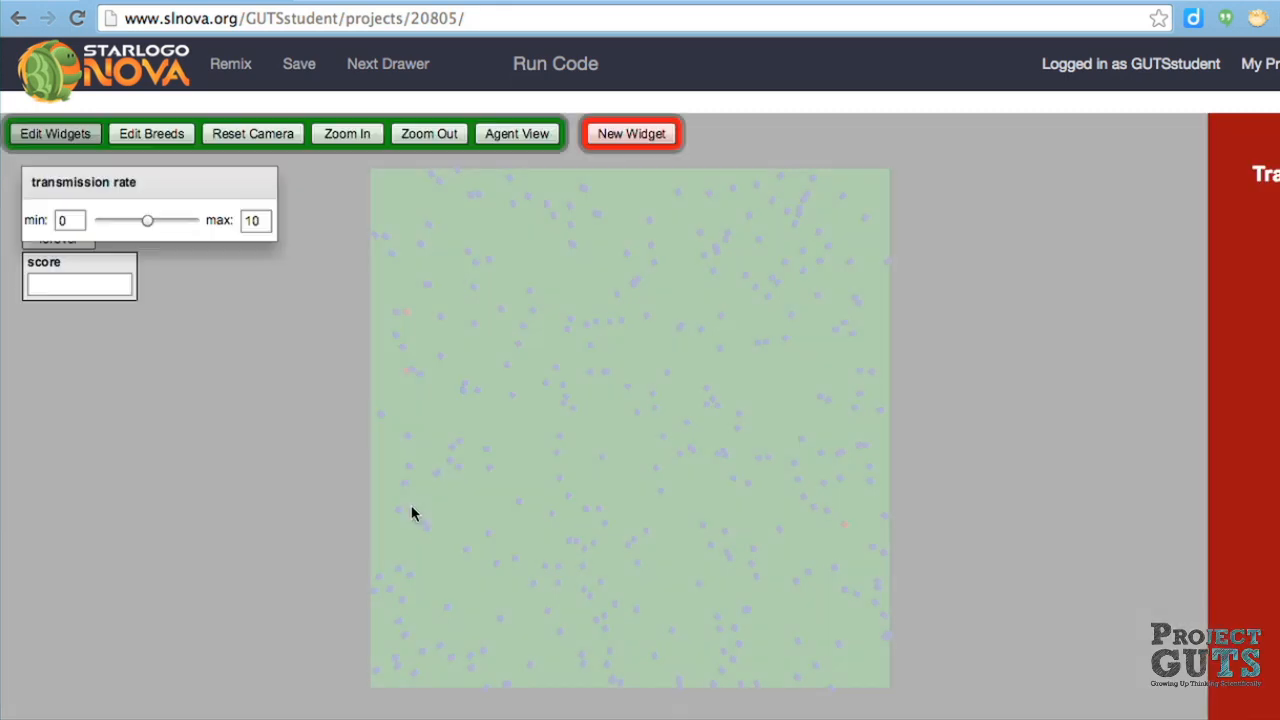
mouse_move(108, 185)
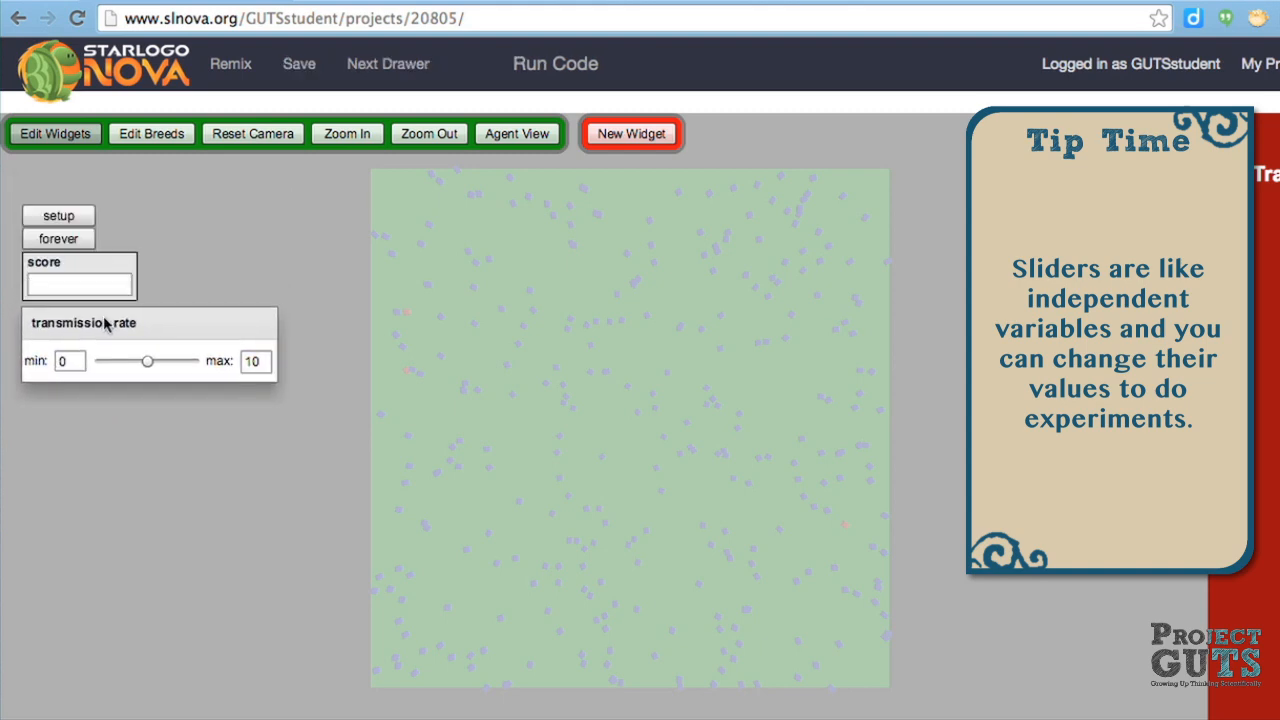
mouse_move(230, 265)
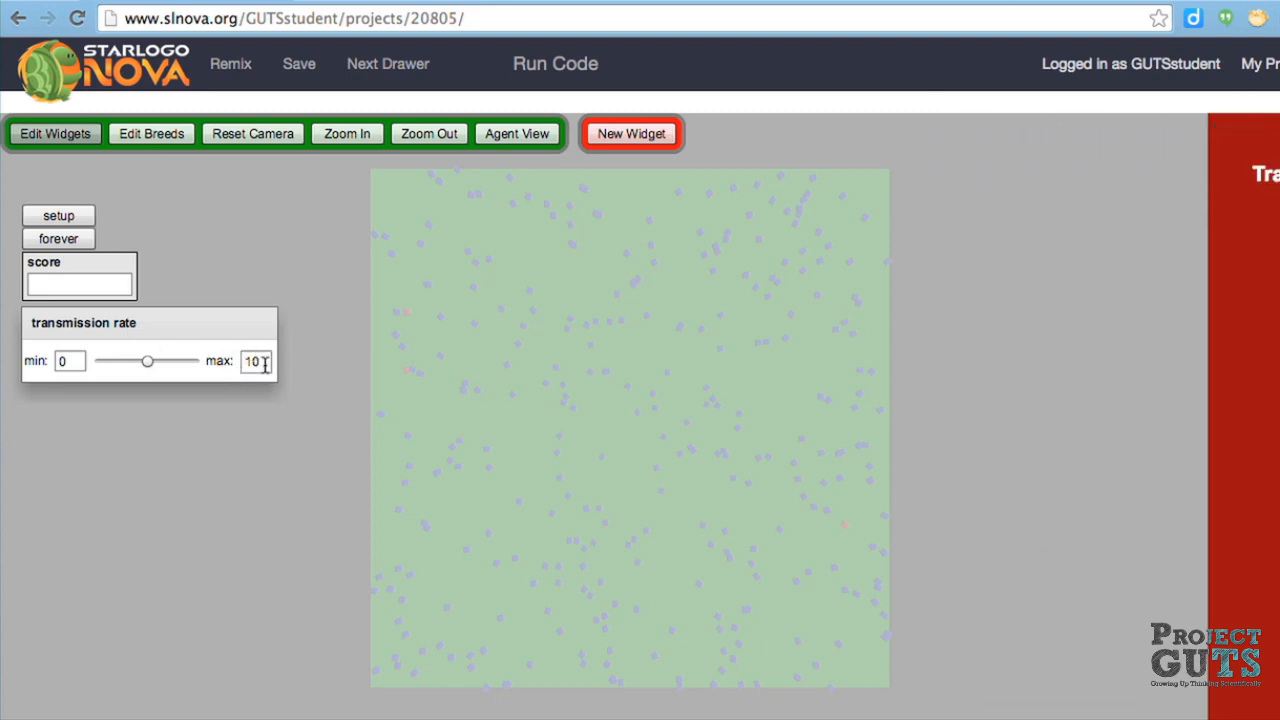
Give the transmission rate slider a maximum of 100, set it to 100, and accept.
left_click(254, 361)
type("0")
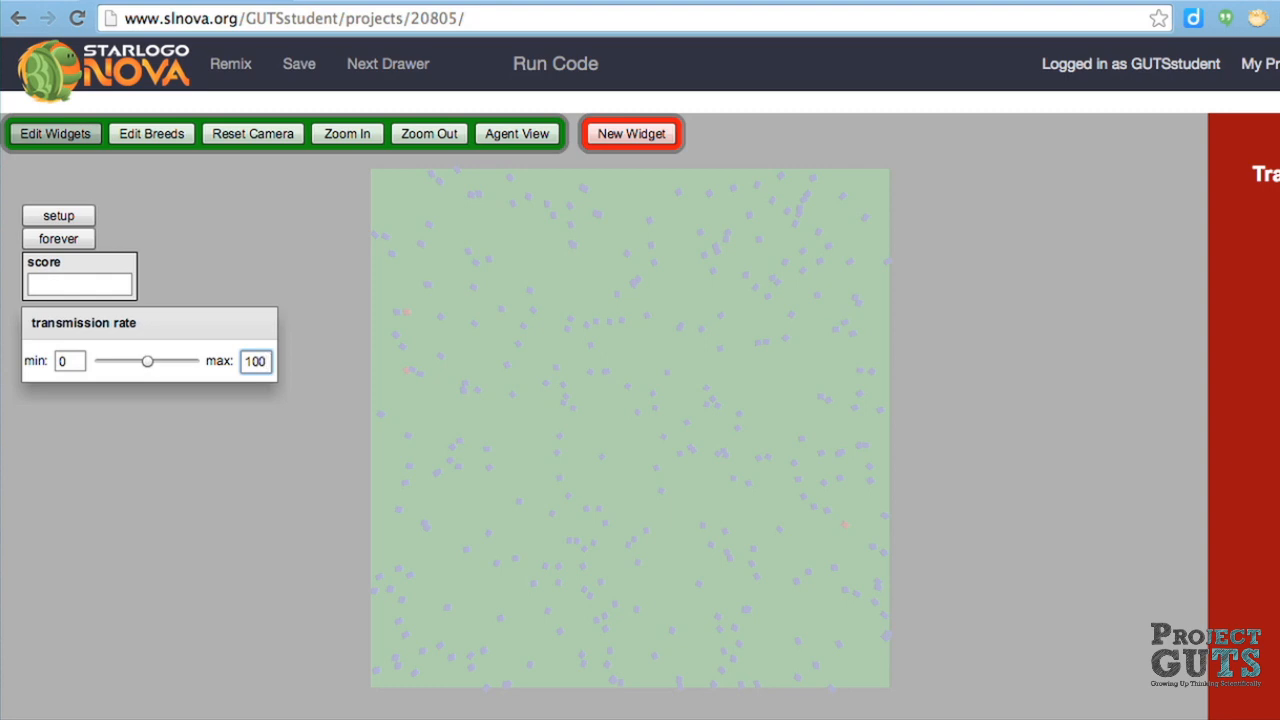
left_click_drag(147, 361, 103, 361)
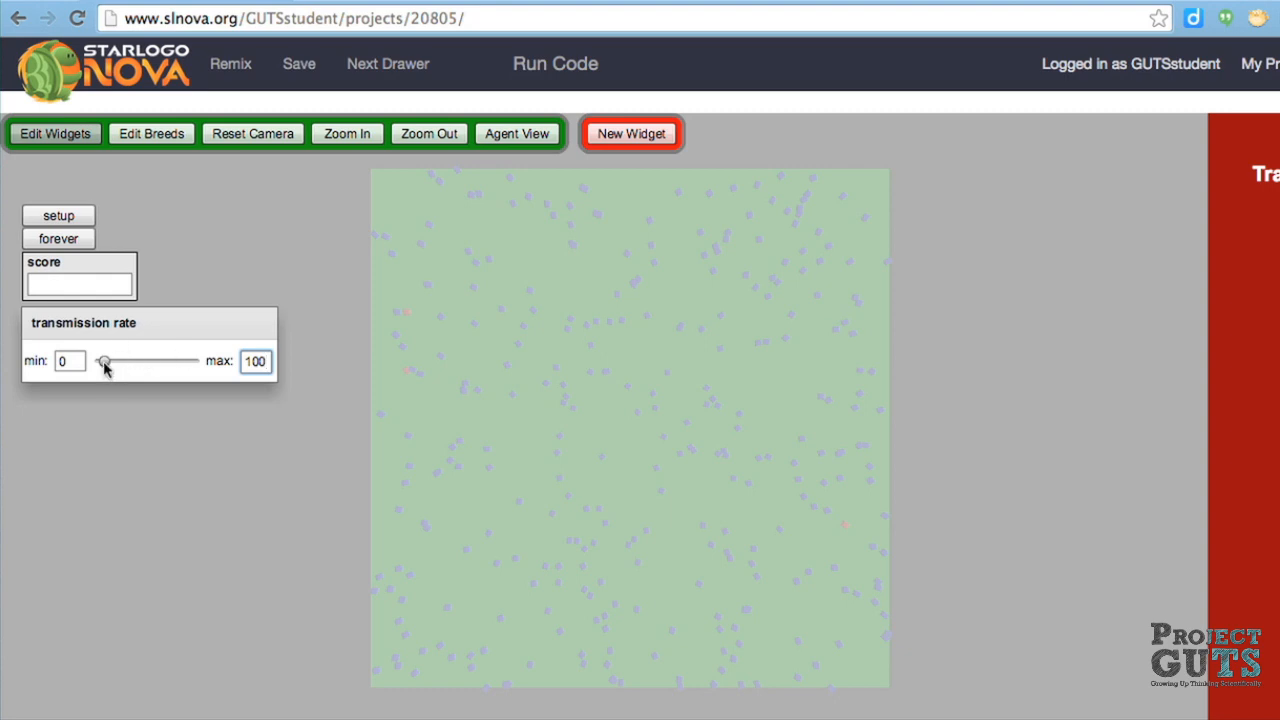
left_click_drag(103, 361, 112, 361)
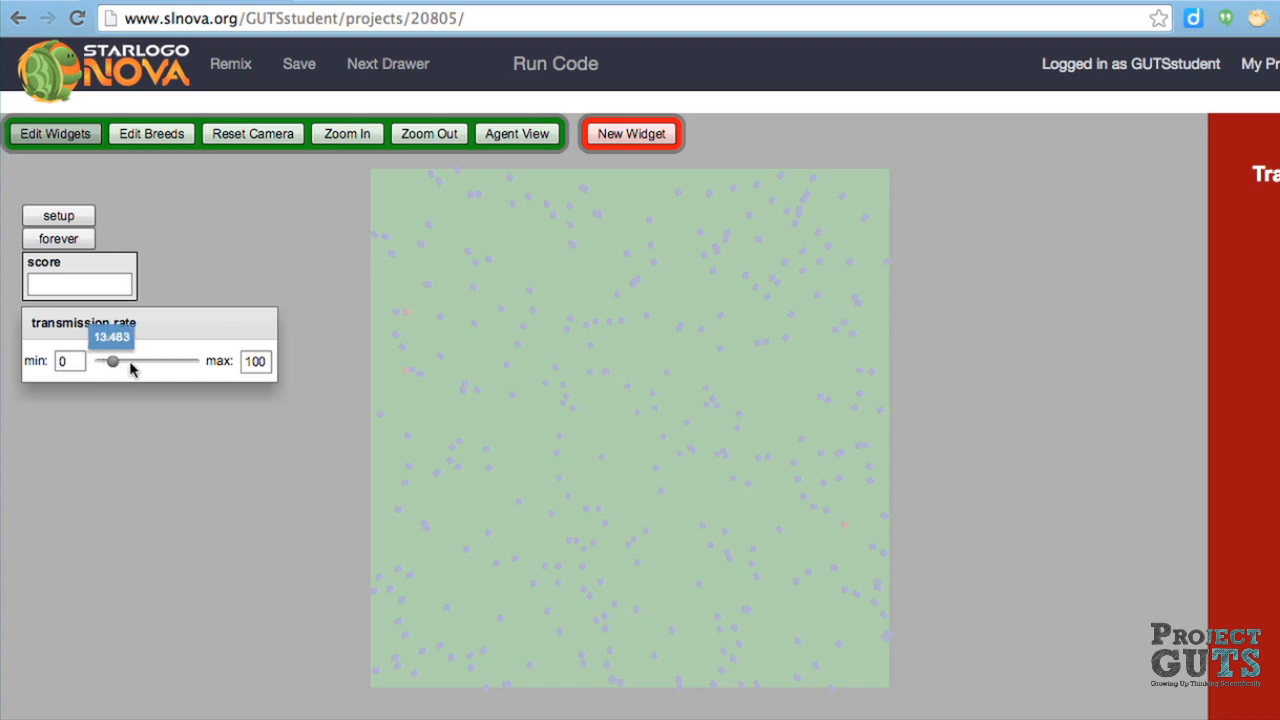
left_click_drag(112, 361, 193, 361)
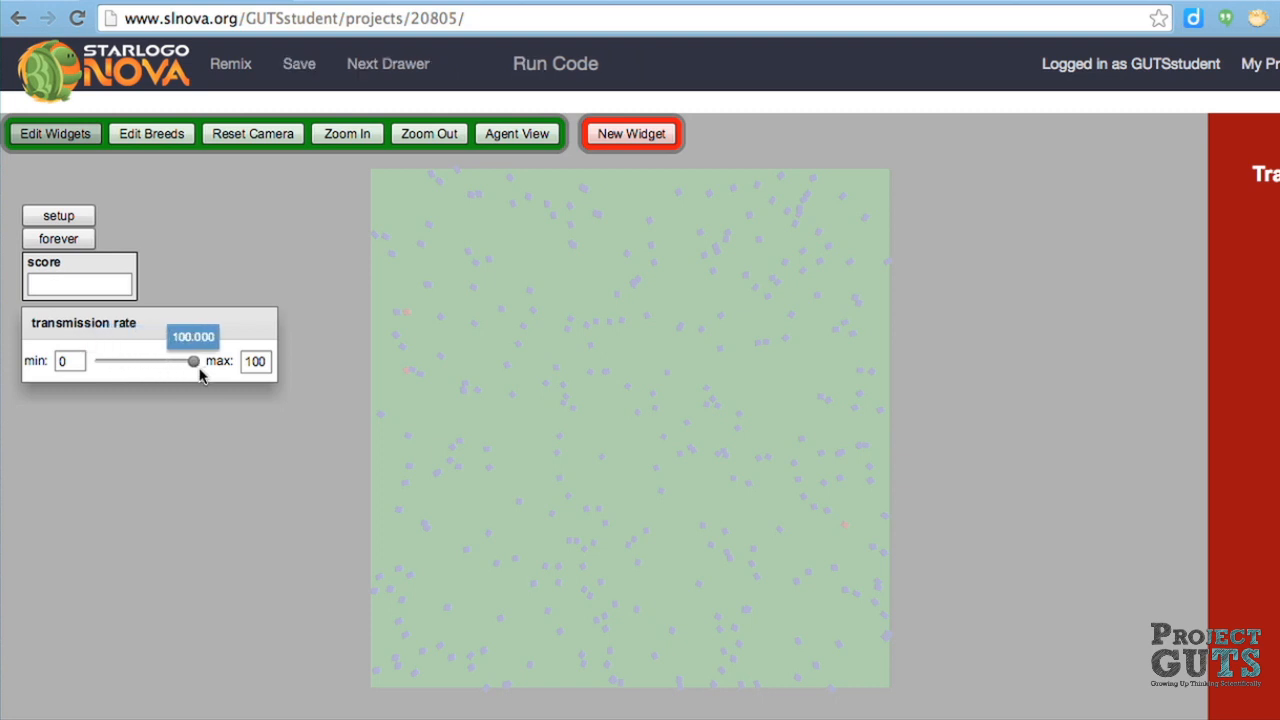
mouse_move(227, 325)
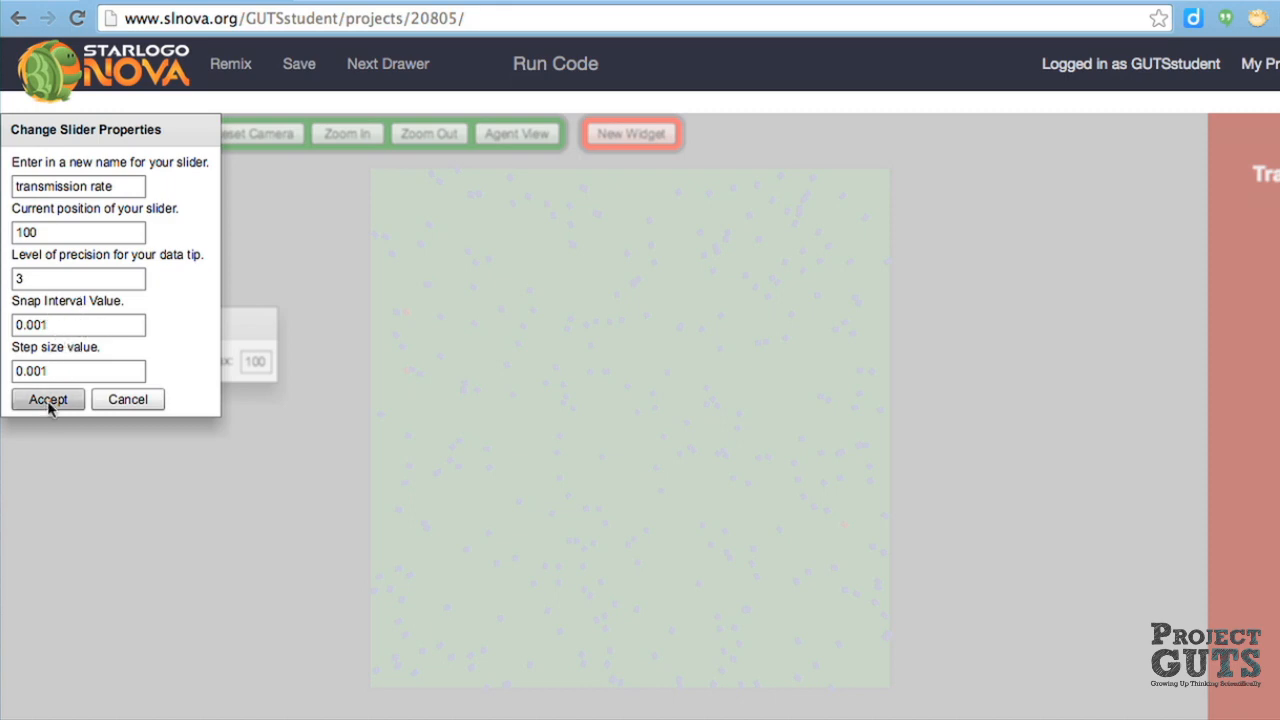
left_click(47, 399)
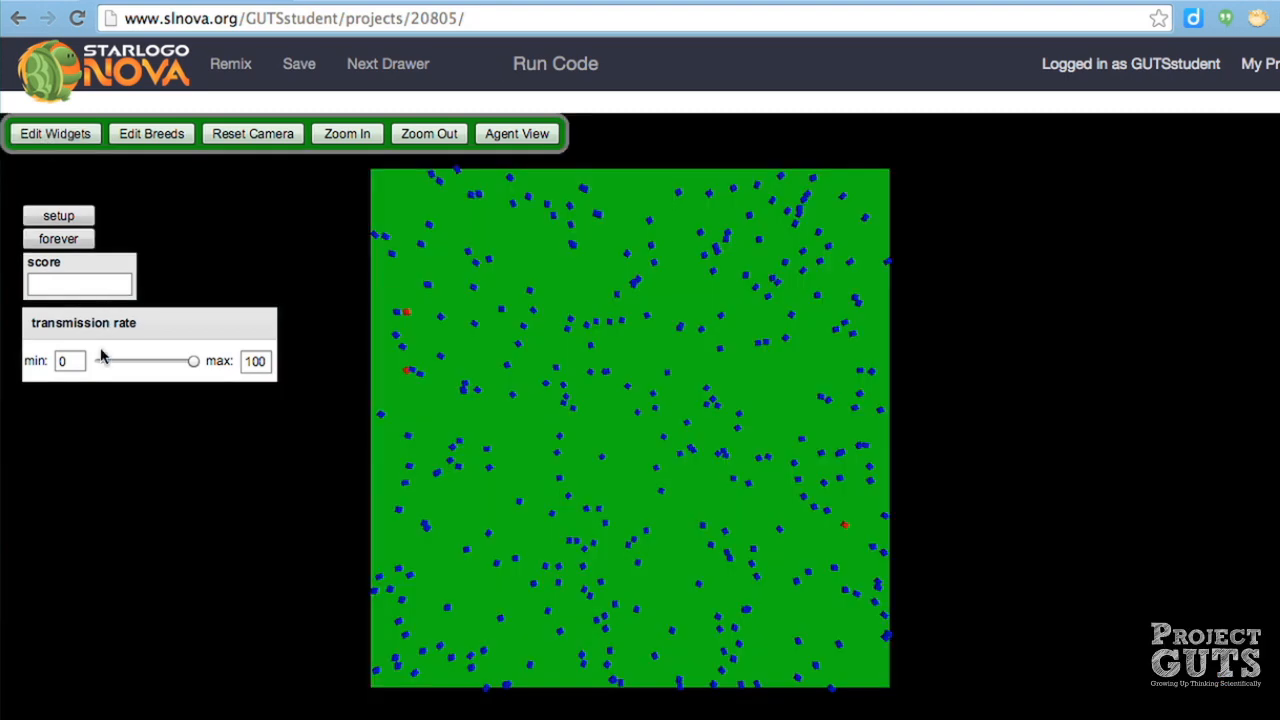
left_click_drag(194, 361, 157, 361)
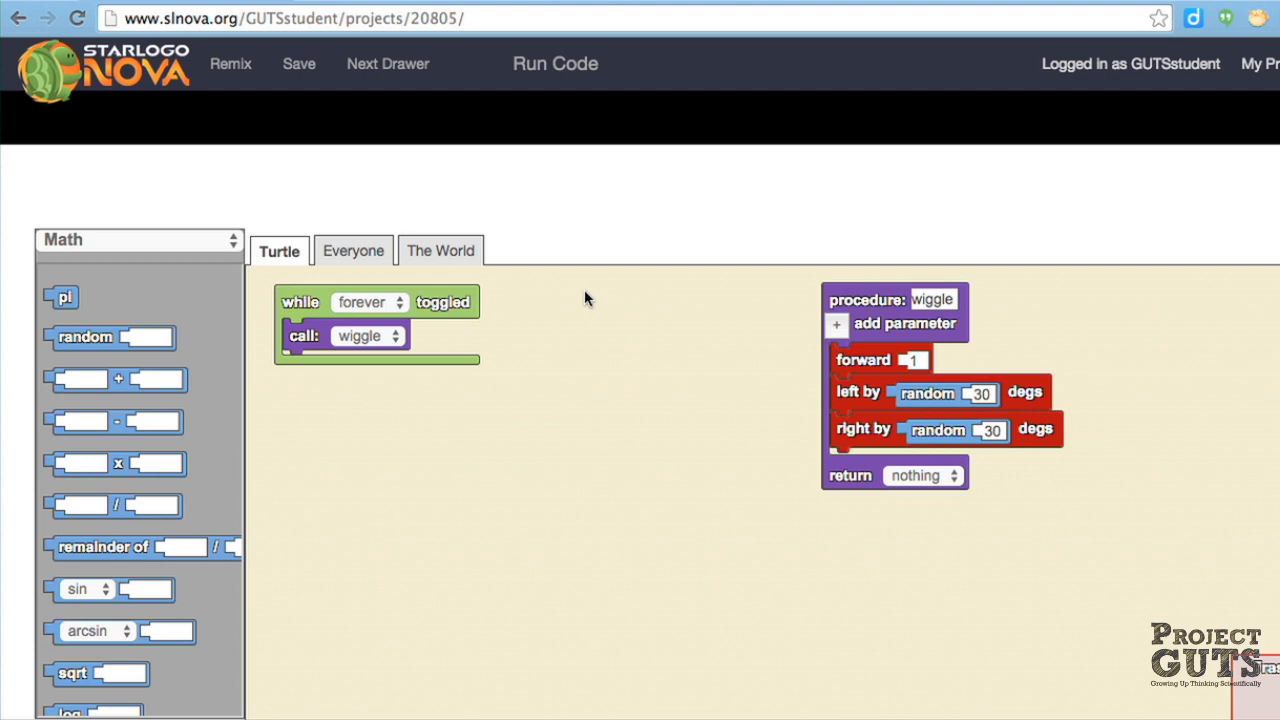
Add a Detection 'on collision with Turtle' block to the Turtle code.
left_click(138, 239)
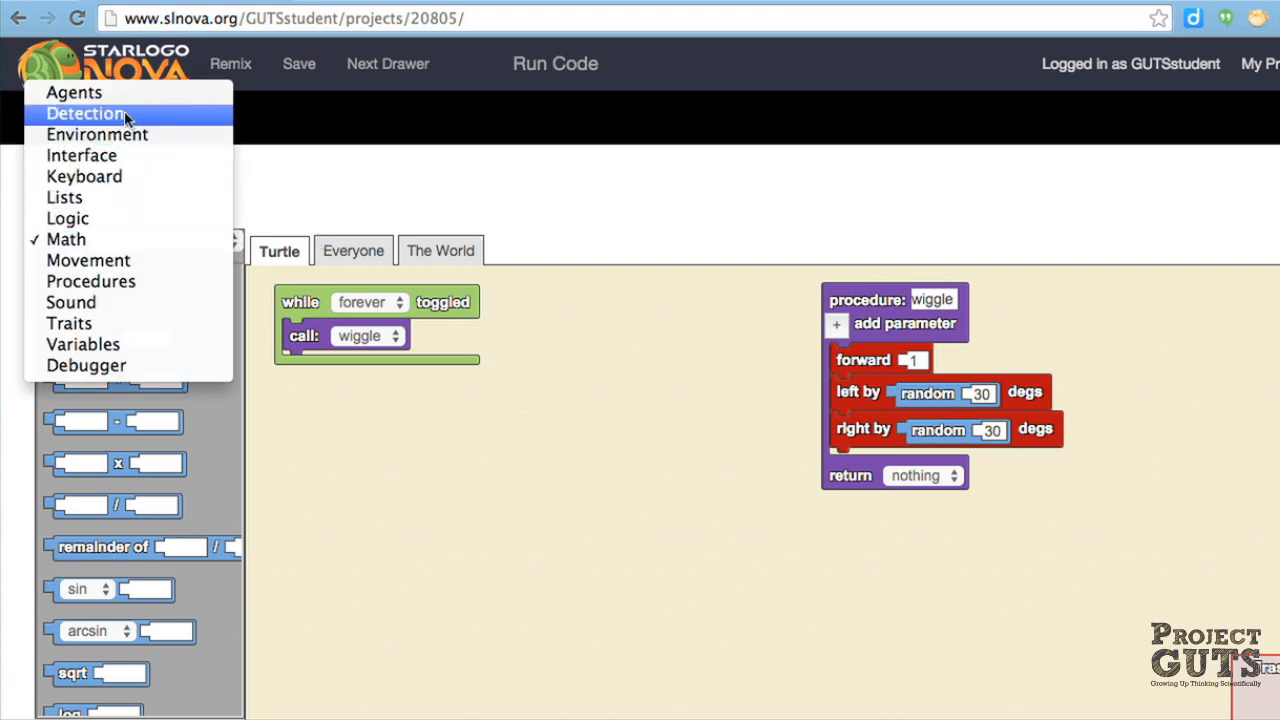
left_click(86, 113)
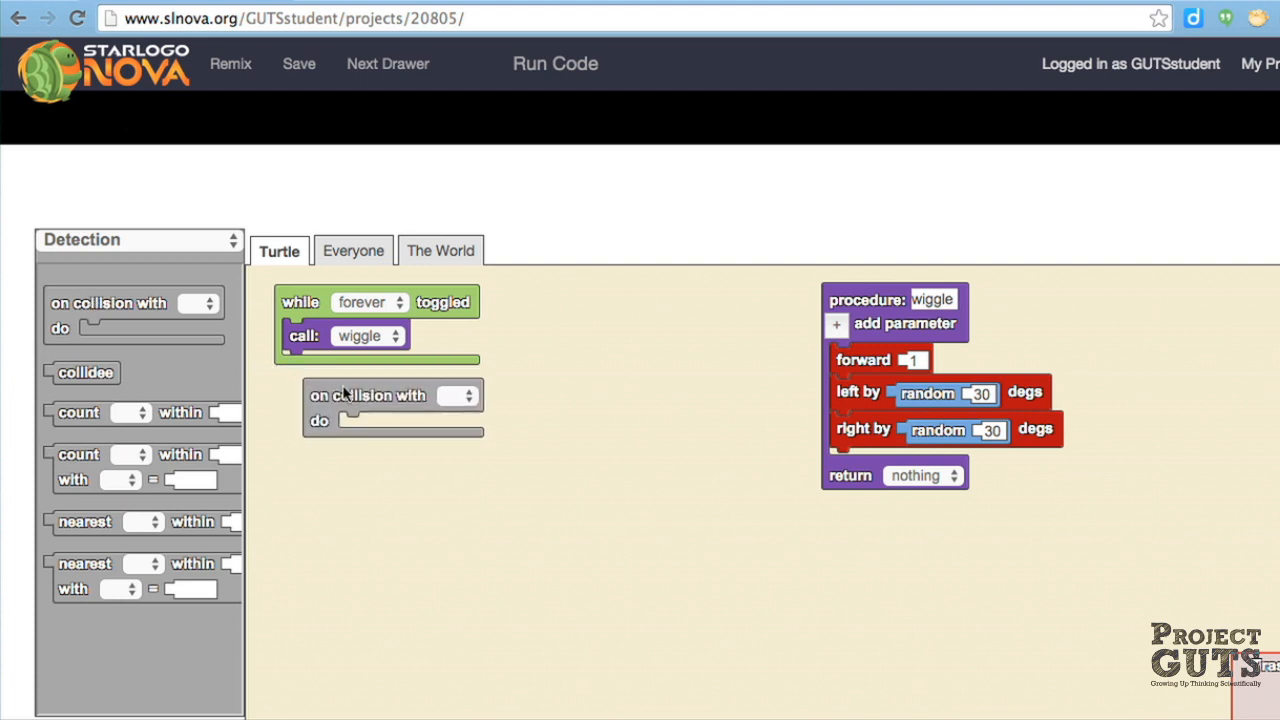
left_click_drag(367, 395, 578, 304)
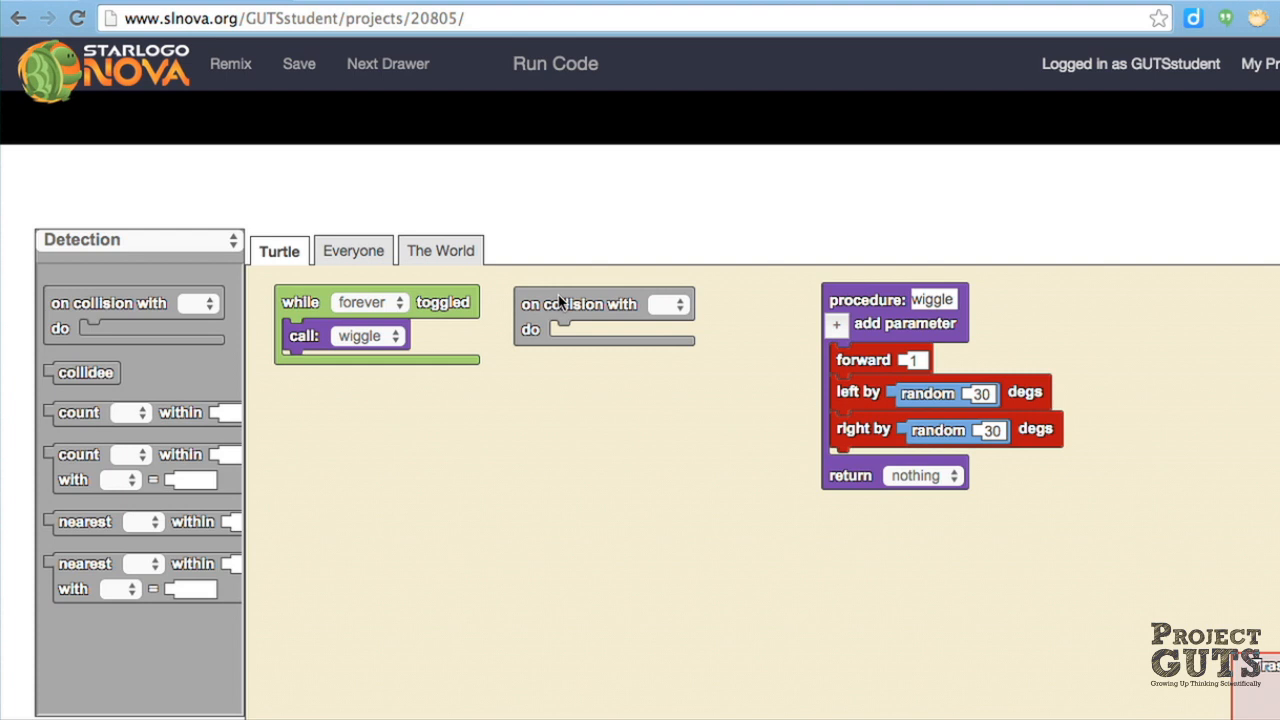
mouse_move(650, 315)
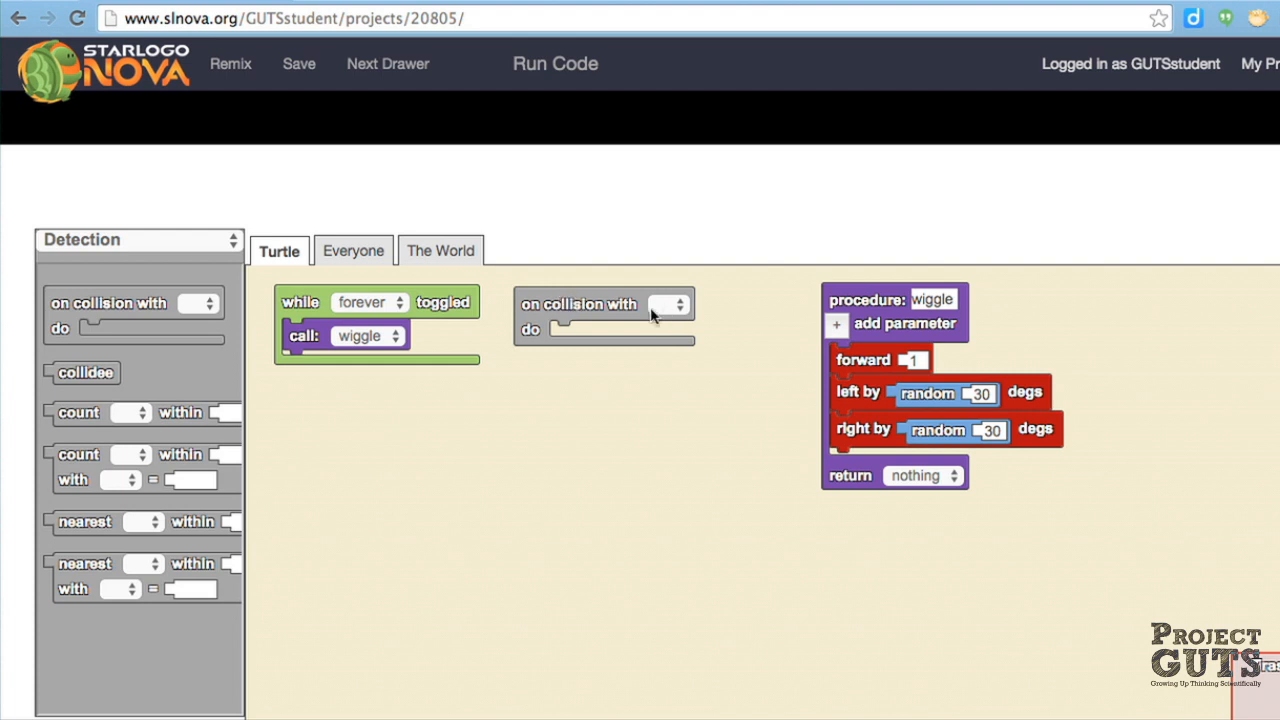
left_click(670, 304)
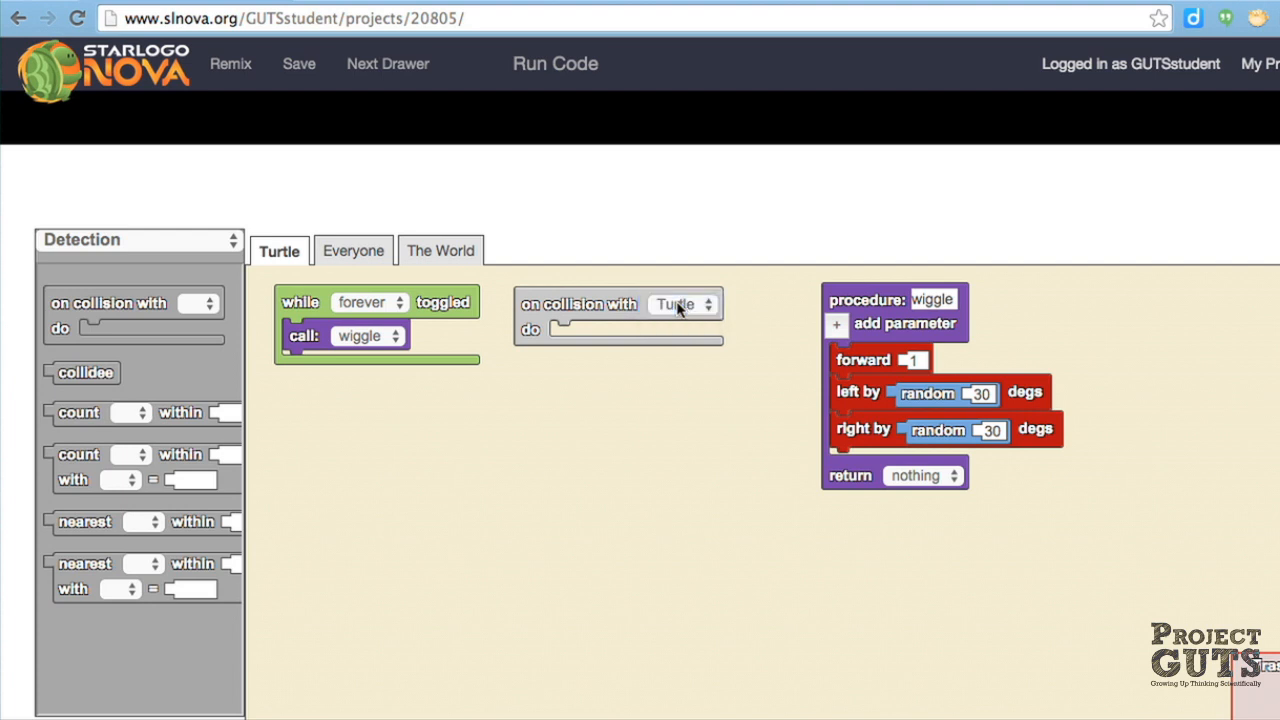
mouse_move(508, 378)
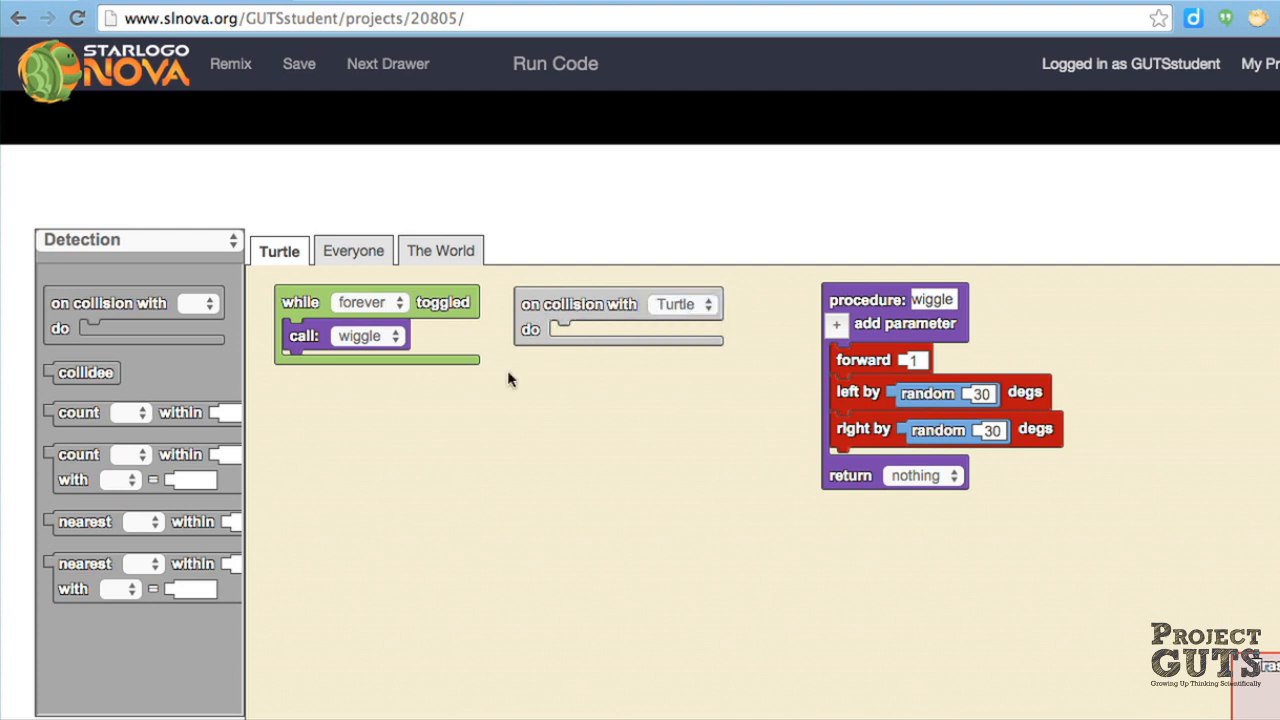
mouse_move(100, 248)
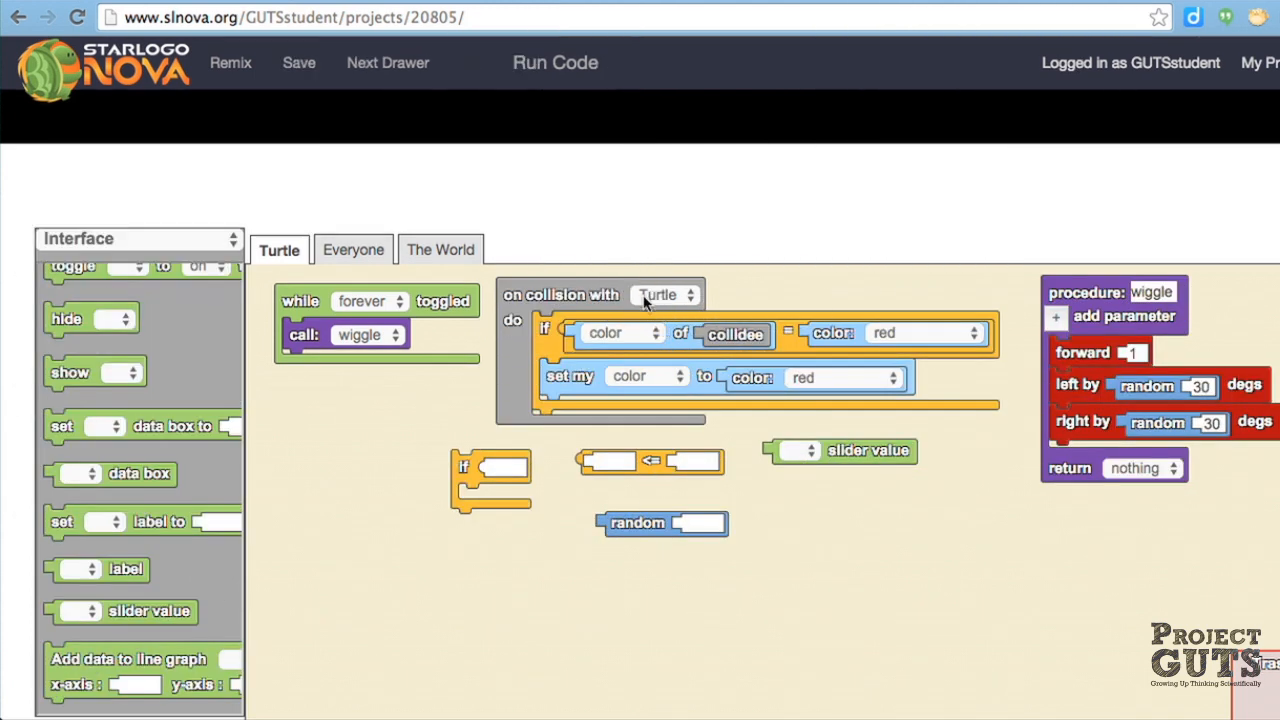
mouse_move(650, 305)
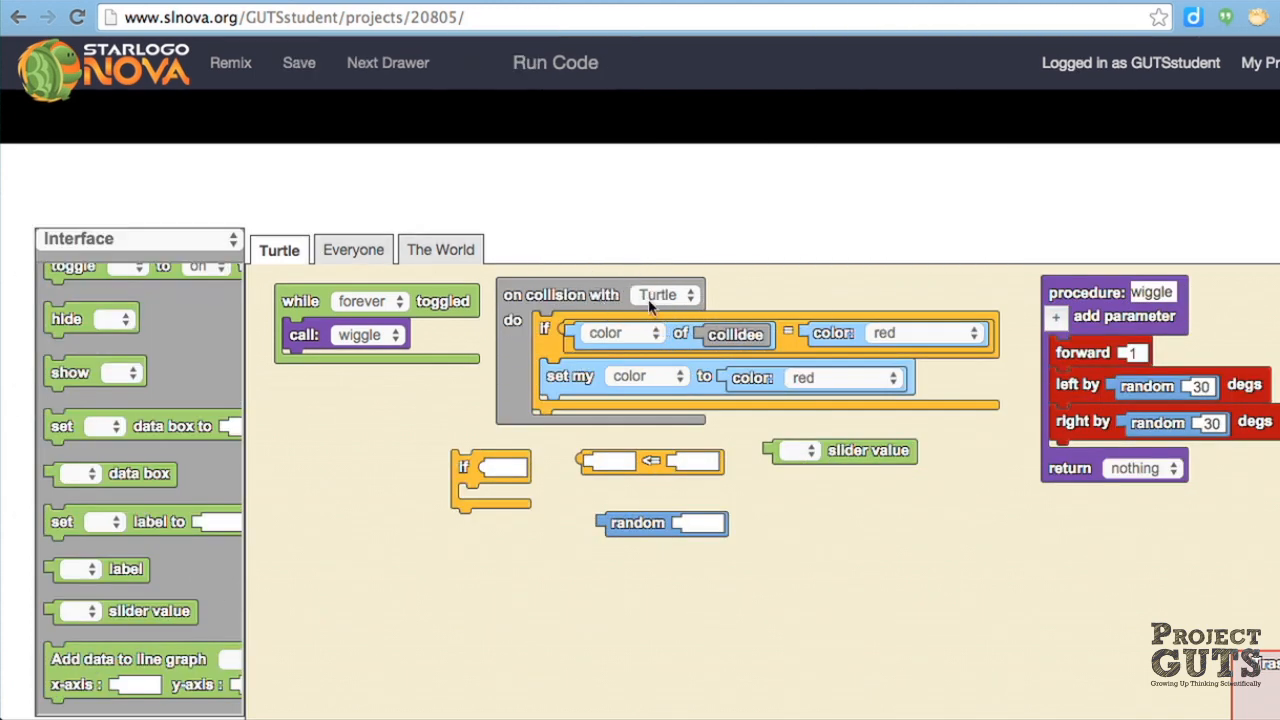
mouse_move(730, 345)
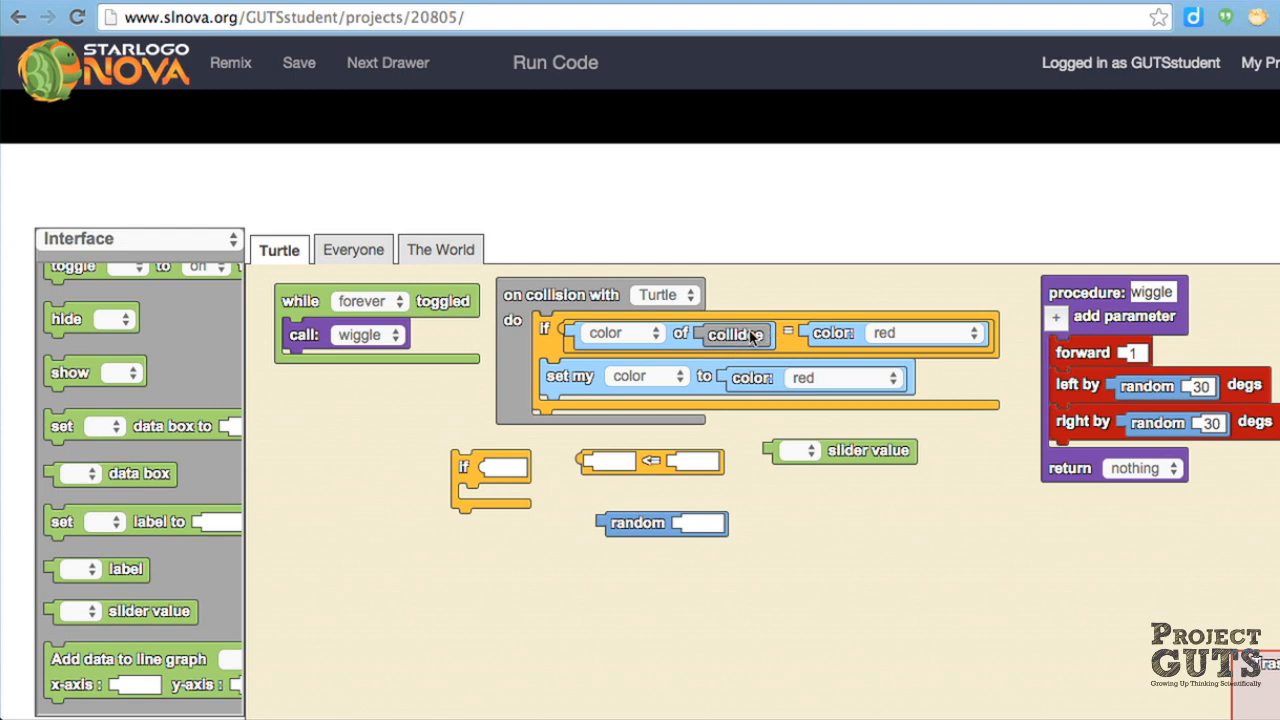
mouse_move(843, 340)
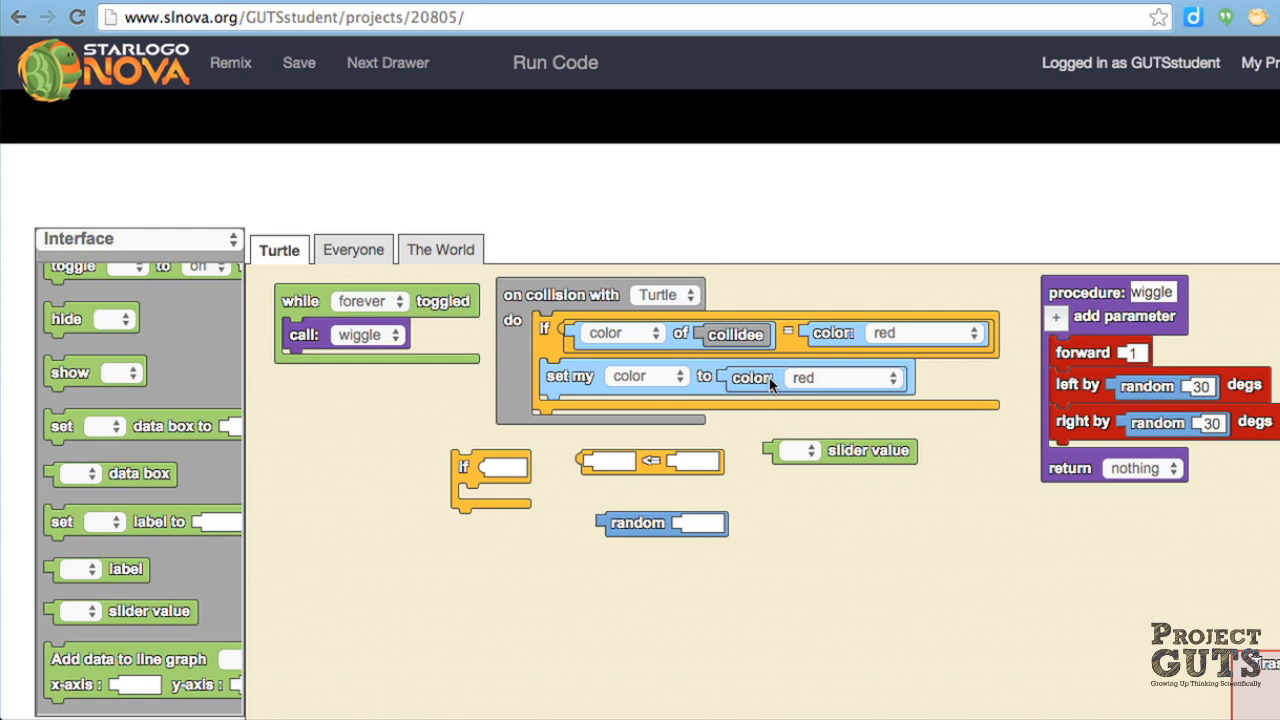
mouse_move(705, 375)
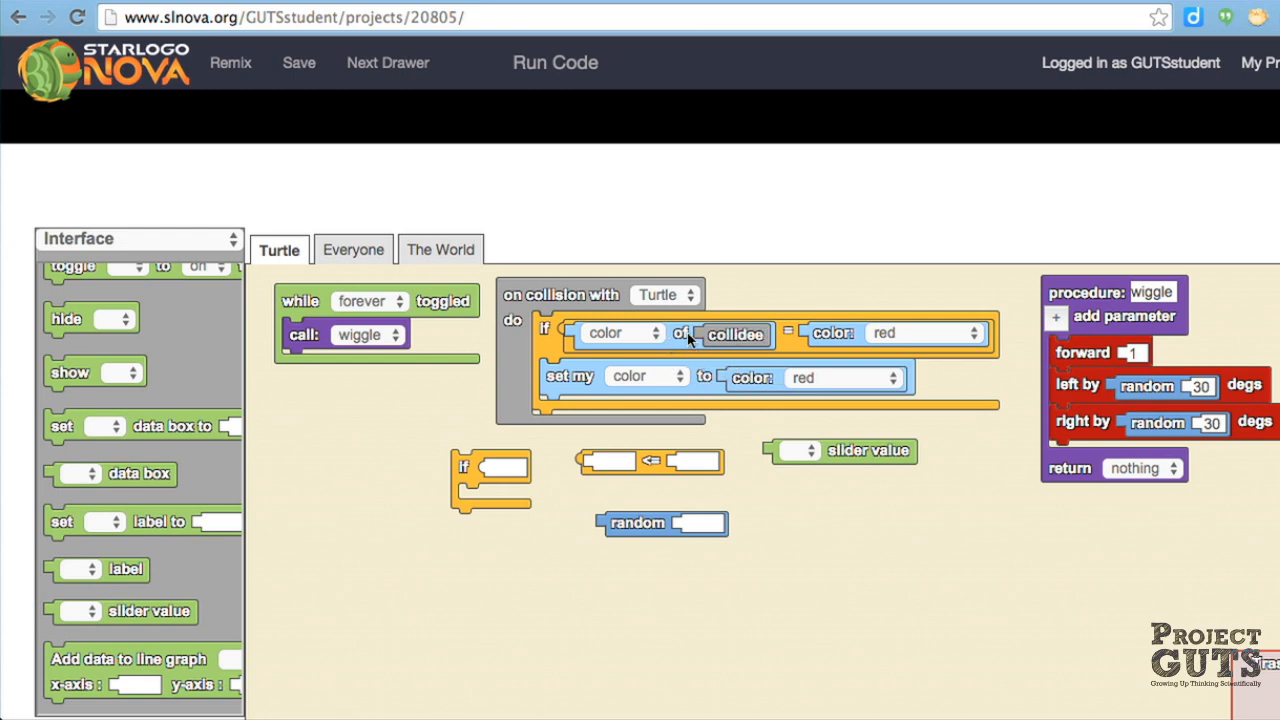
mouse_move(695, 388)
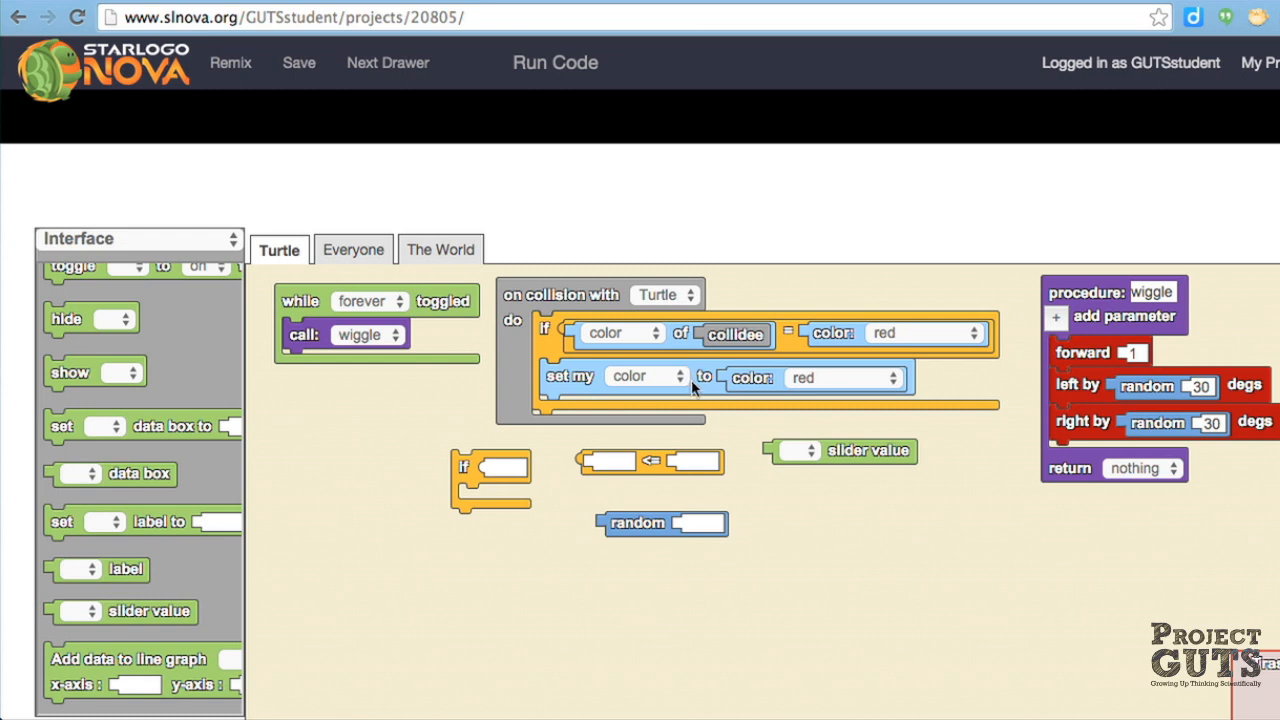
mouse_move(702, 388)
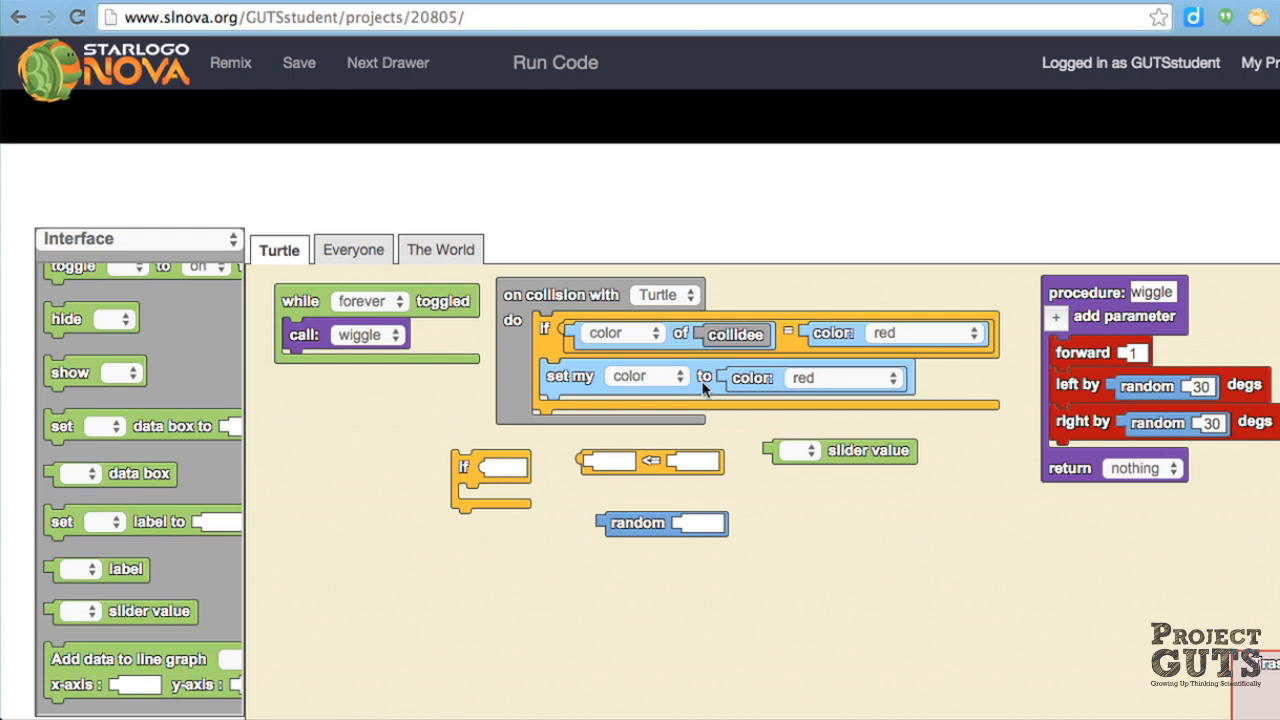
mouse_move(748, 238)
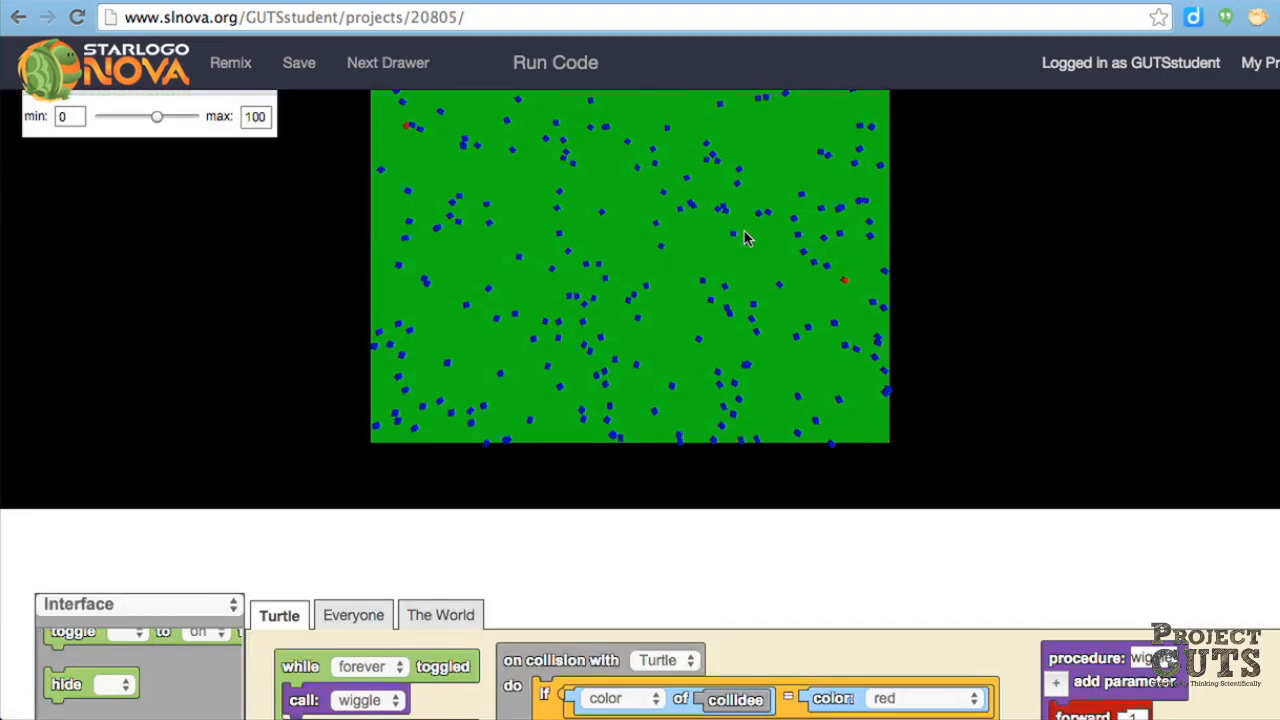
scroll("down", 3)
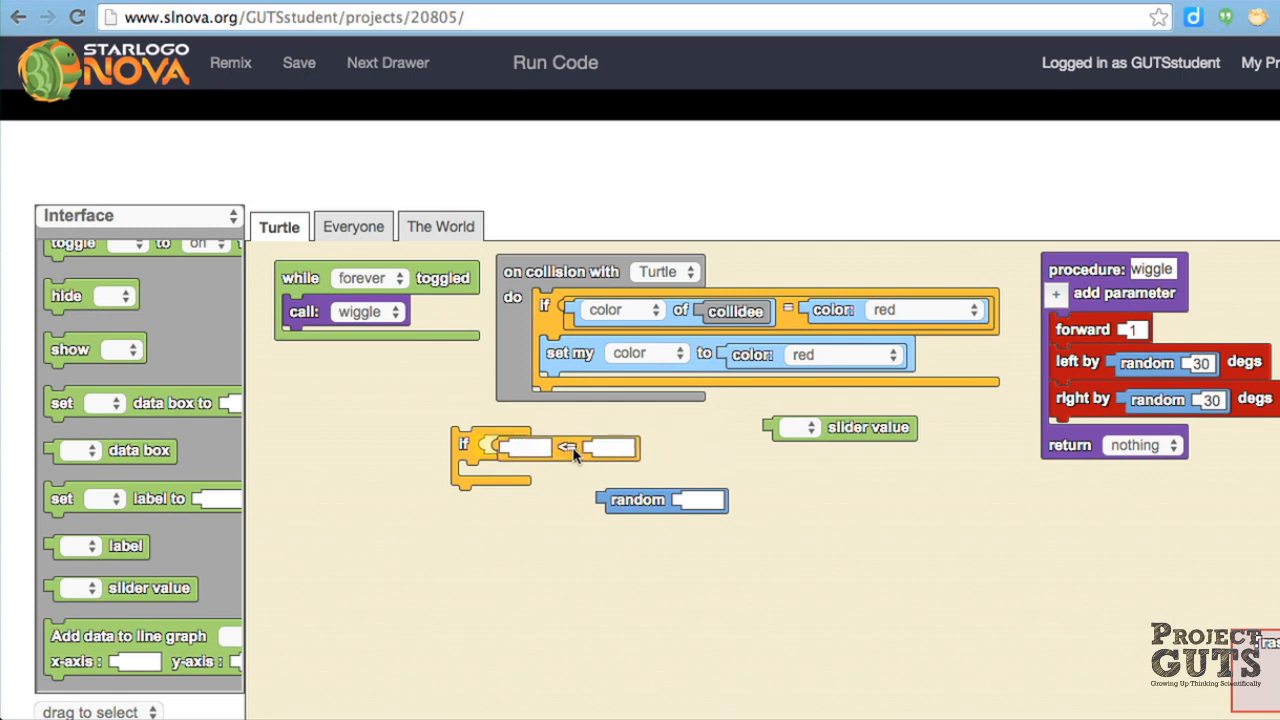
Nest 'if random 100 <= transmission rate slider value' around set color red in the collision rule.
left_click_drag(660, 500, 545, 450)
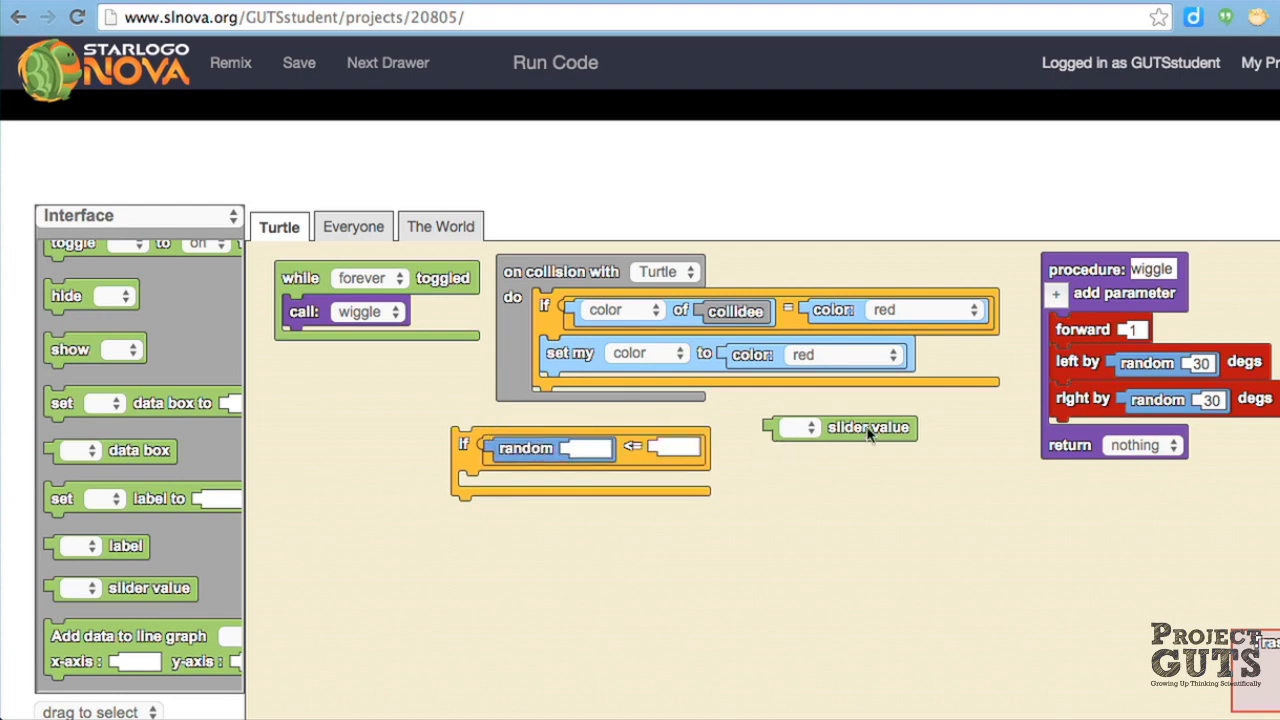
left_click_drag(868, 427, 752, 448)
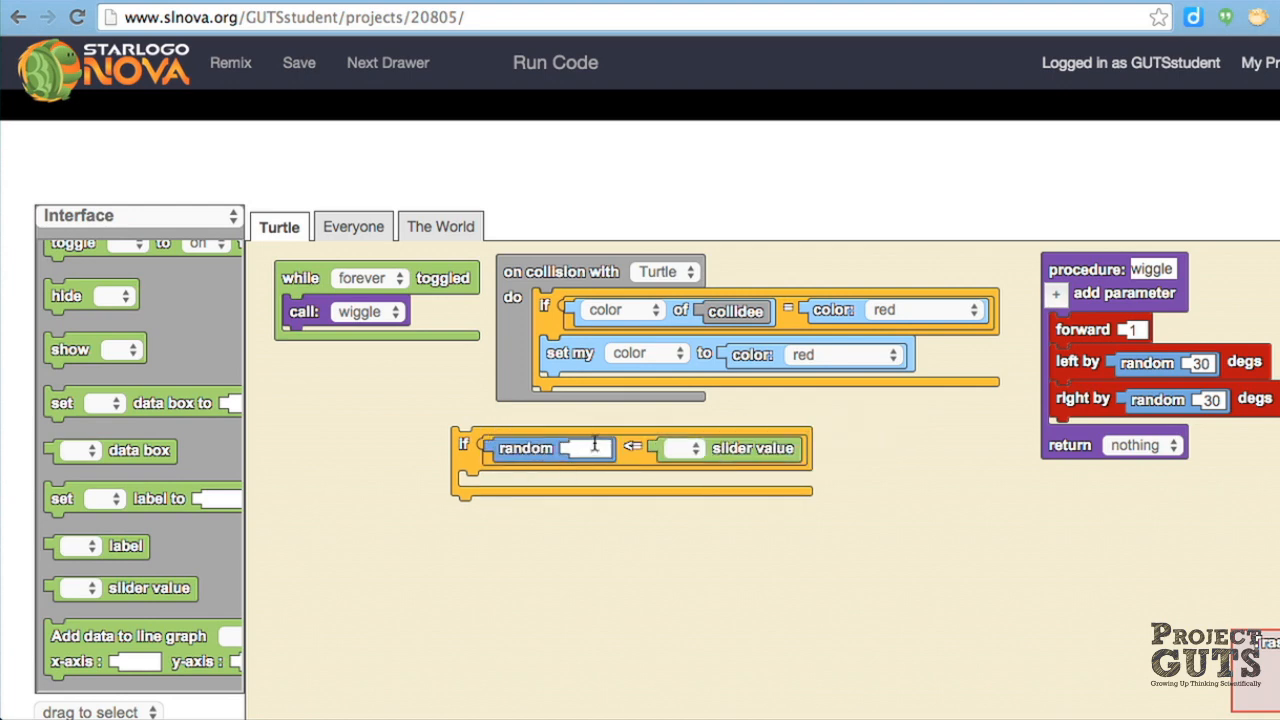
type("100")
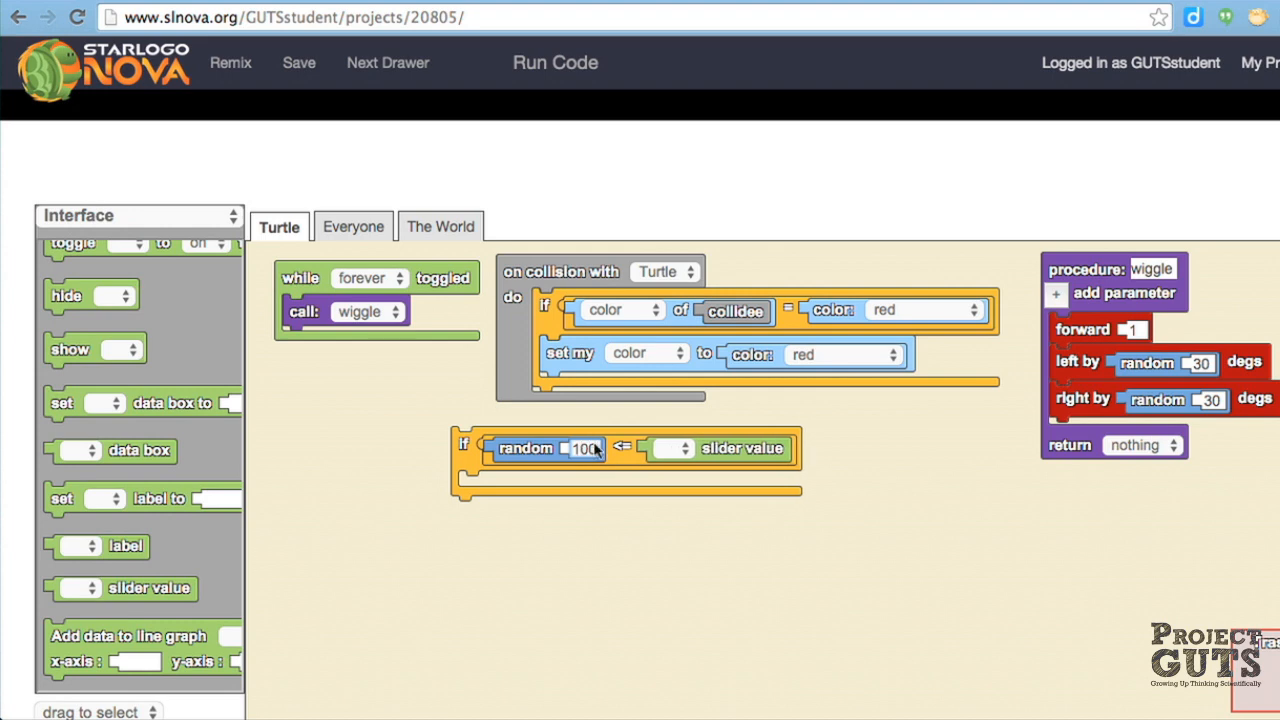
mouse_move(675, 448)
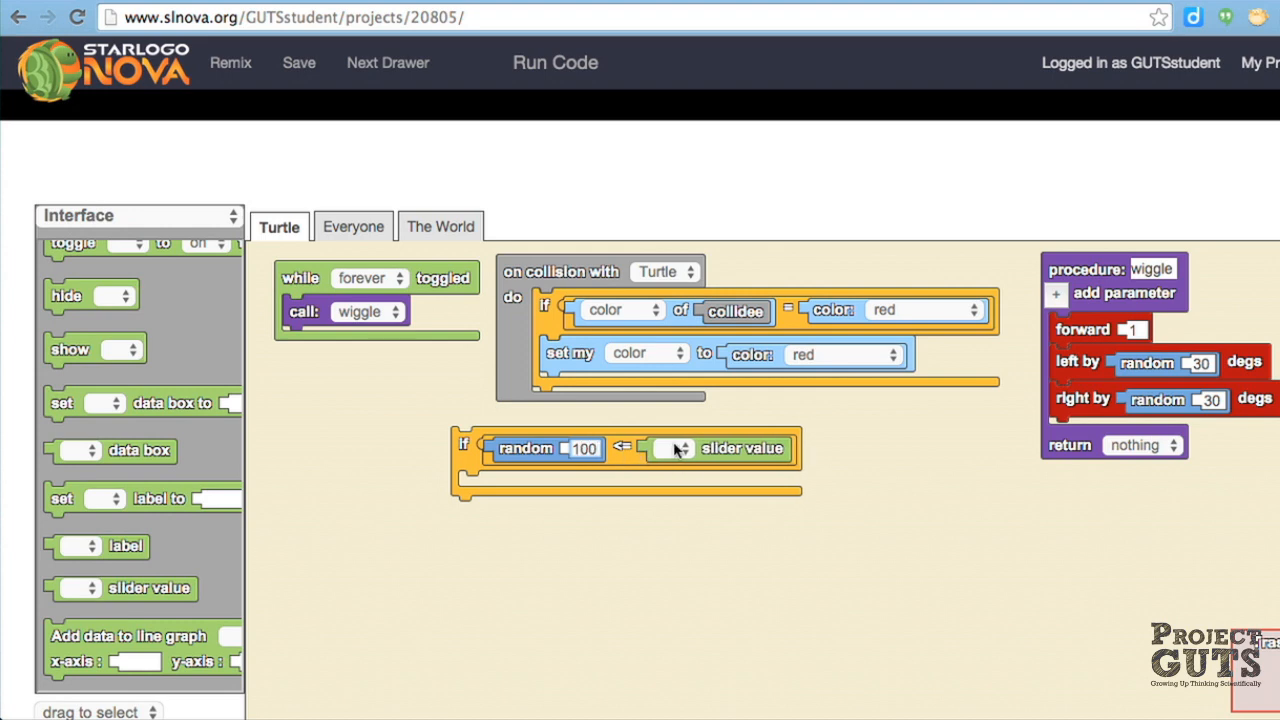
left_click(678, 448)
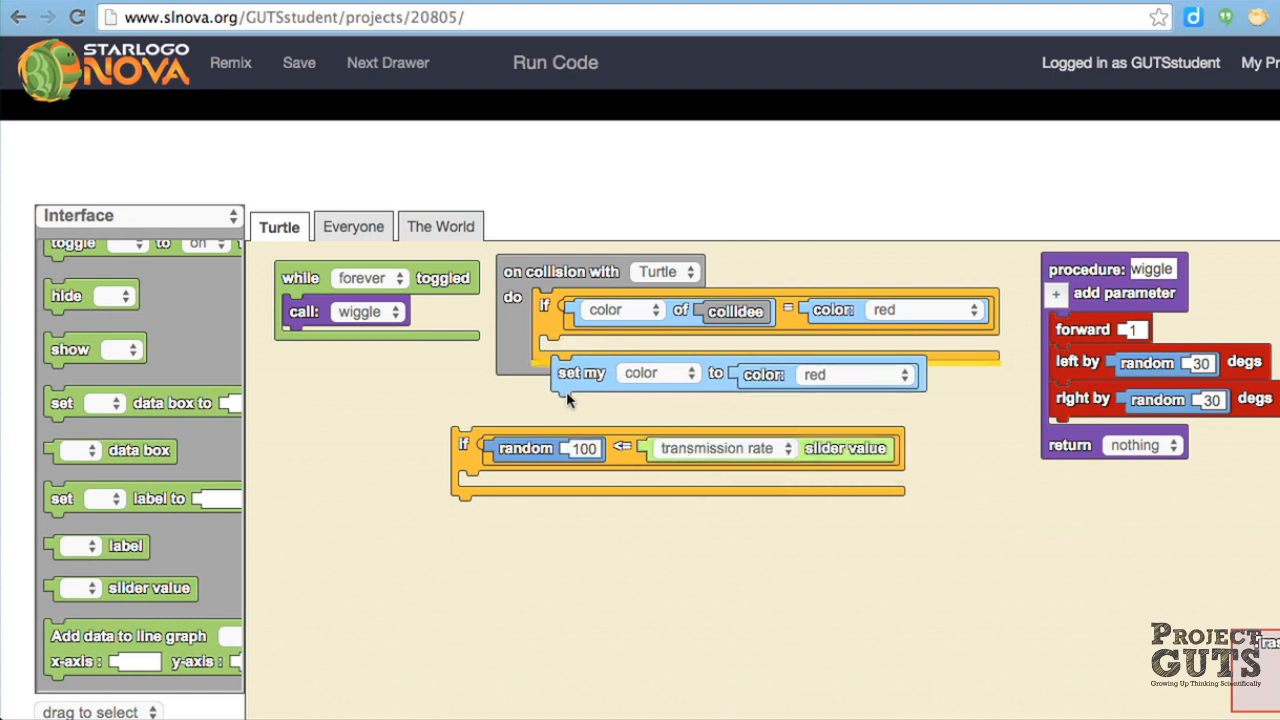
left_click_drag(580, 374, 492, 486)
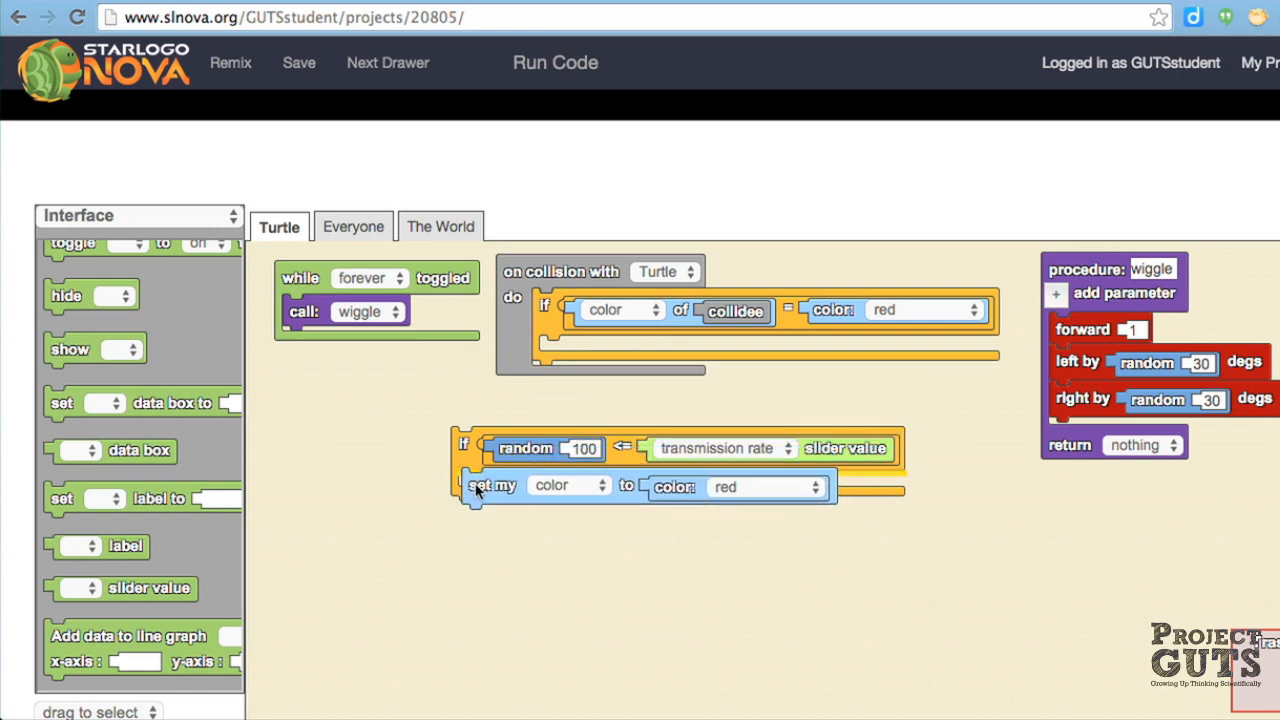
left_click_drag(465, 445, 545, 360)
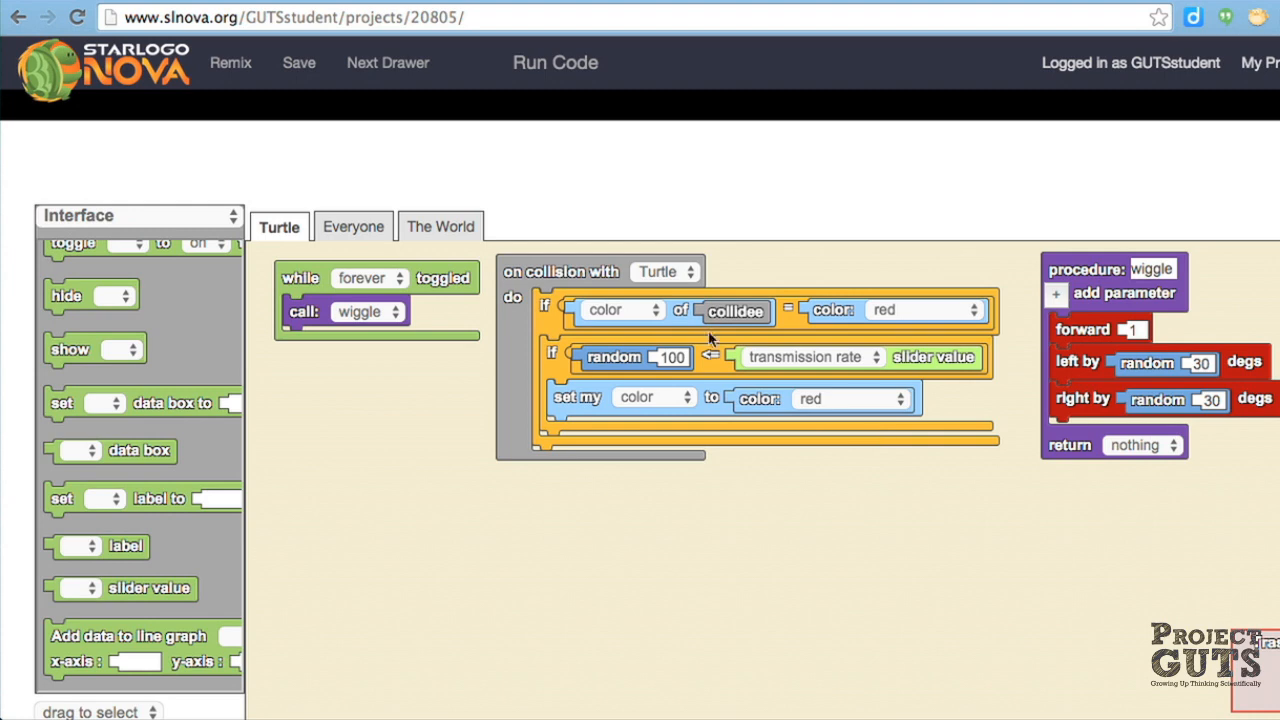
mouse_move(730, 463)
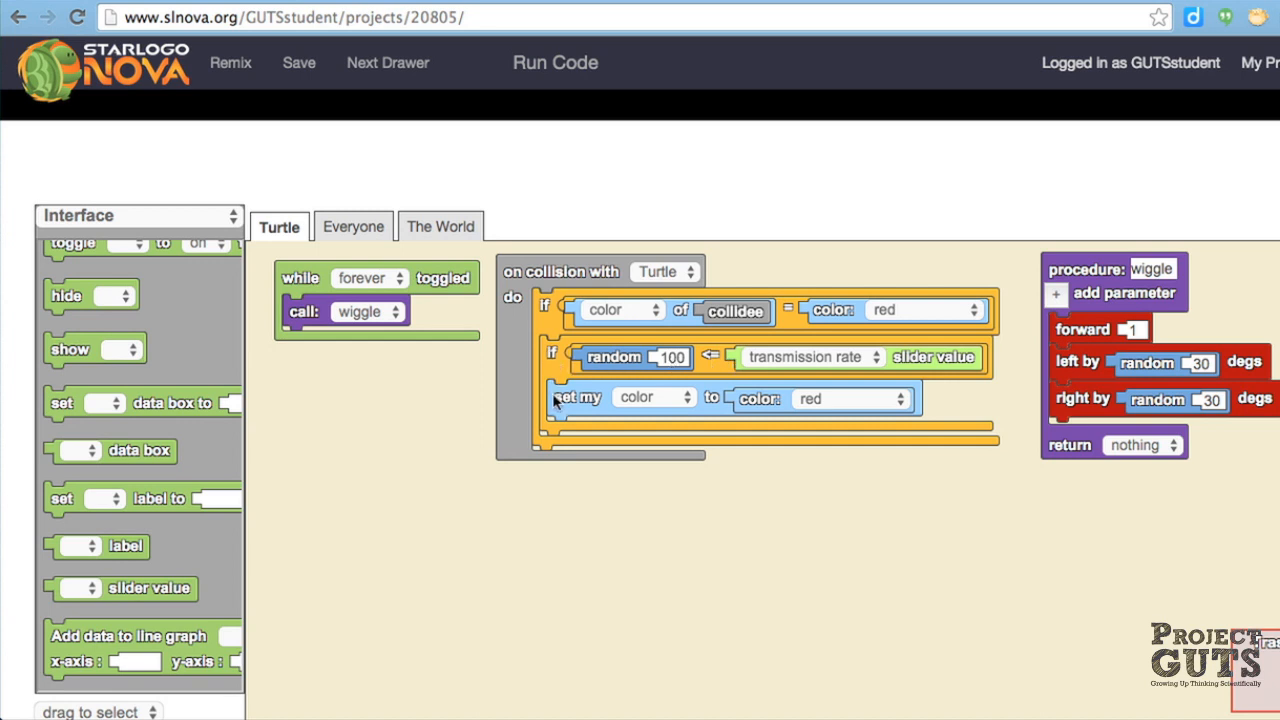
mouse_move(615, 393)
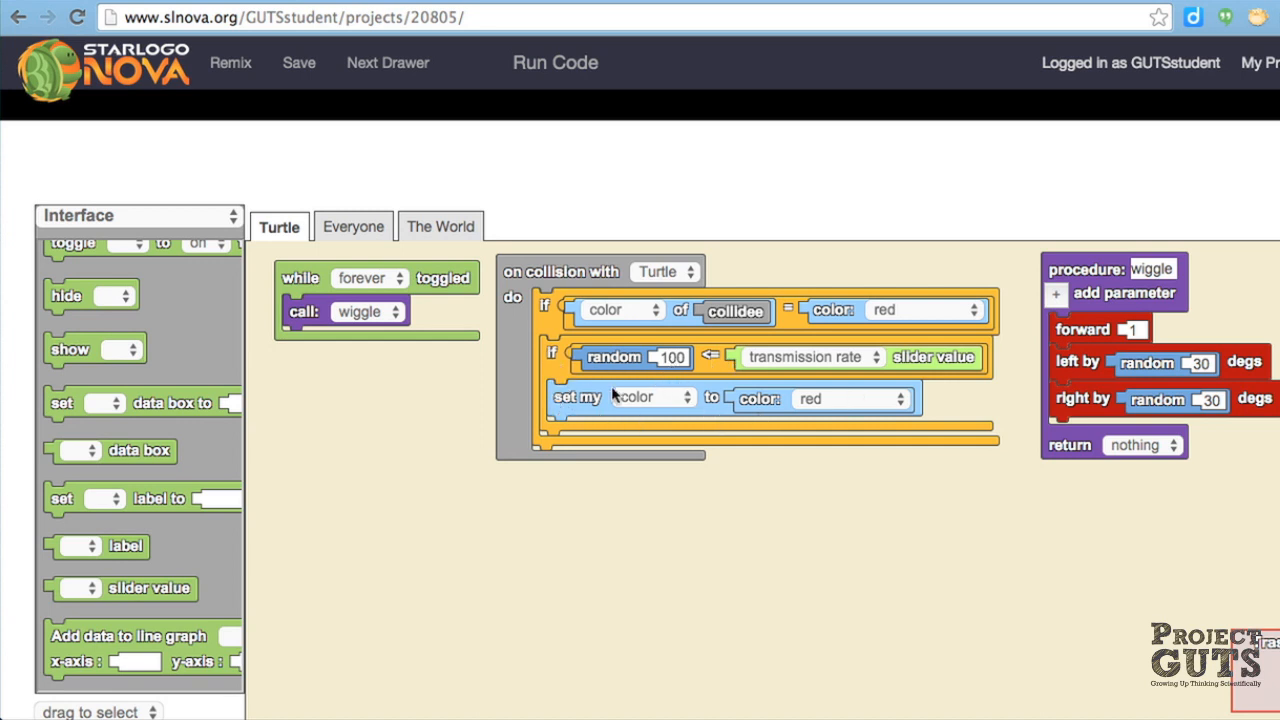
mouse_move(805, 302)
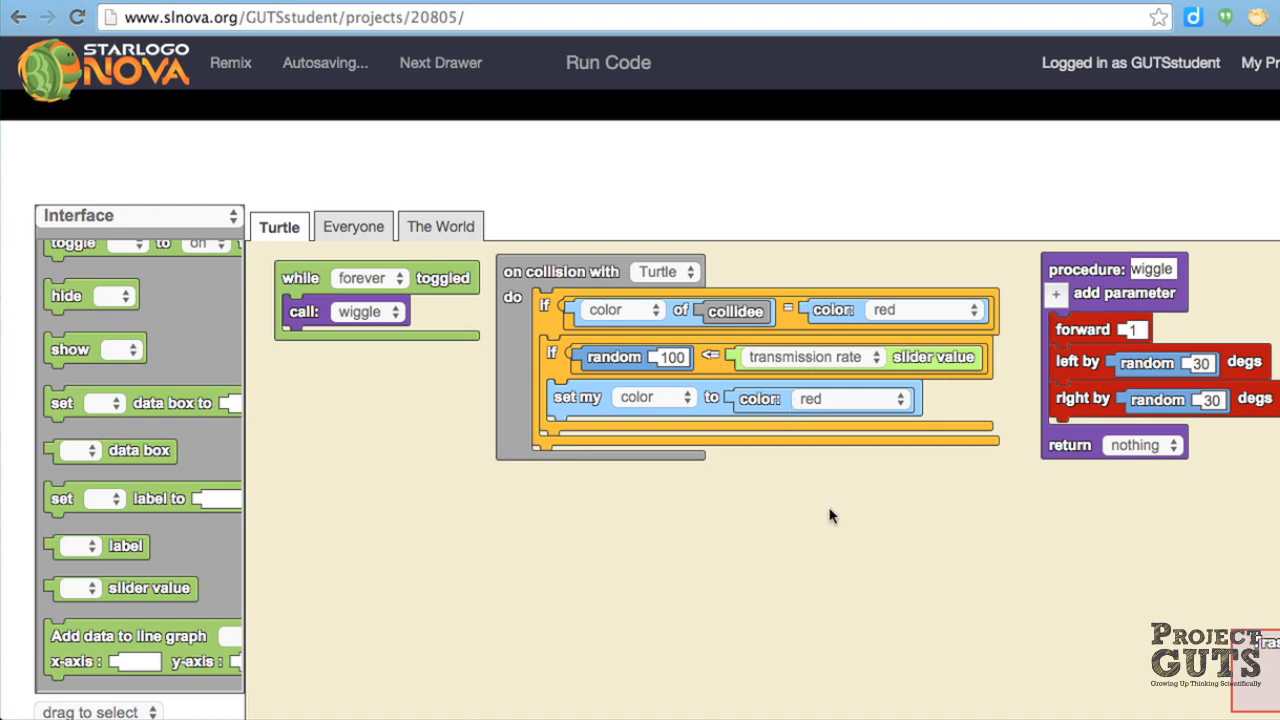
Run the model with the transmission rate at 100 to watch red spread.
left_click(555, 62)
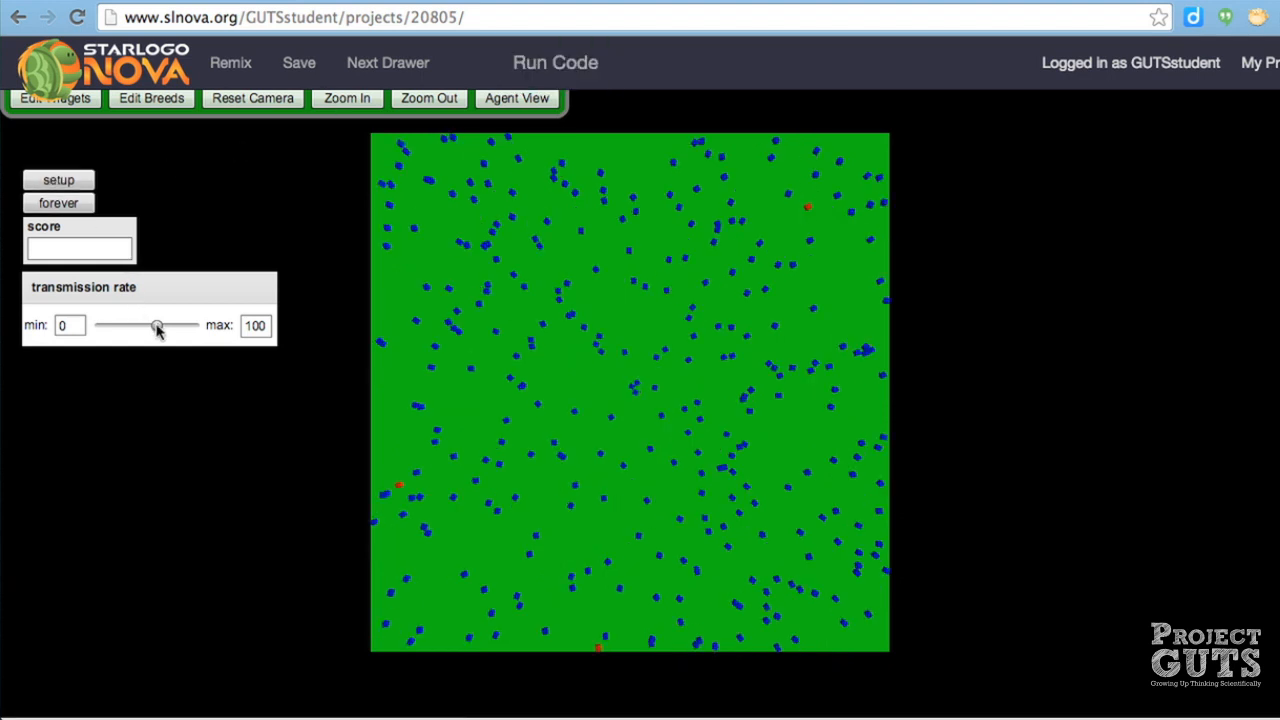
left_click_drag(157, 327, 193, 327)
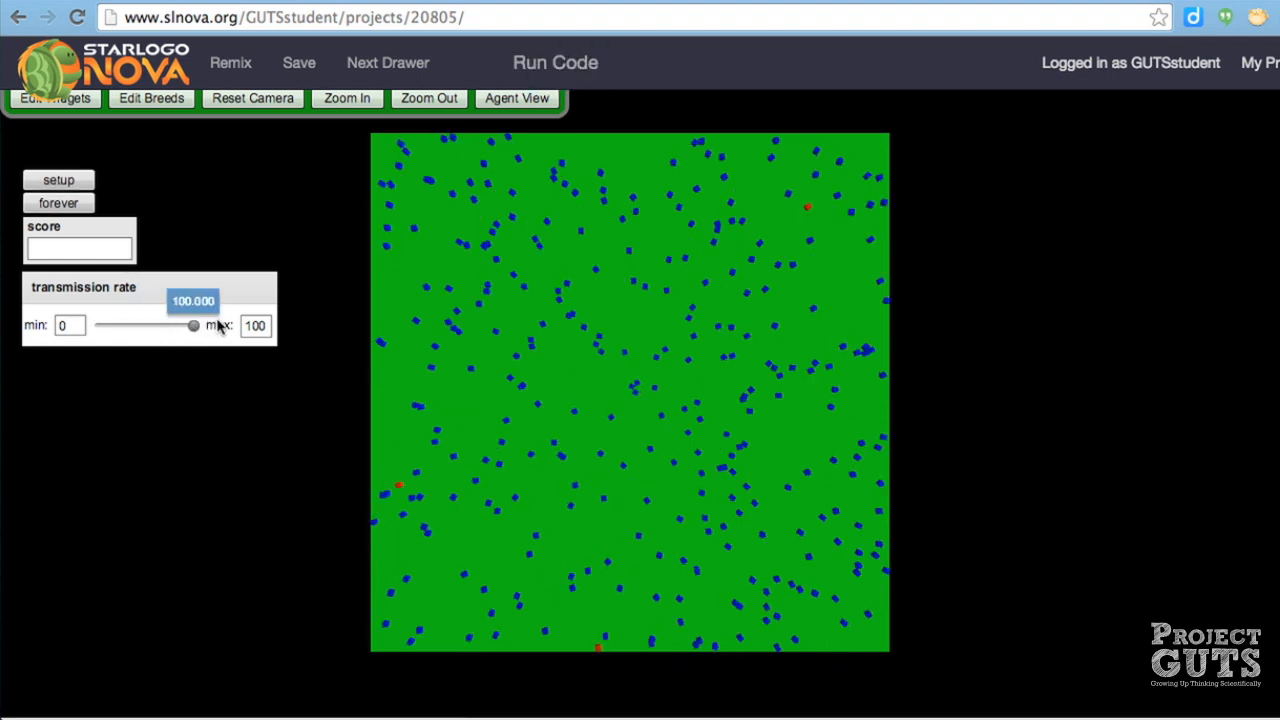
left_click(58, 203)
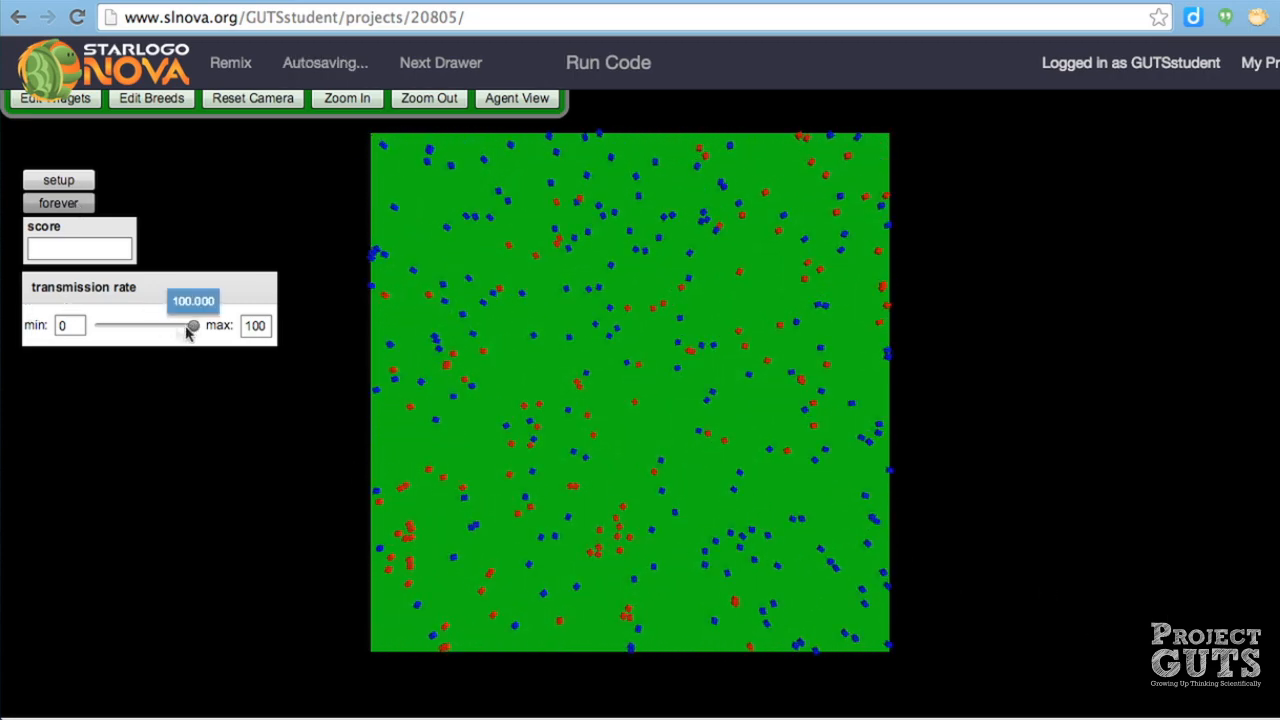
Drop the transmission rate to 0 and reset the population with setup.
left_click_drag(193, 326, 99, 326)
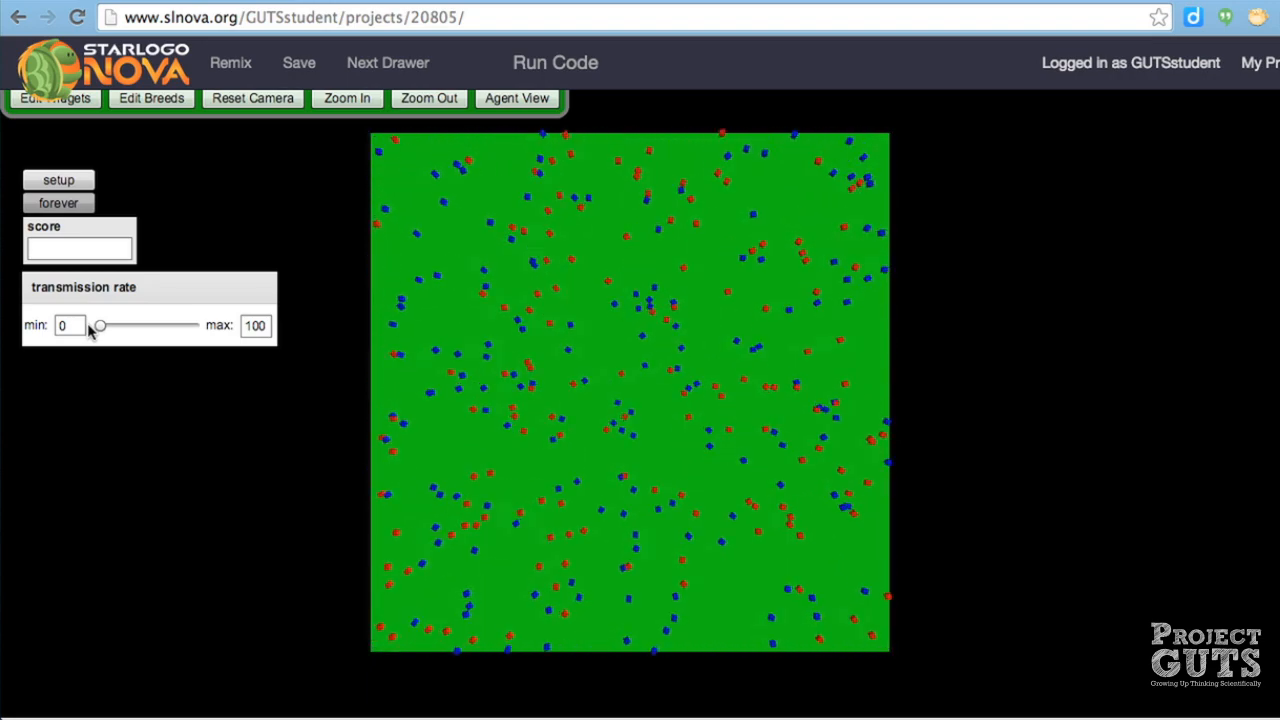
left_click(58, 203)
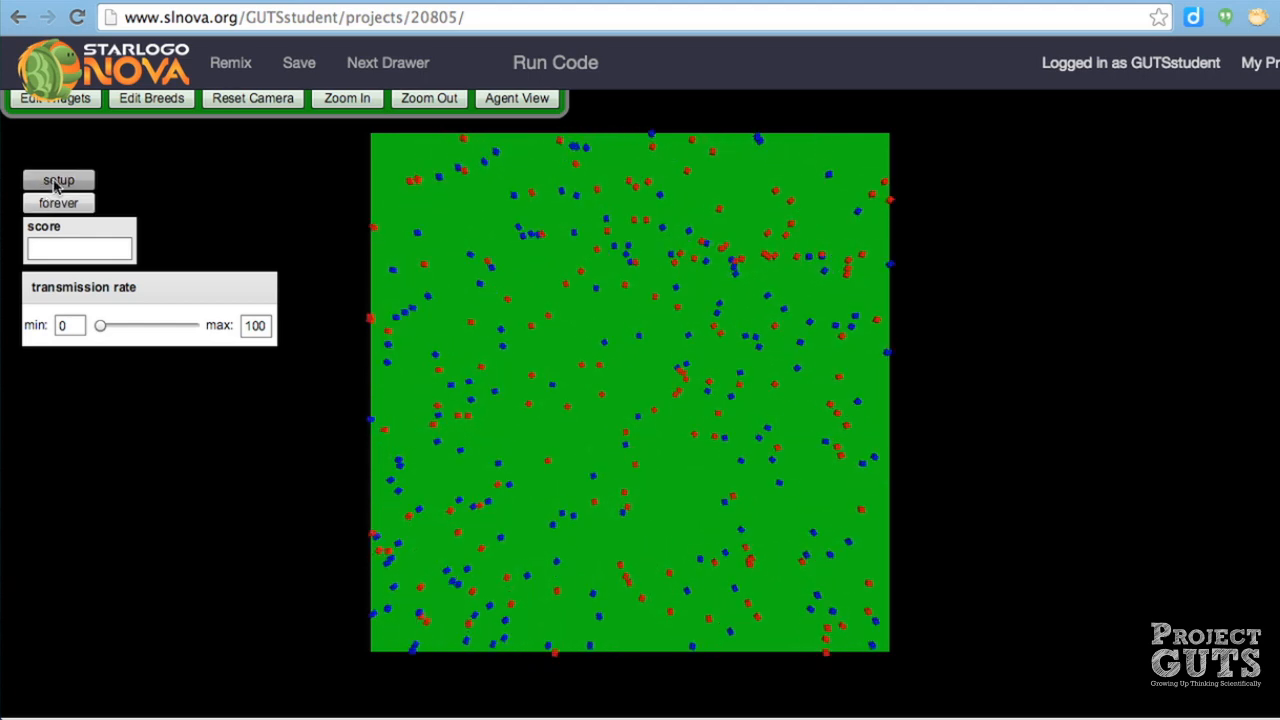
left_click(58, 180)
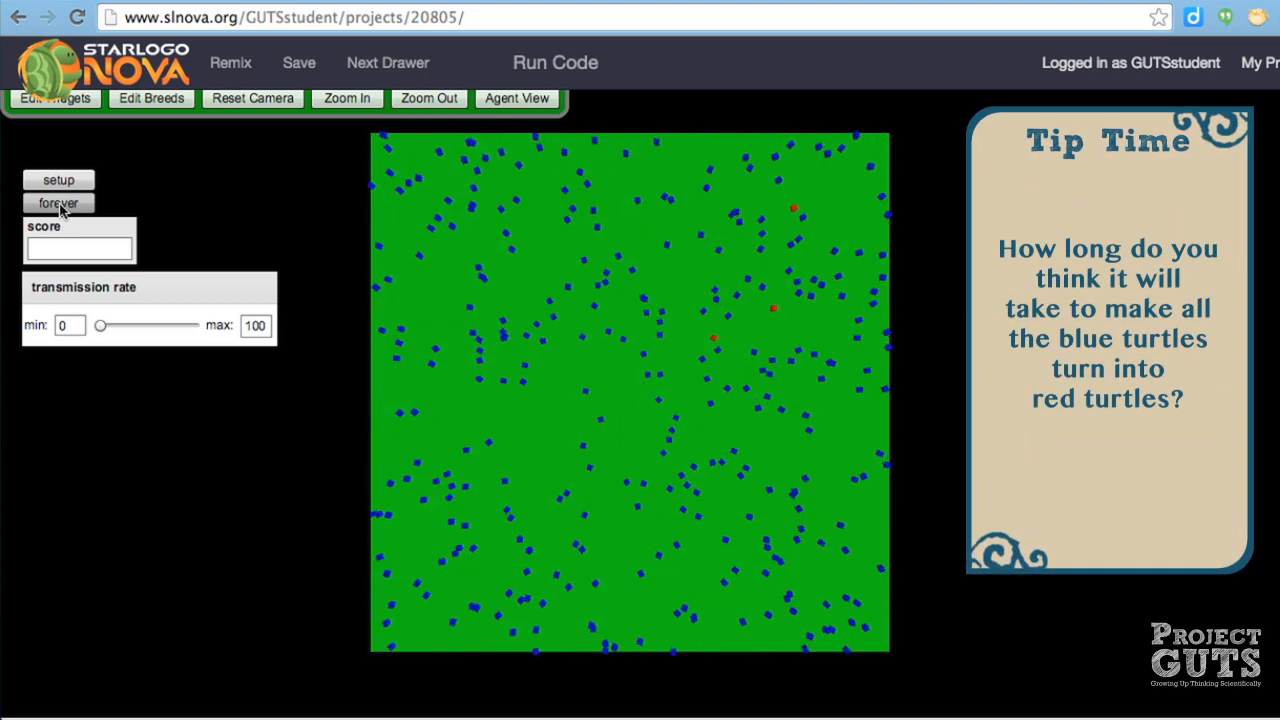
Start the simulation running forever and scroll down the interface.
left_click(57, 203)
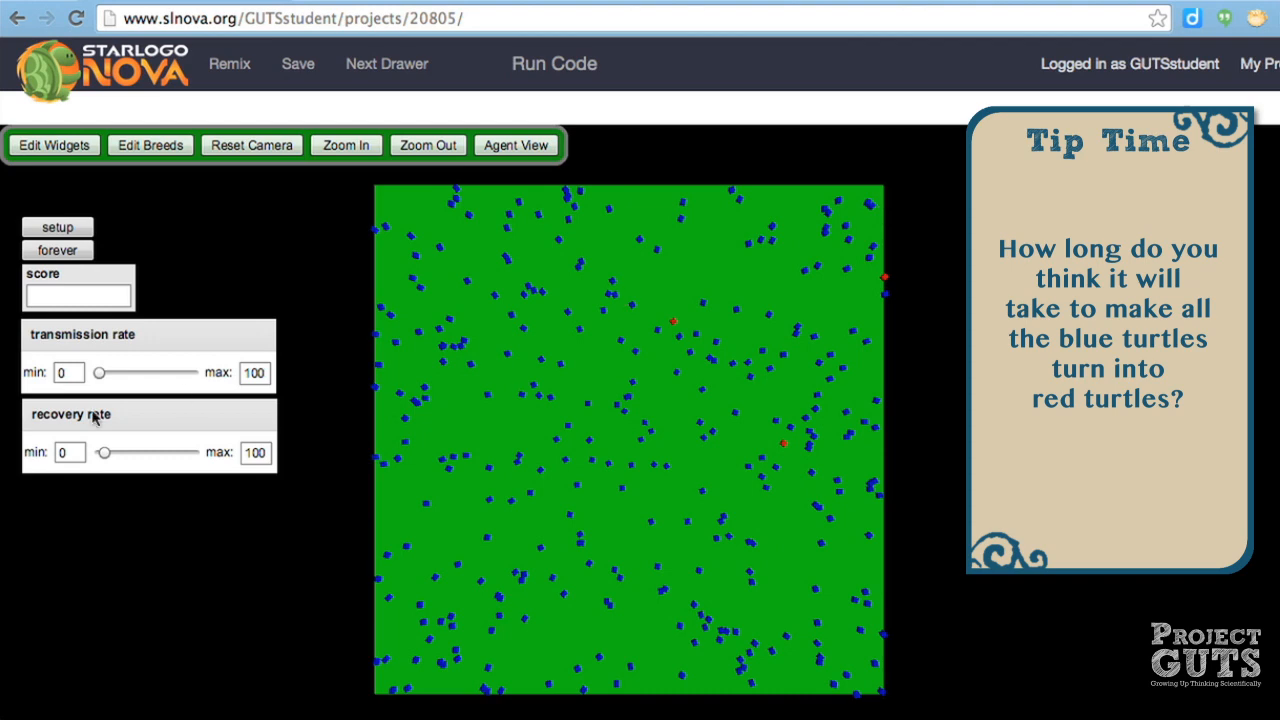
mouse_move(156, 420)
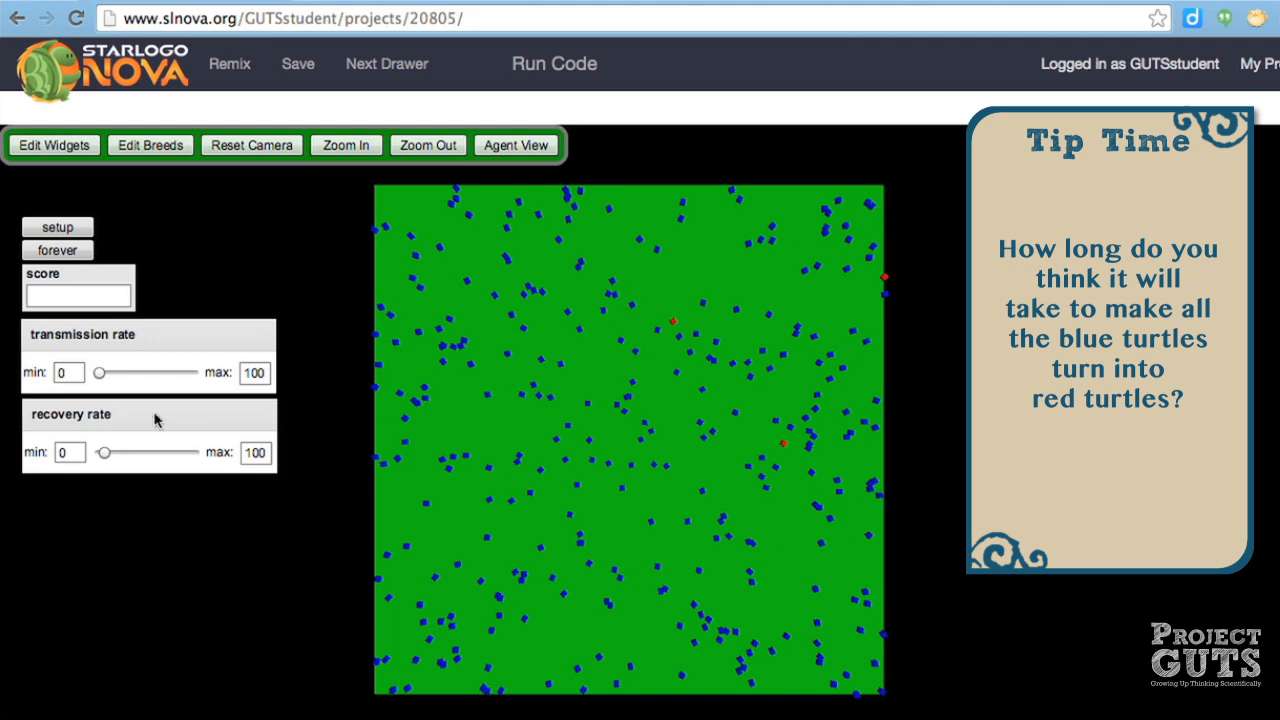
mouse_move(630, 104)
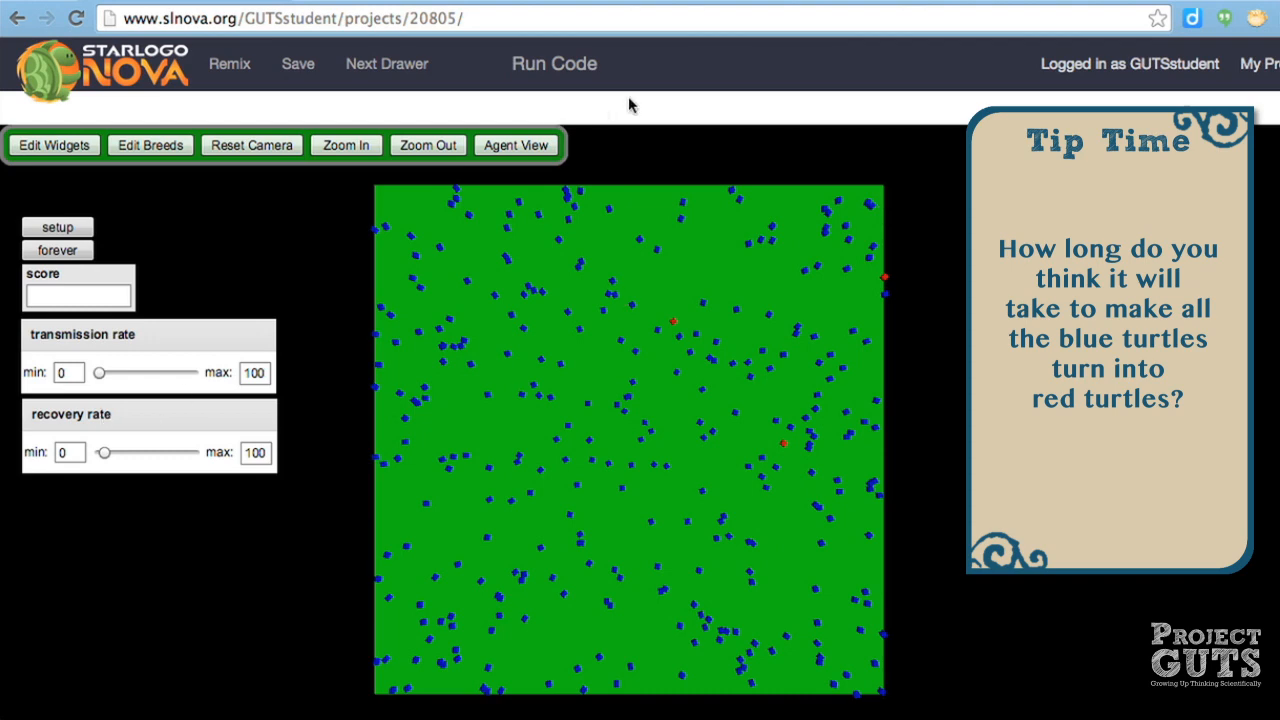
scroll("down", 3)
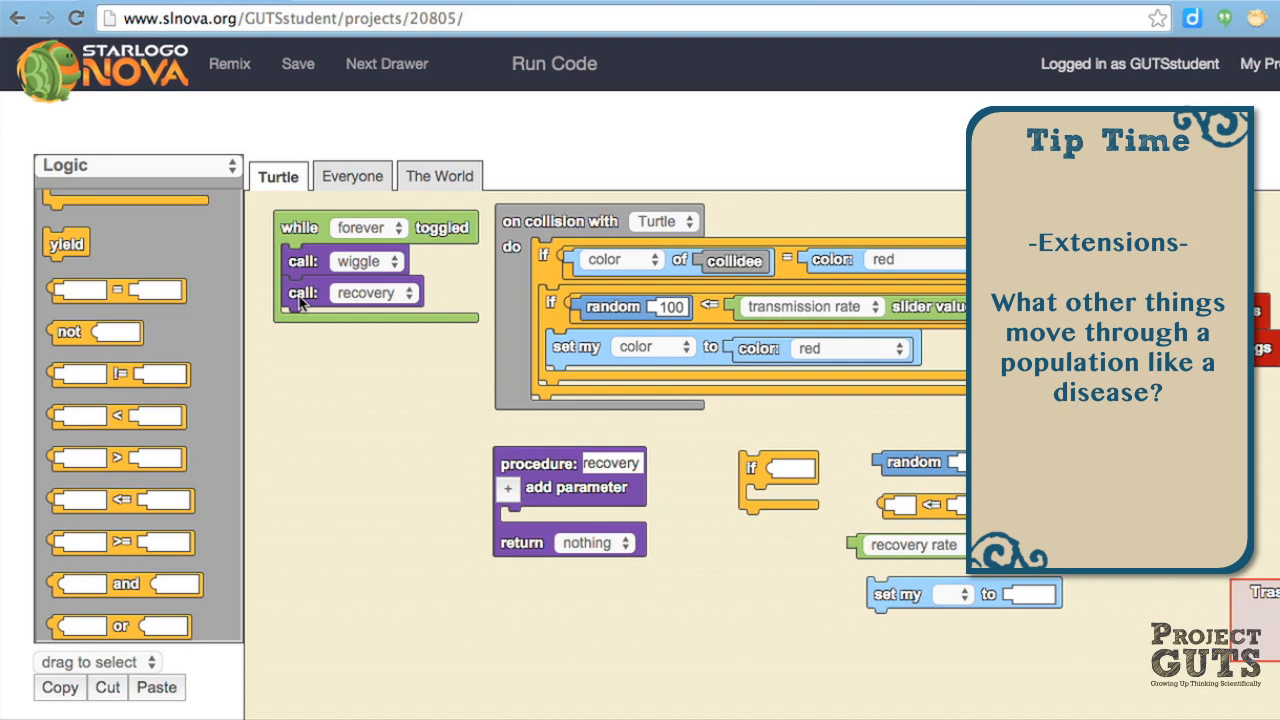
mouse_move(302, 298)
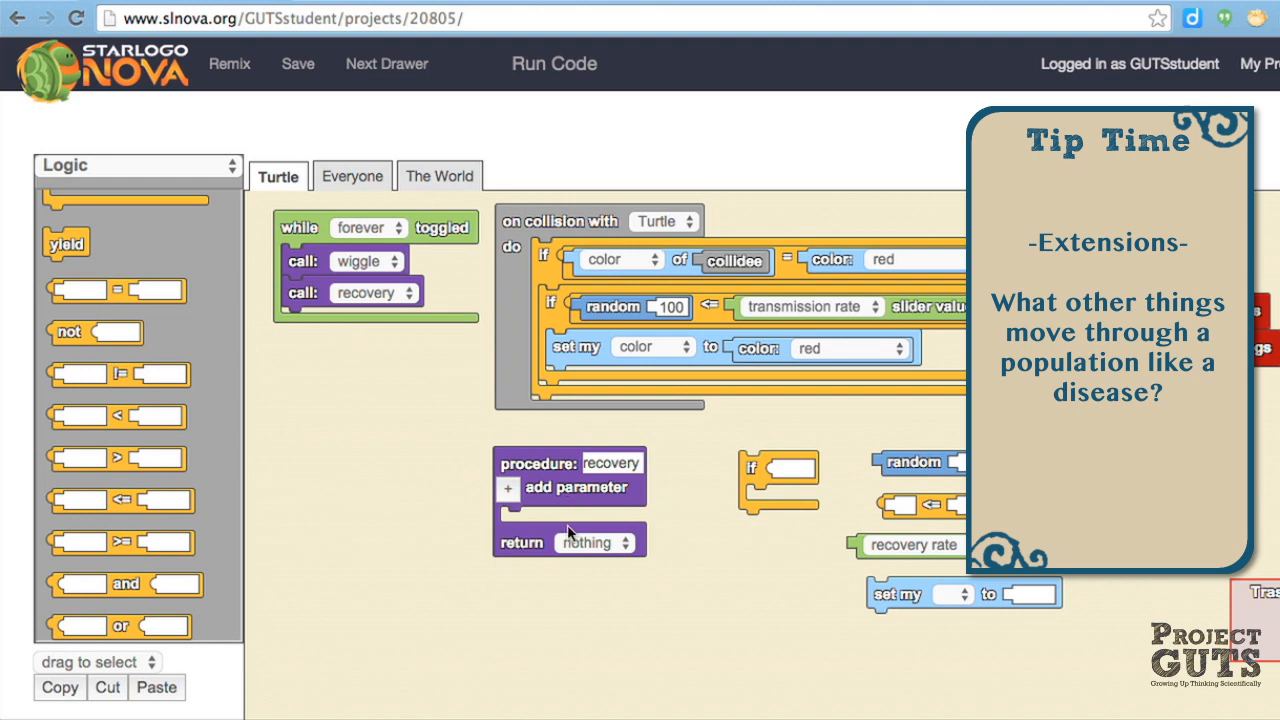
mouse_move(728, 635)
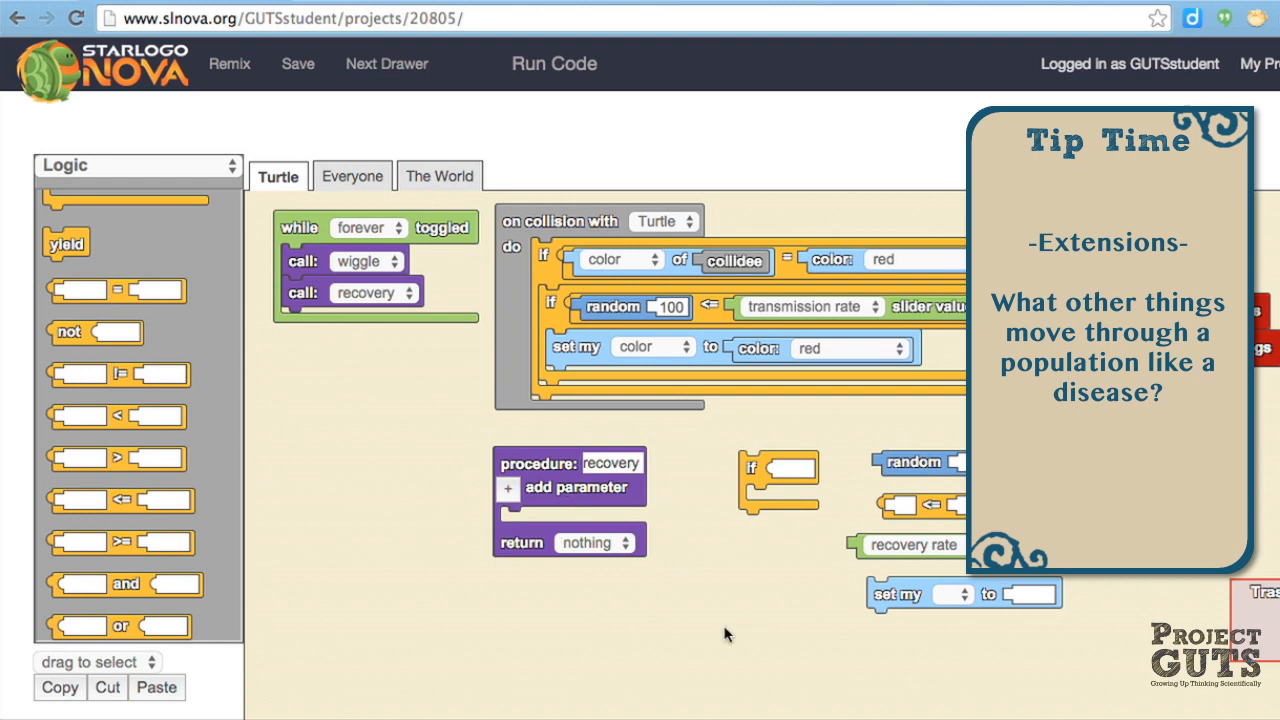
mouse_move(735, 655)
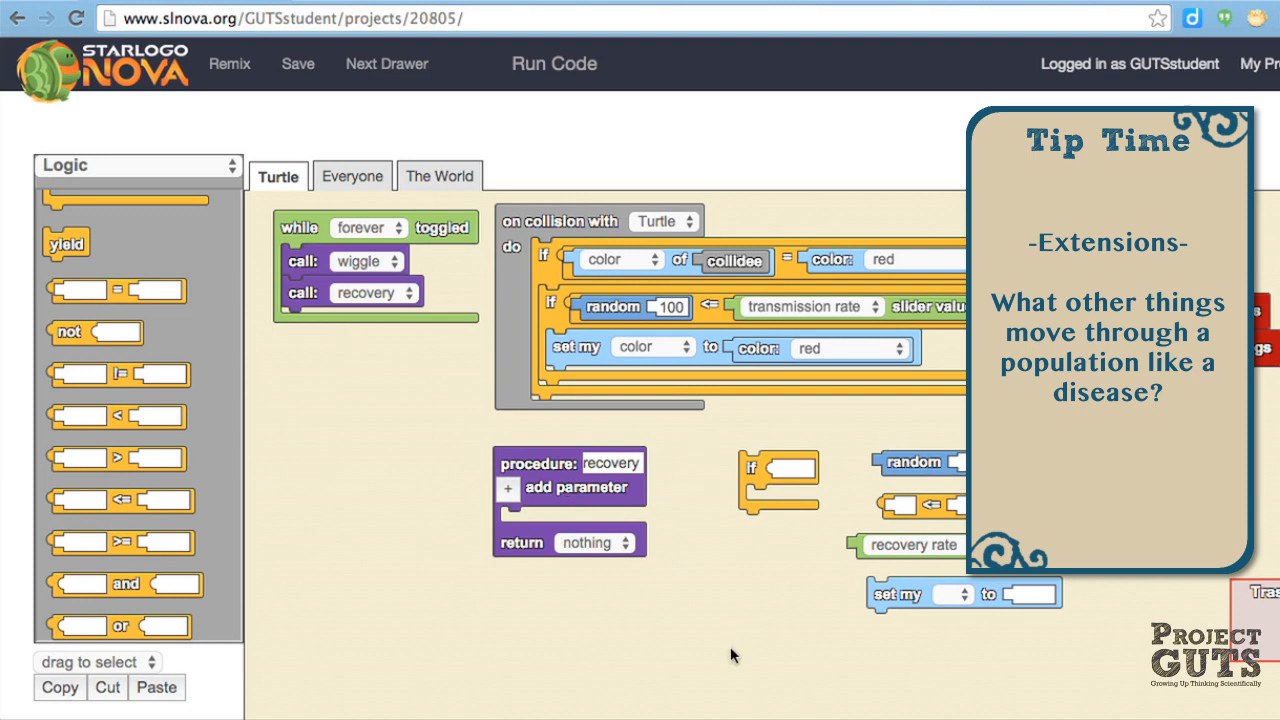